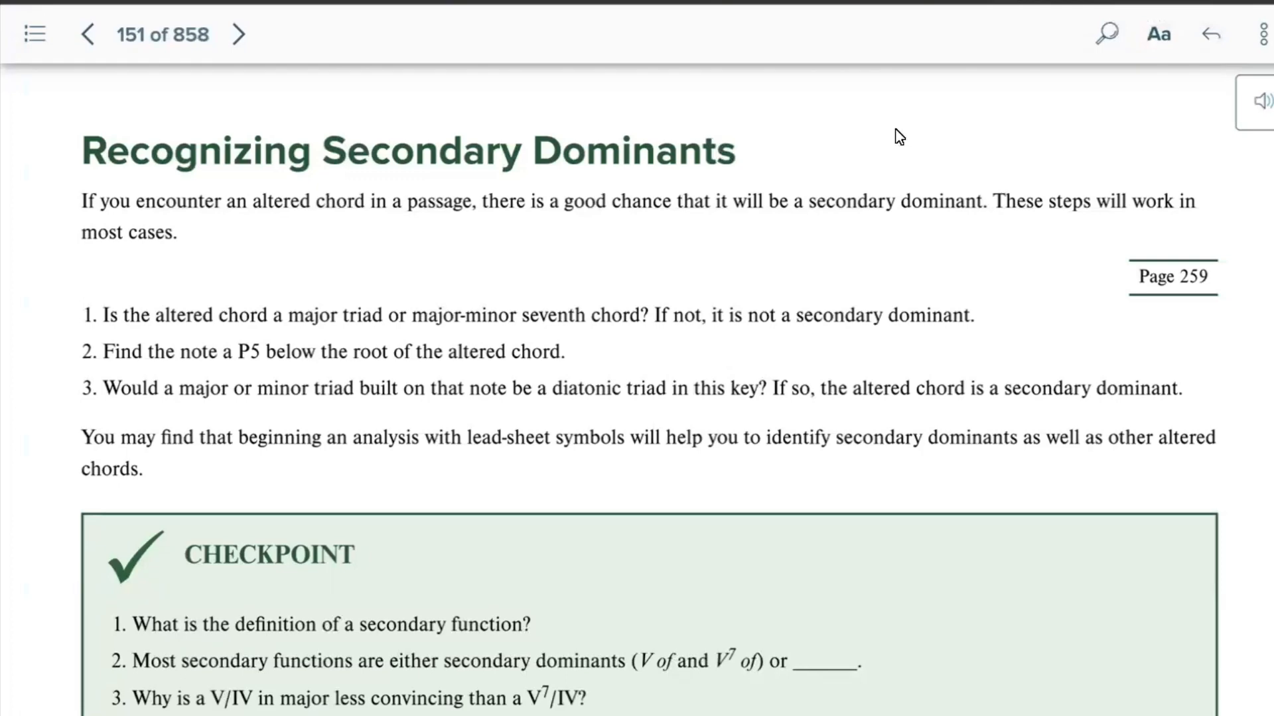
mouse_move(859, 166)
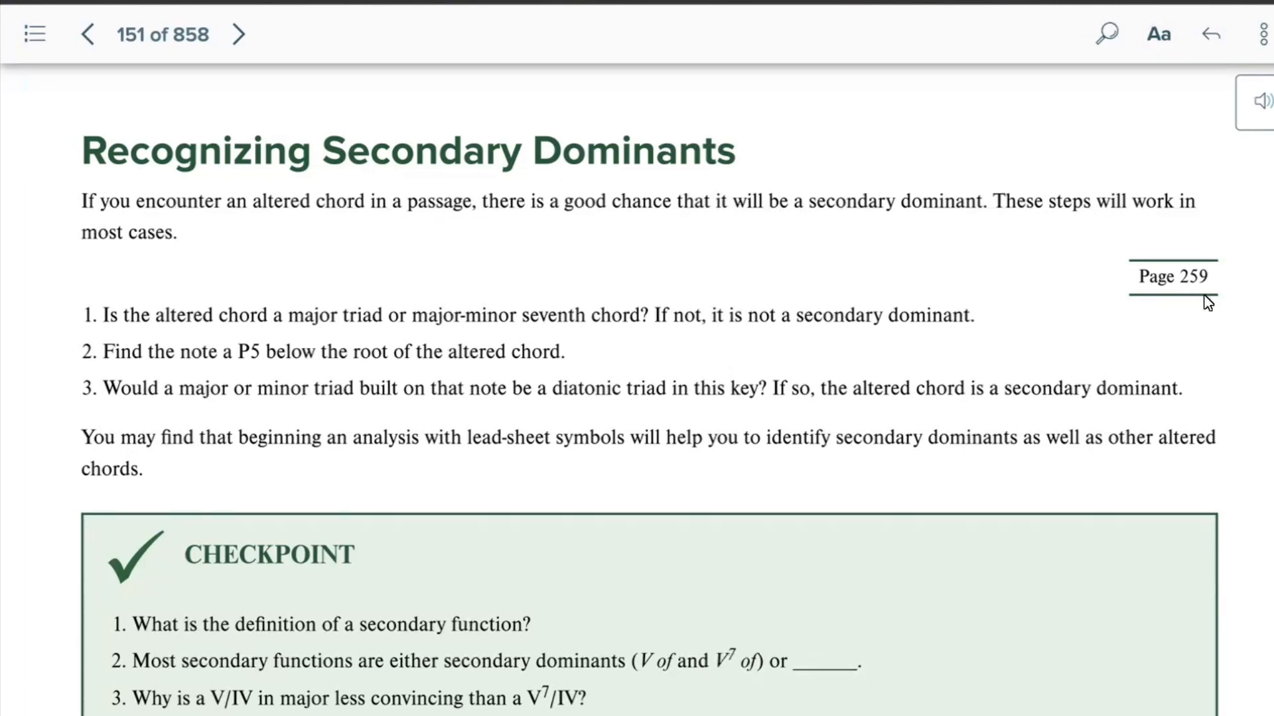
mouse_move(1202, 297)
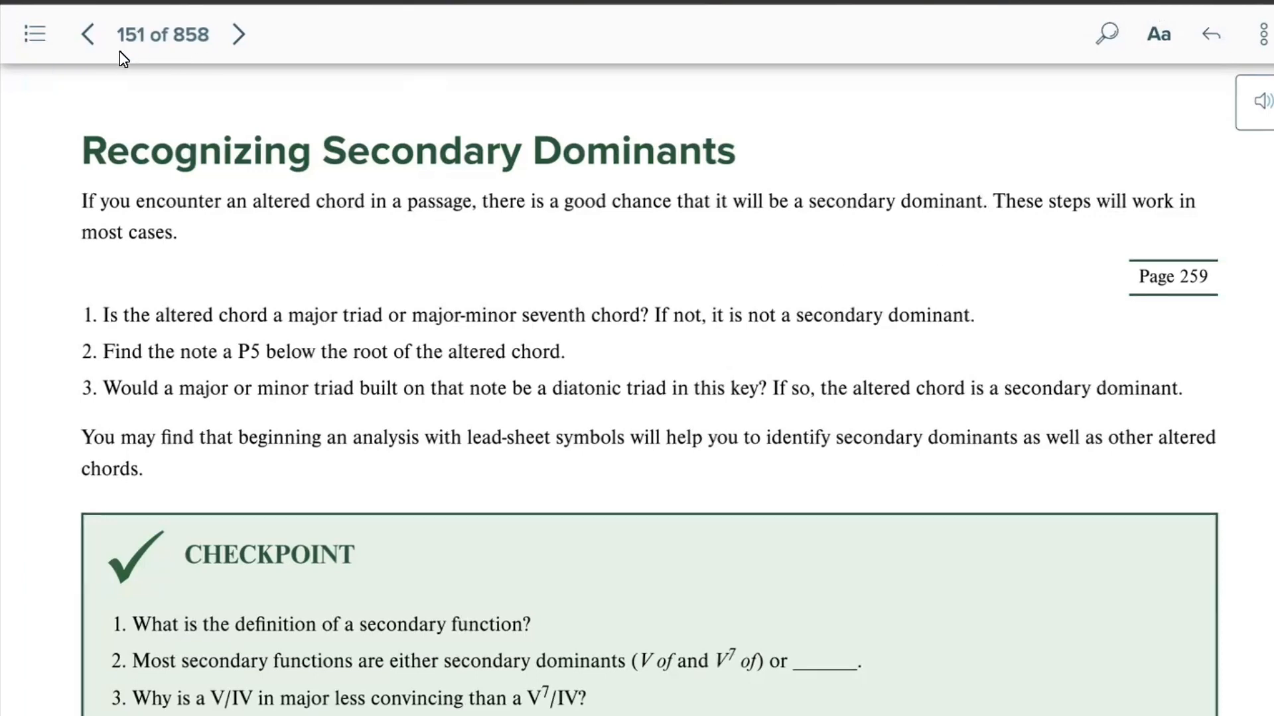
mouse_move(144, 42)
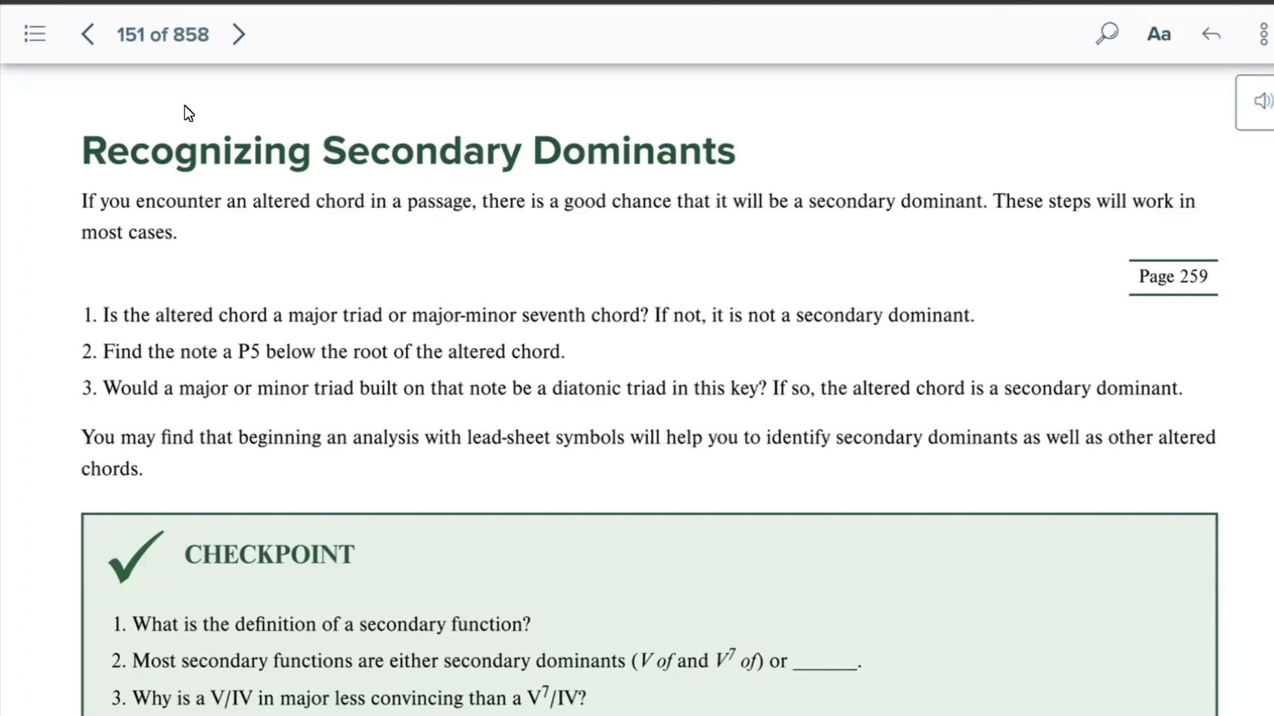
Scroll past Checkpoint and Self-Test 16-1 to the Interactive Drill 16-1 links
scroll("down", 3)
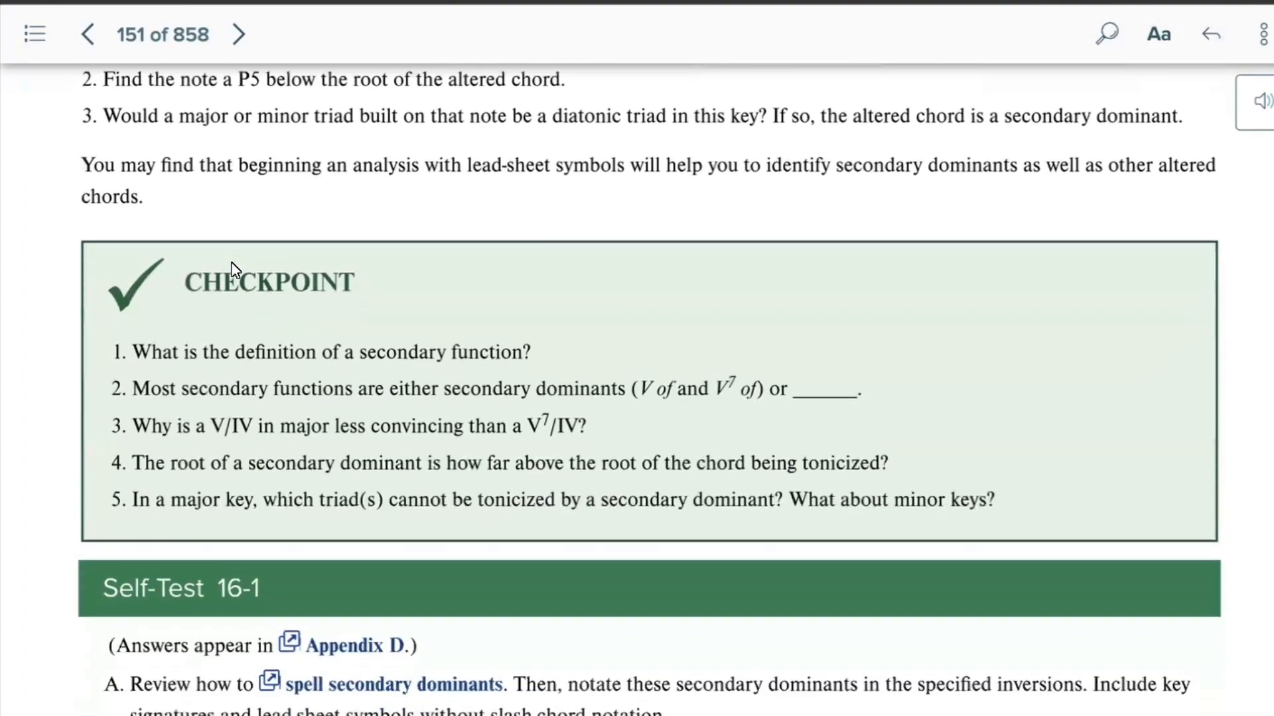
scroll("down", 3)
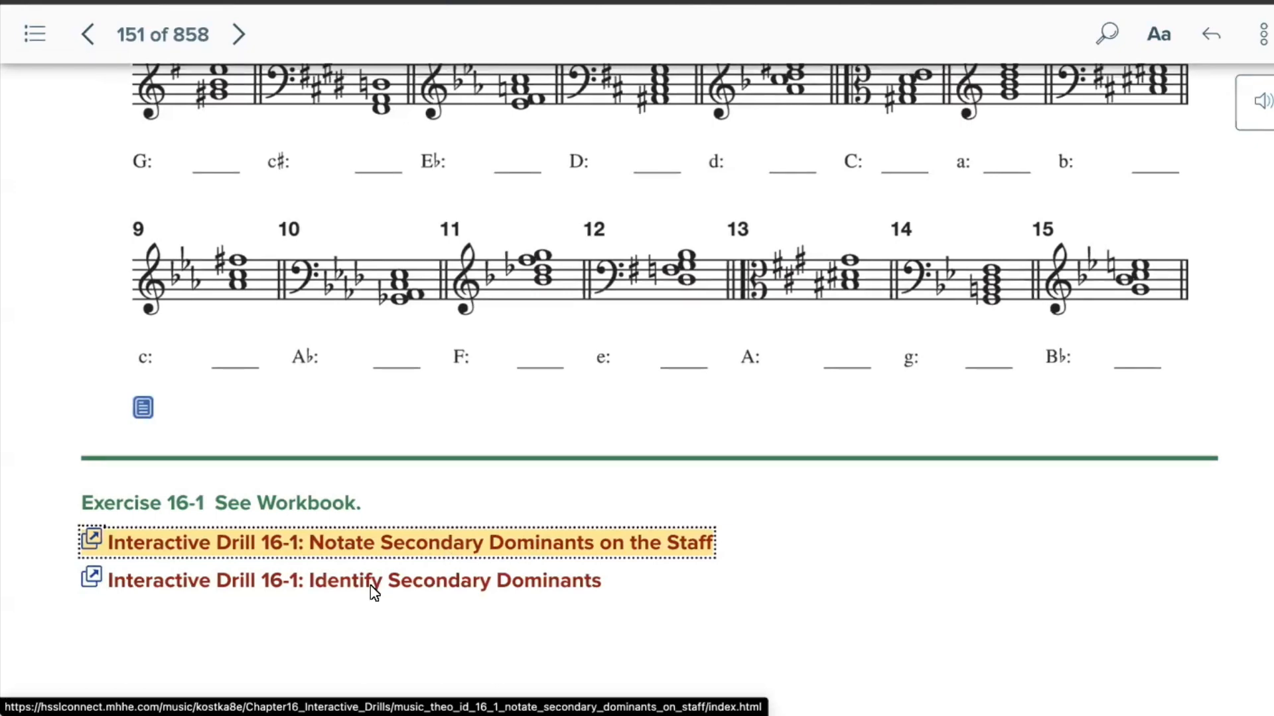
mouse_move(275, 606)
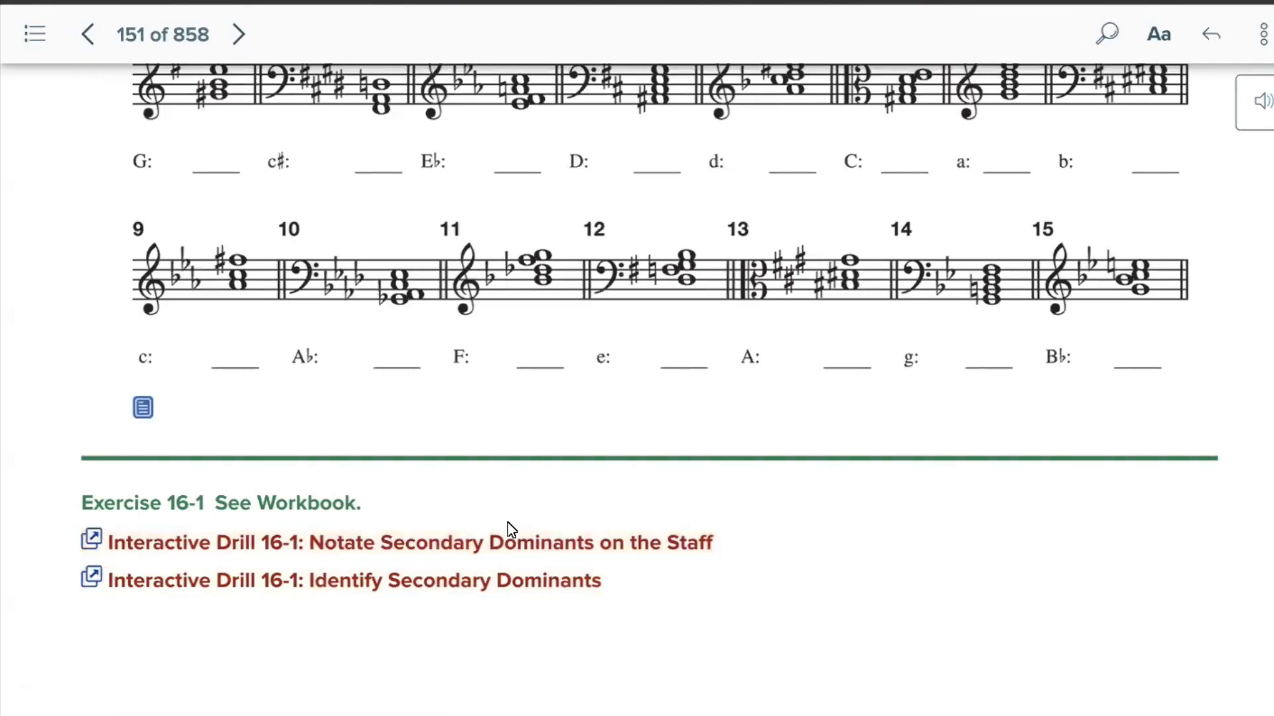
Open the Notate Secondary Dominants drill and type the letter row ABCDEFGABCDEFG
left_click(411, 542)
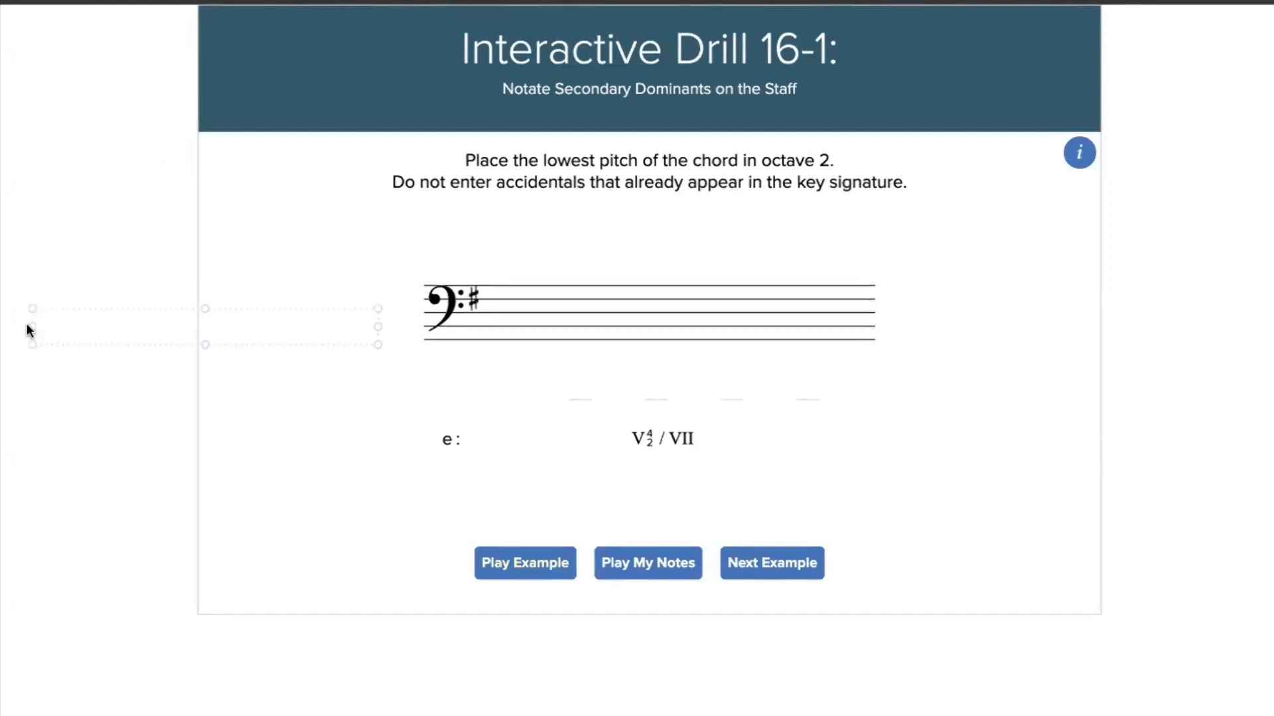
type("ABCD")
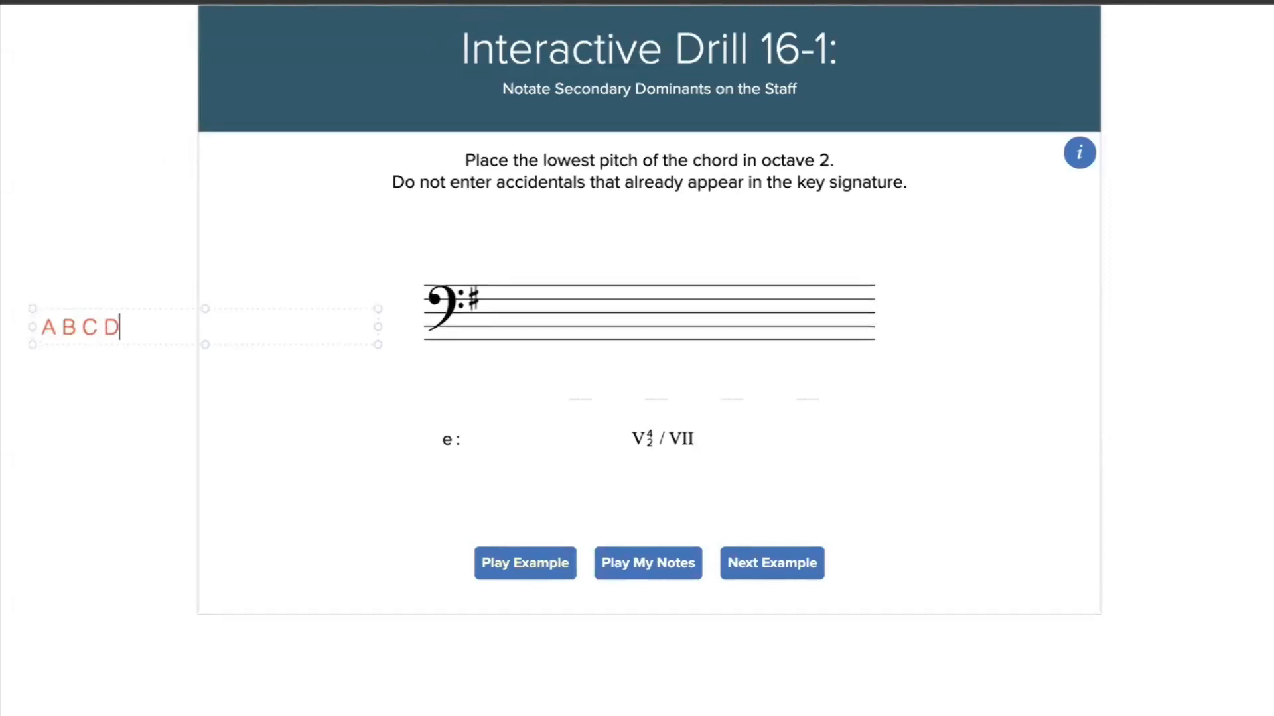
type("EFGABCDE")
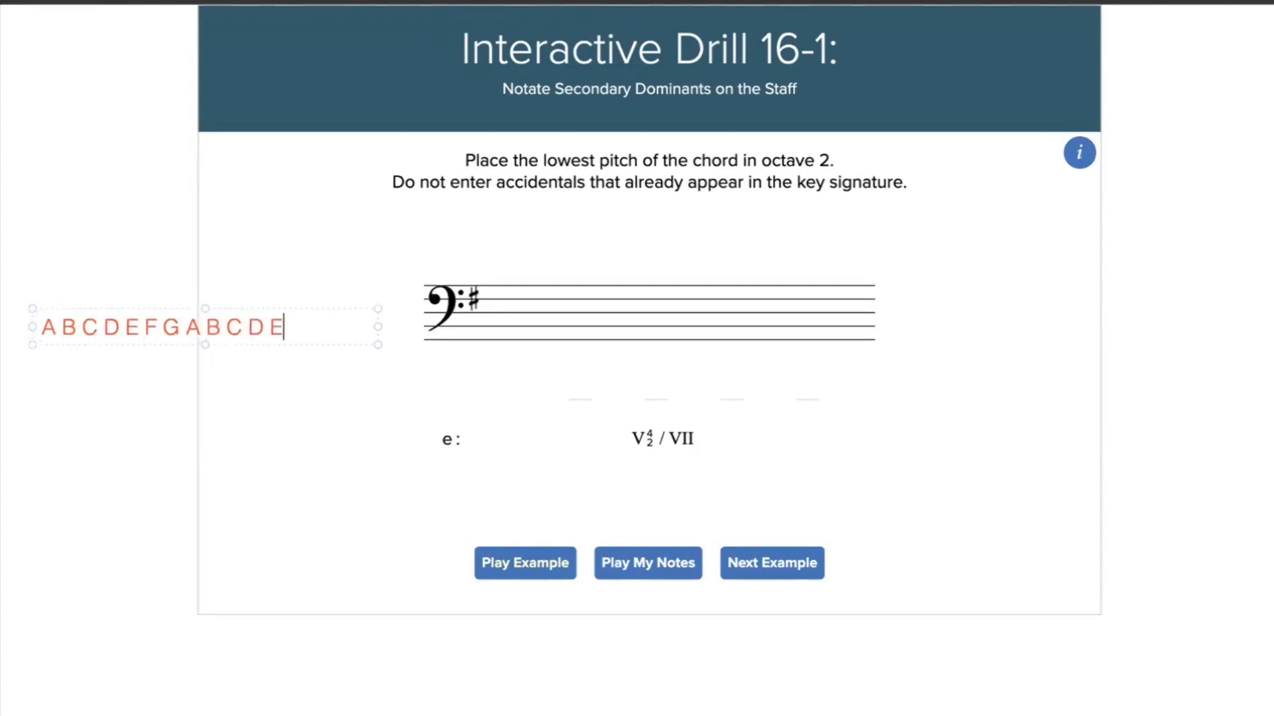
type("FG")
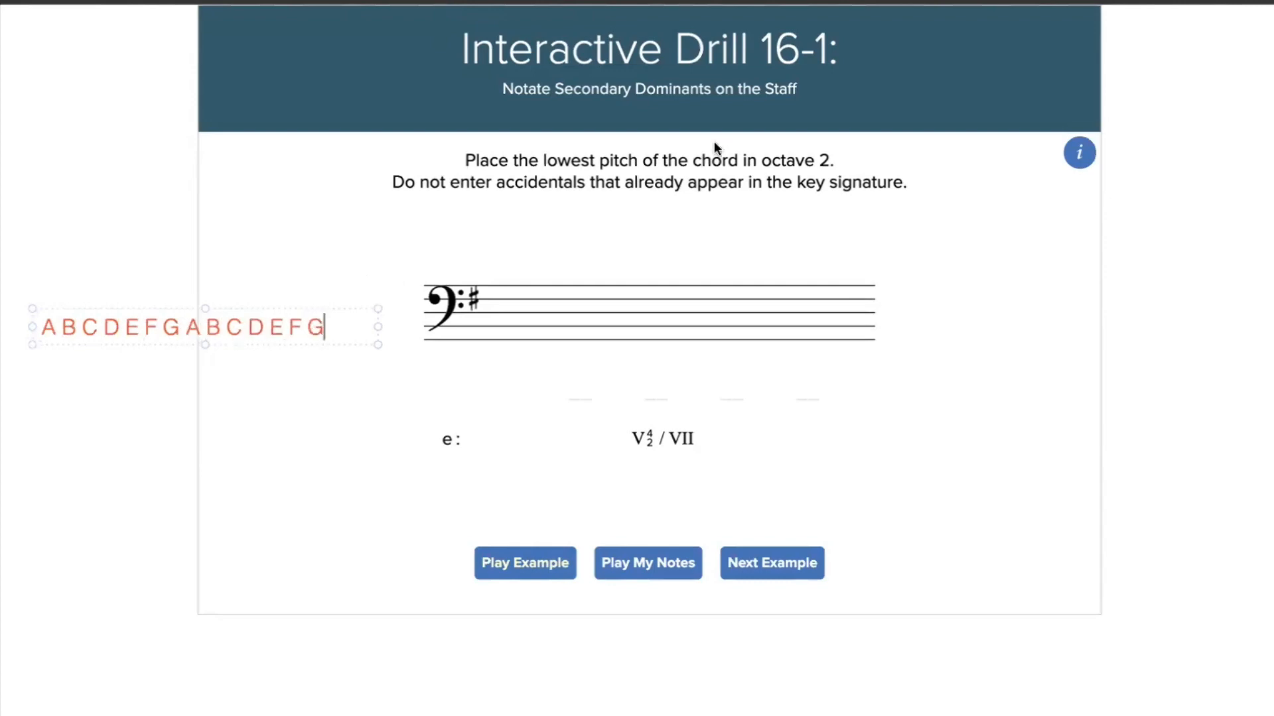
mouse_move(500, 57)
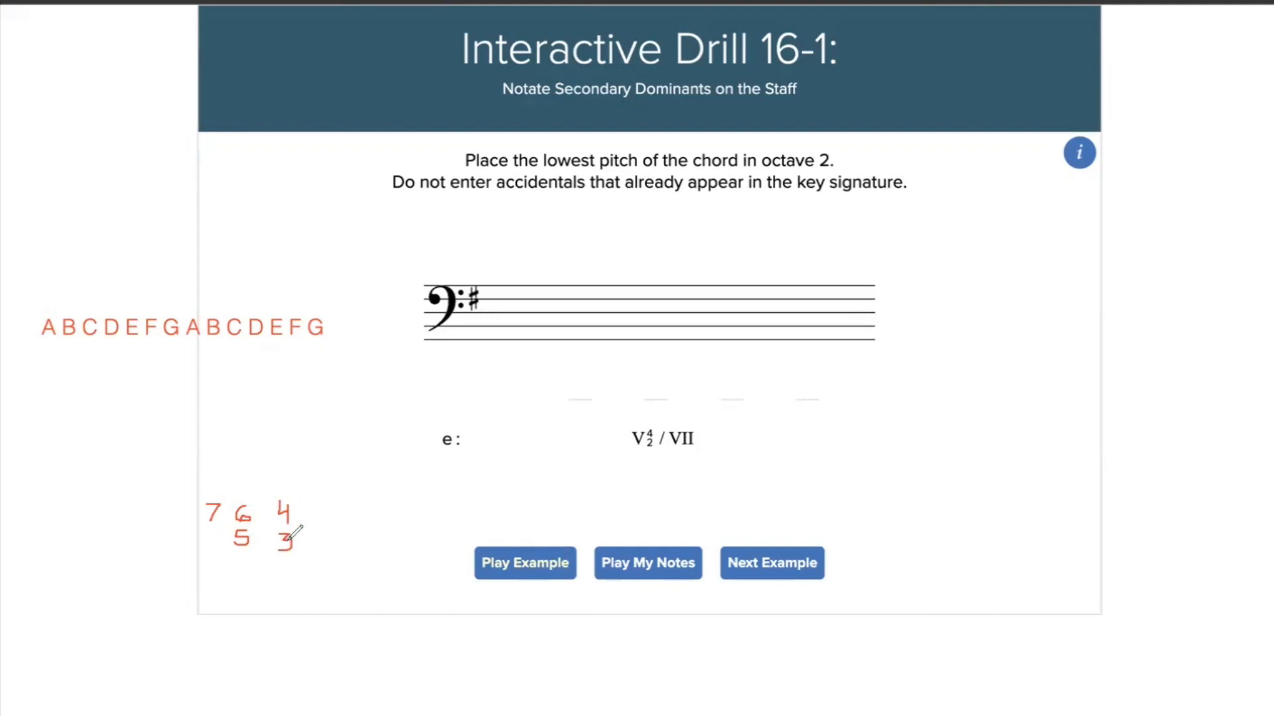
mouse_move(337, 499)
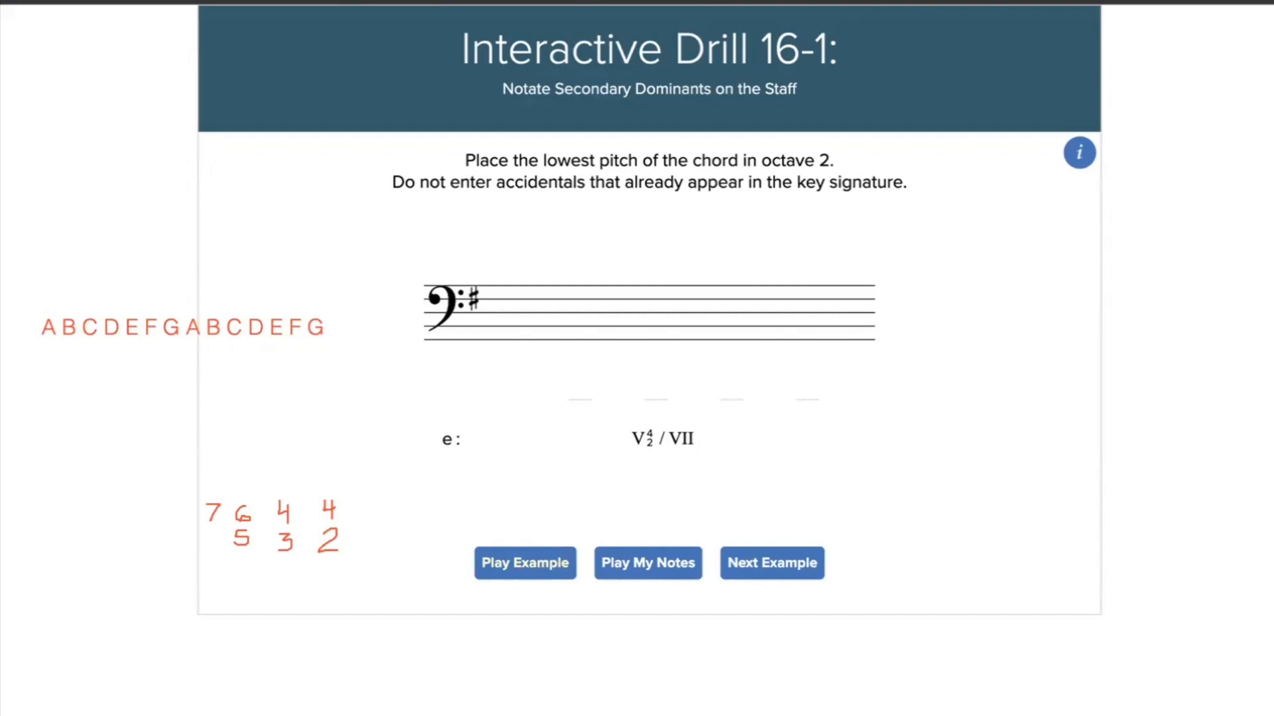
mouse_move(706, 340)
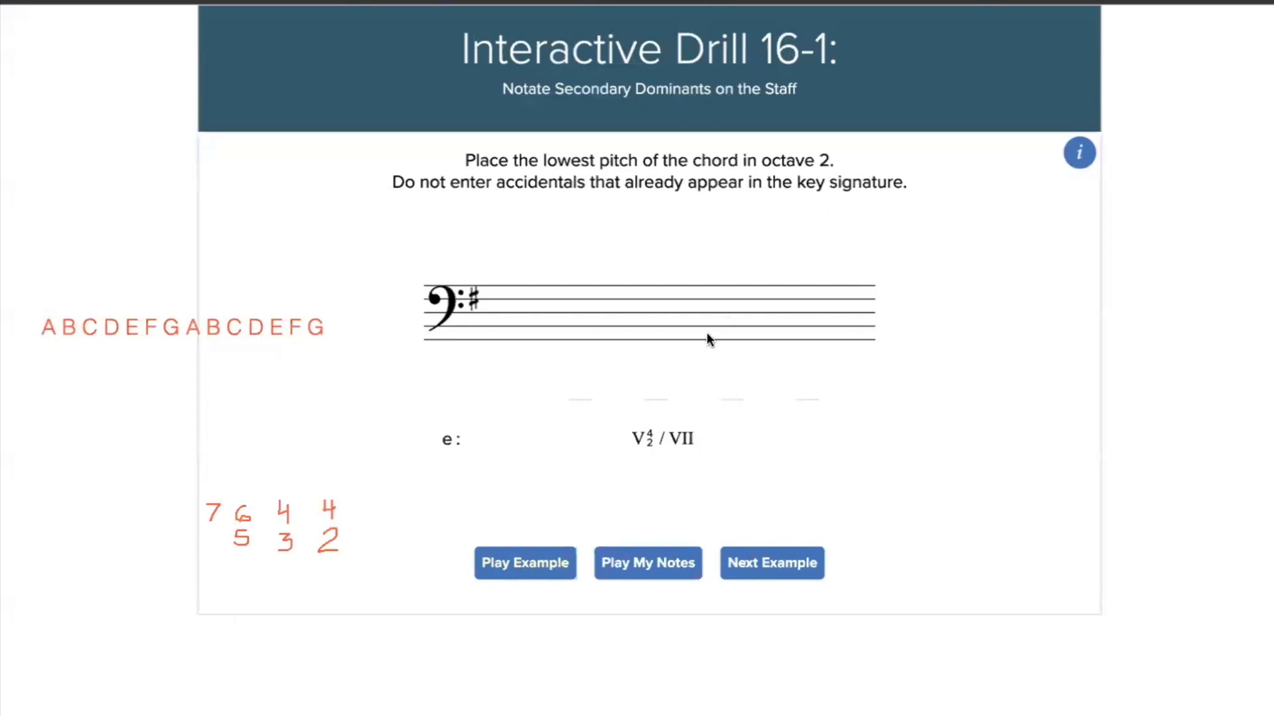
mouse_move(748, 460)
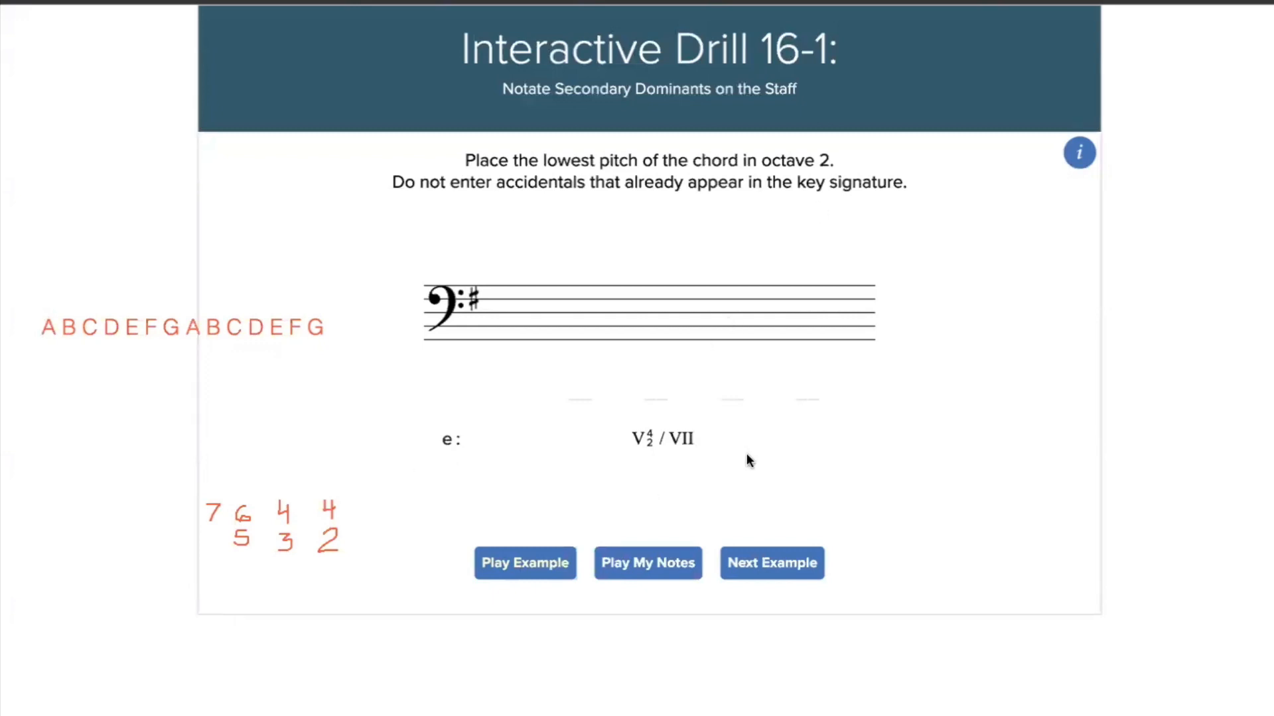
mouse_move(685, 459)
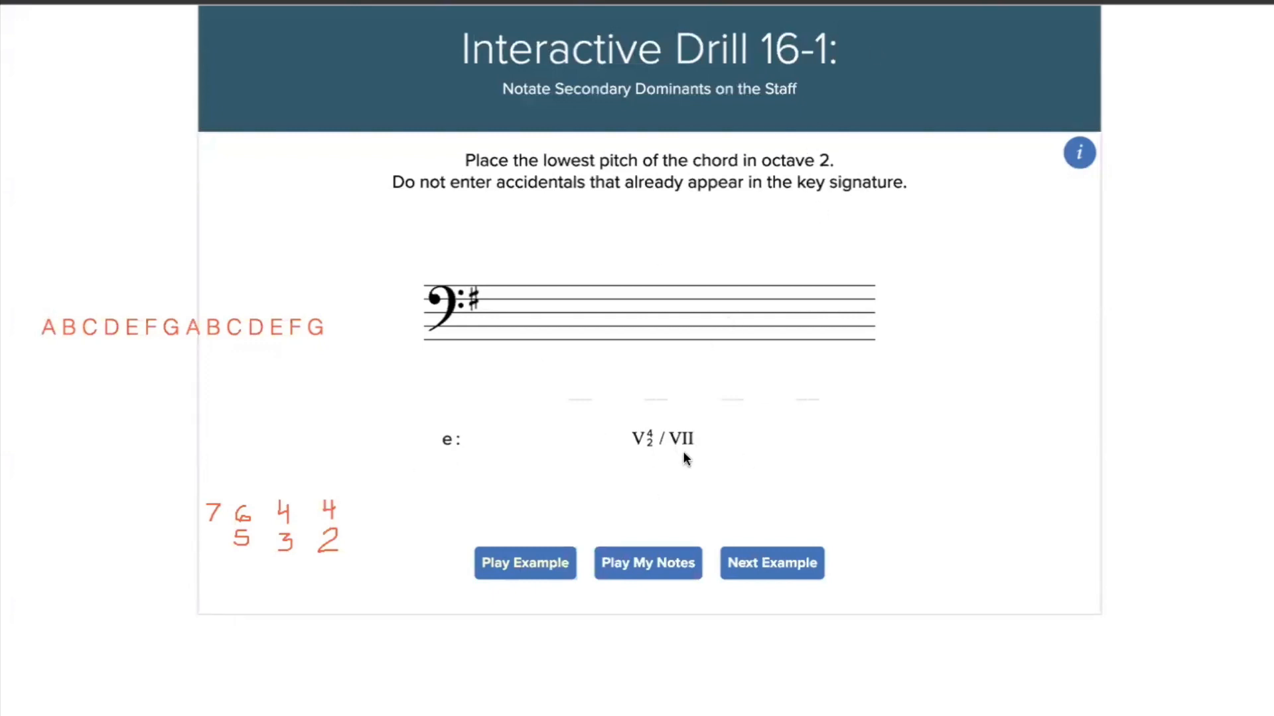
mouse_move(711, 460)
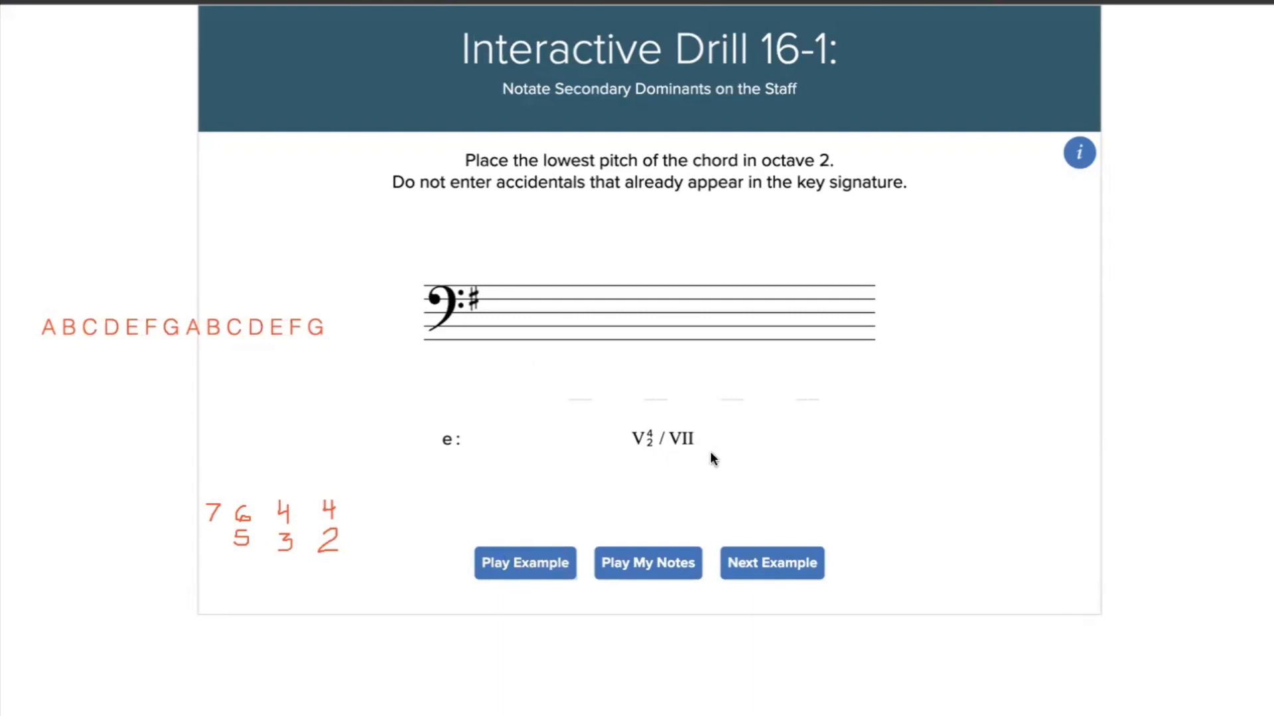
mouse_move(661, 463)
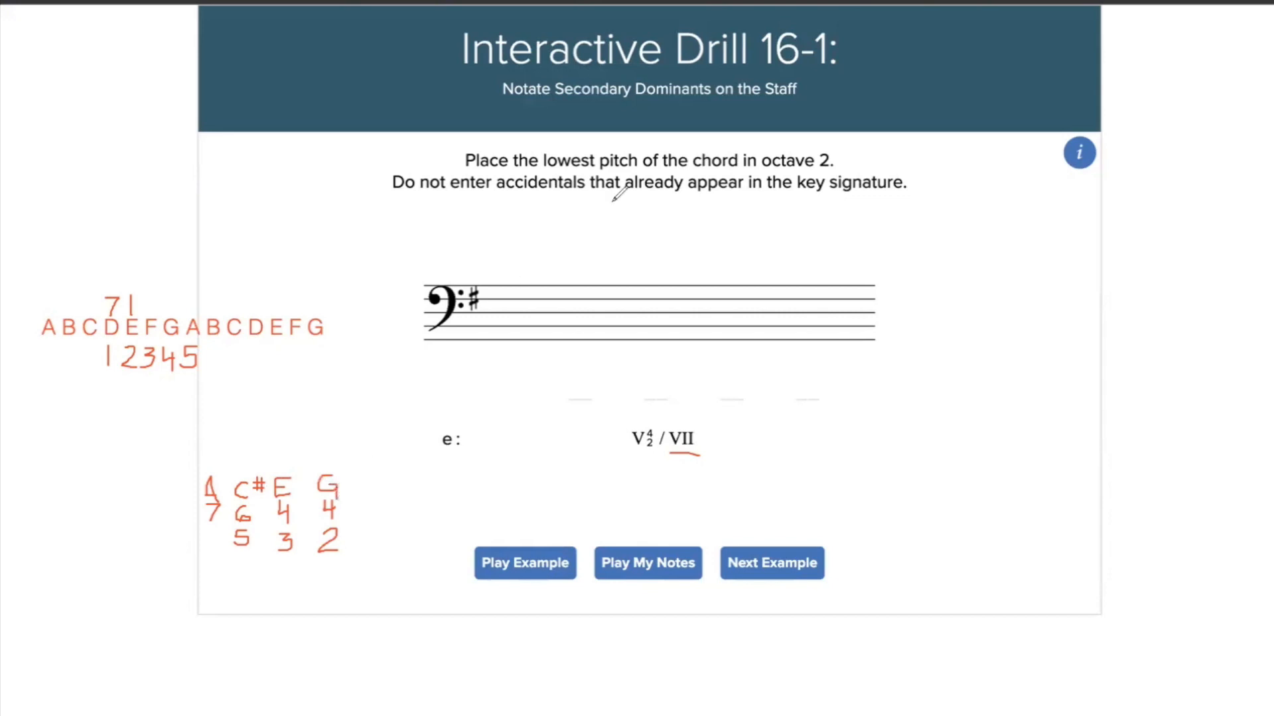
mouse_move(617, 195)
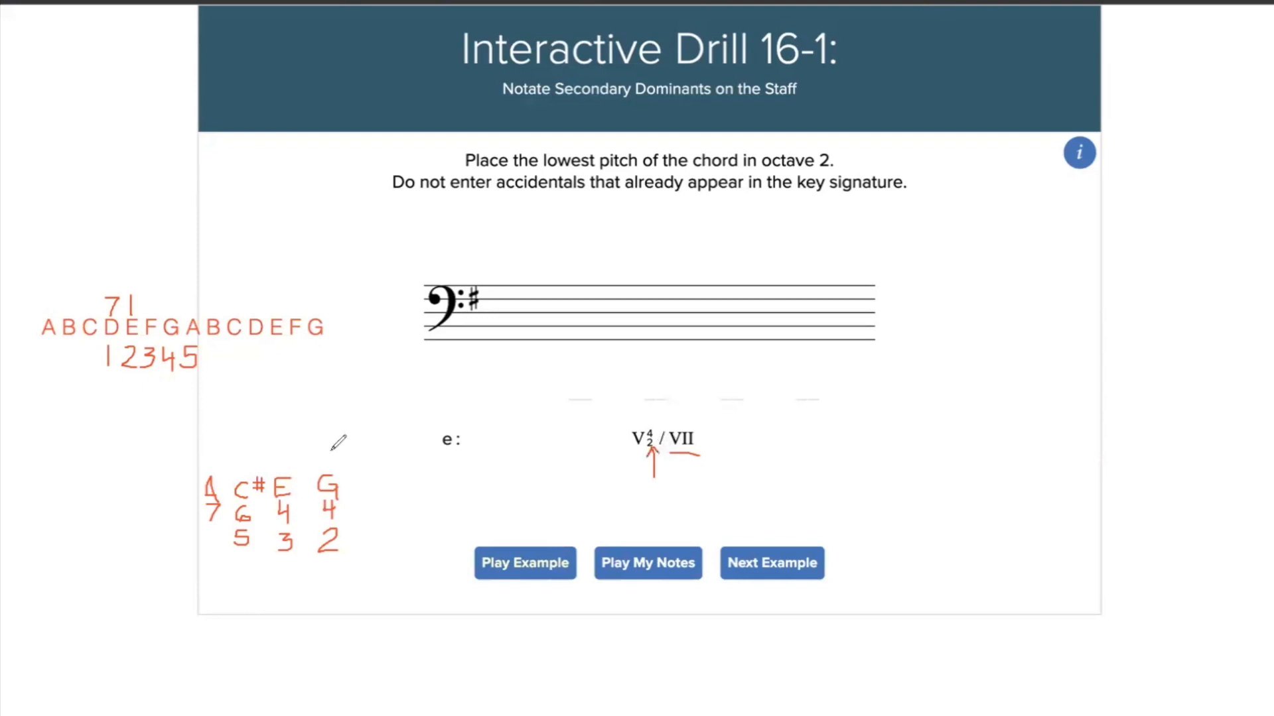
Draw a pen arrow pointing from VII to the 4/2 inversion figures
left_click_drag(317, 438, 333, 576)
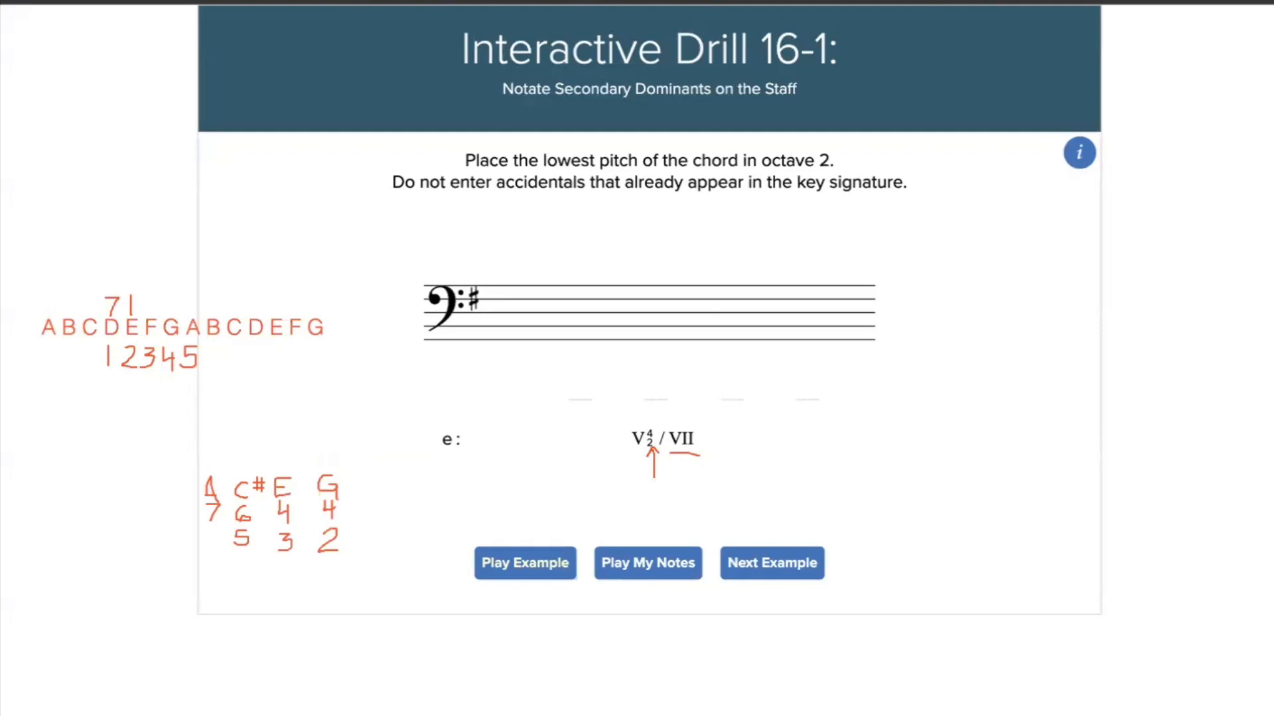
mouse_move(561, 345)
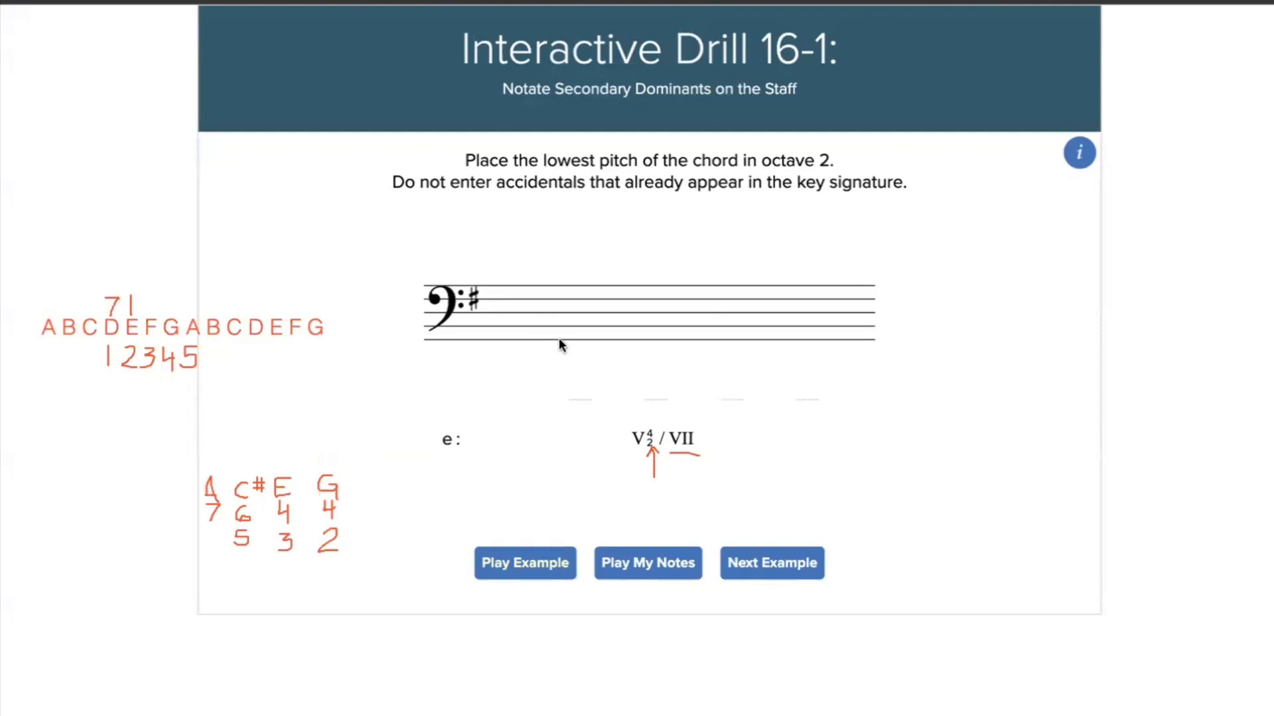
Place G, A and C# on the bass staff for the V4/2 of VII chord
left_click(578, 339)
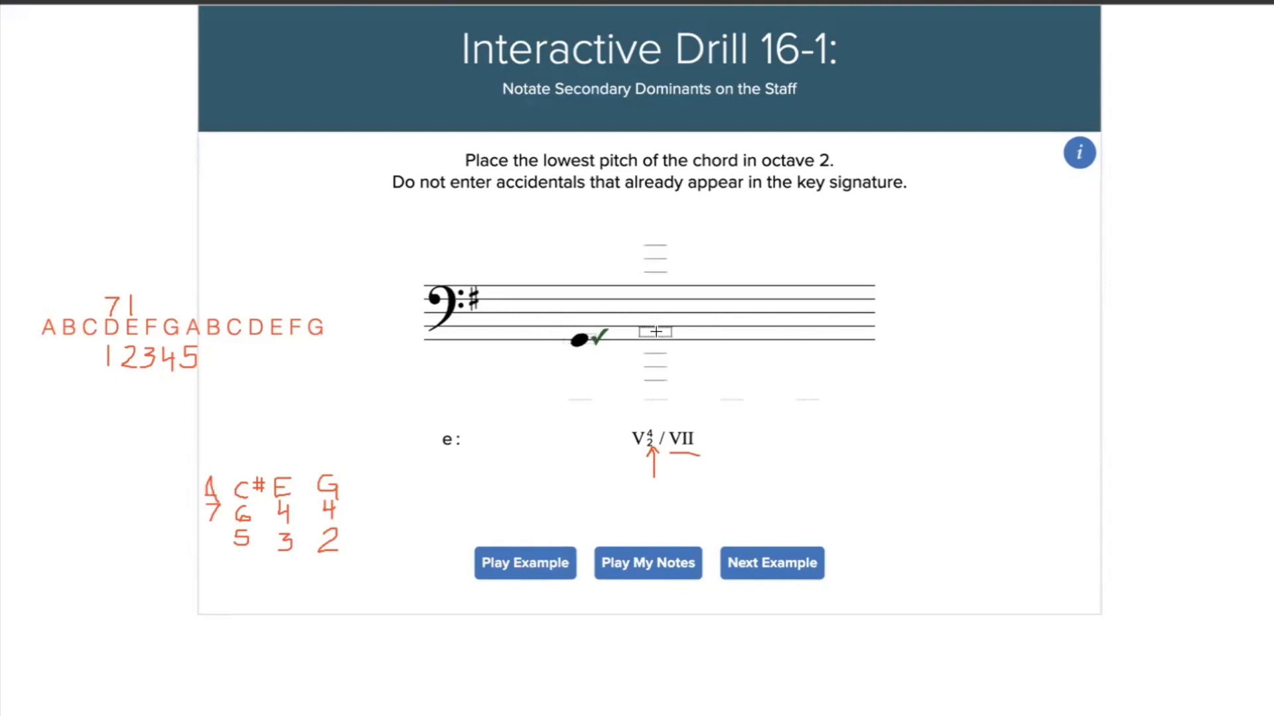
left_click(654, 332)
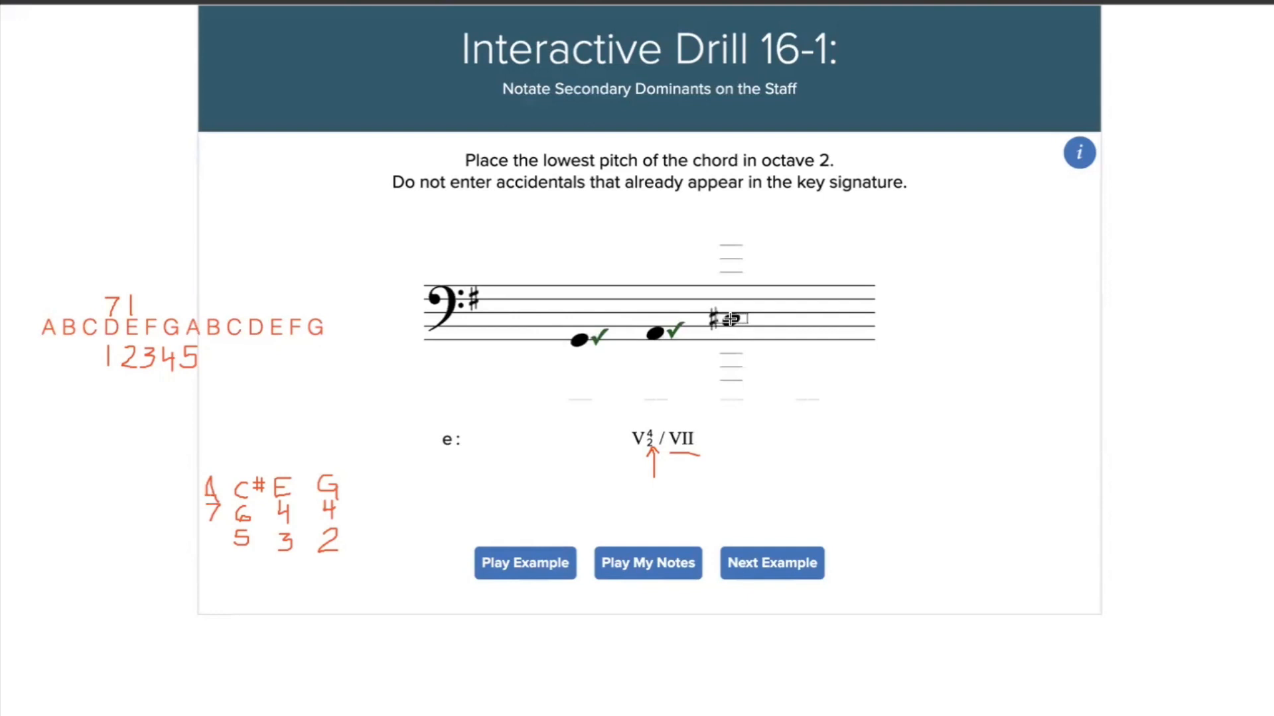
left_click(730, 318)
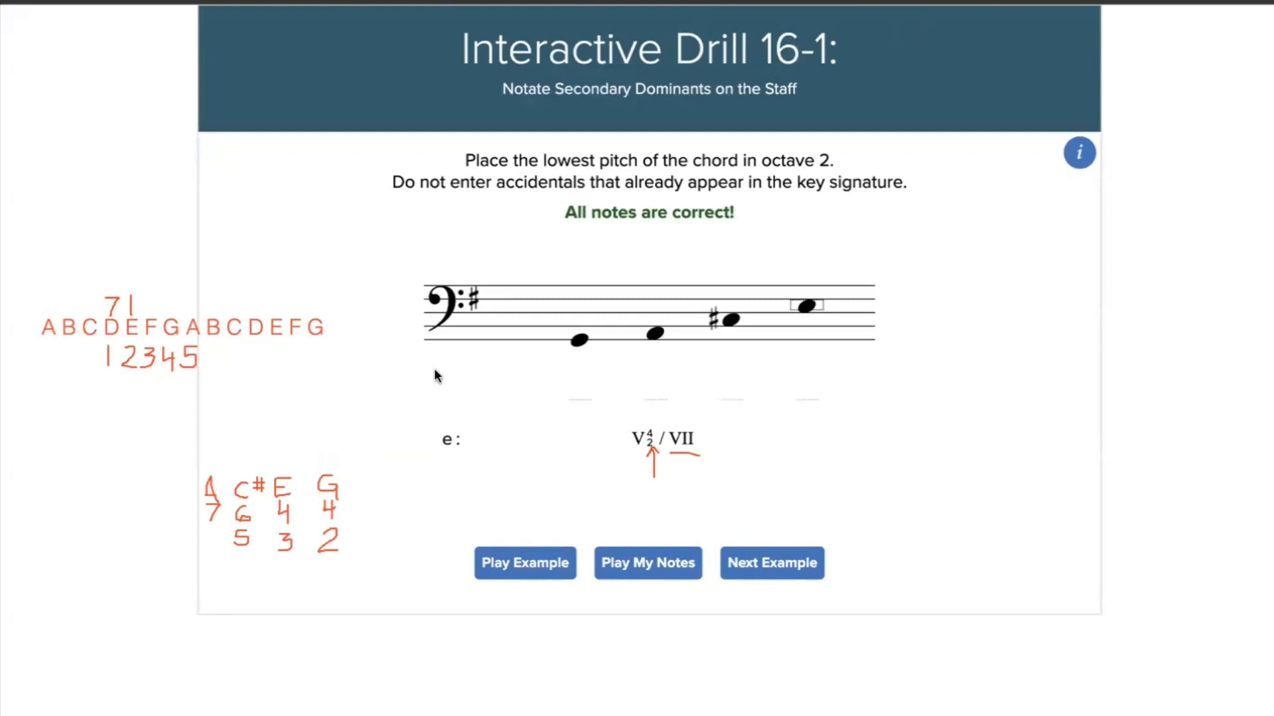
mouse_move(142, 300)
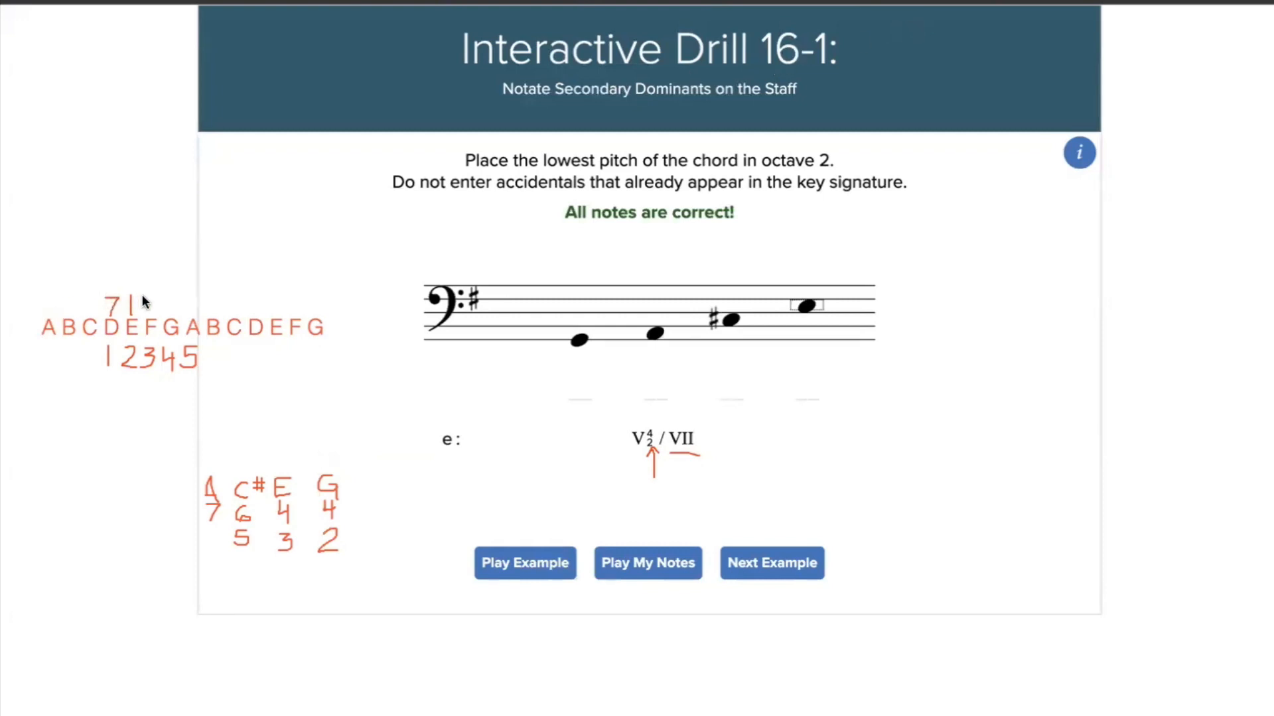
Advance to the next drill item, V/V in e minor
left_click(770, 563)
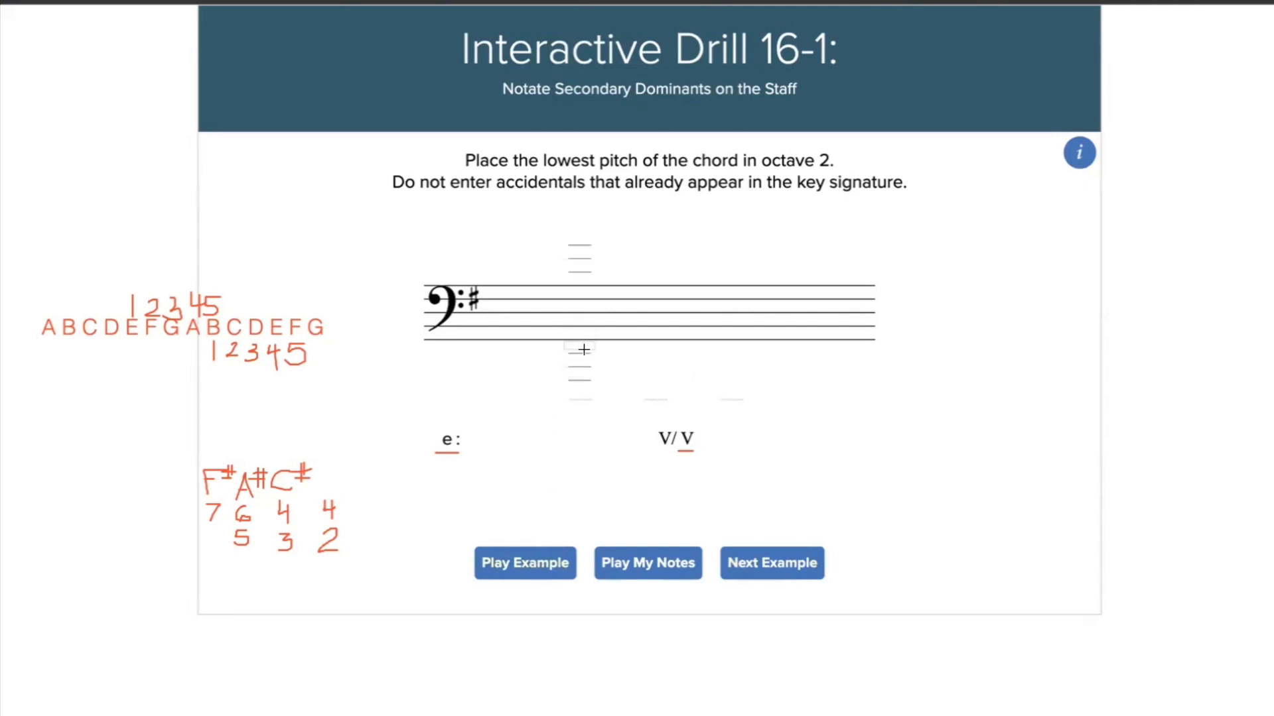
Notate F#2, A#2 and C#3 on the bass staff for V/V
left_click(580, 347)
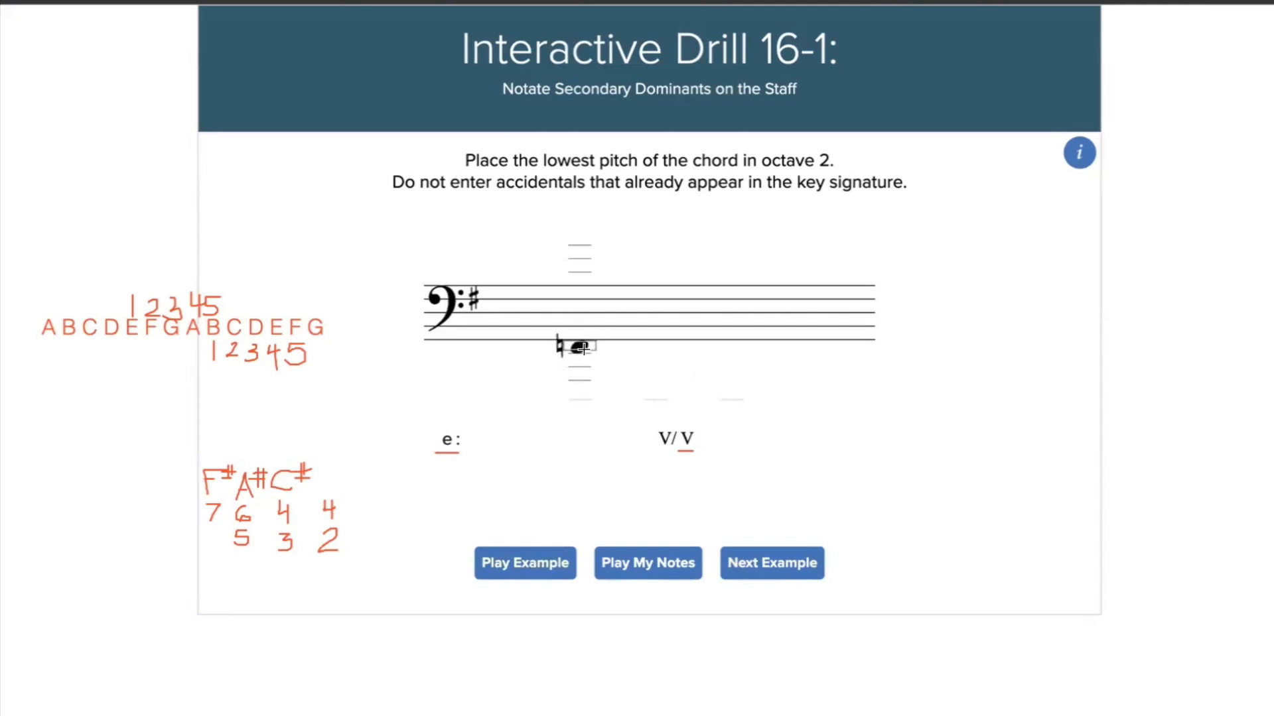
left_click(576, 345)
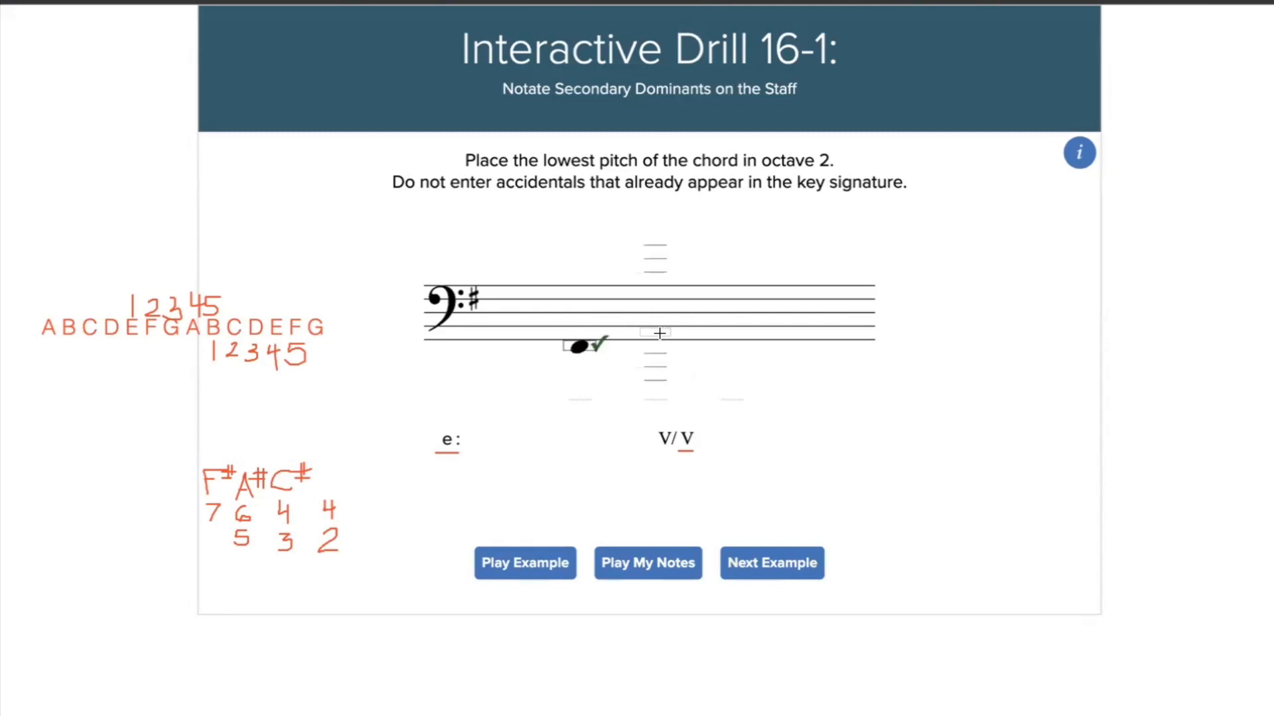
left_click(658, 333)
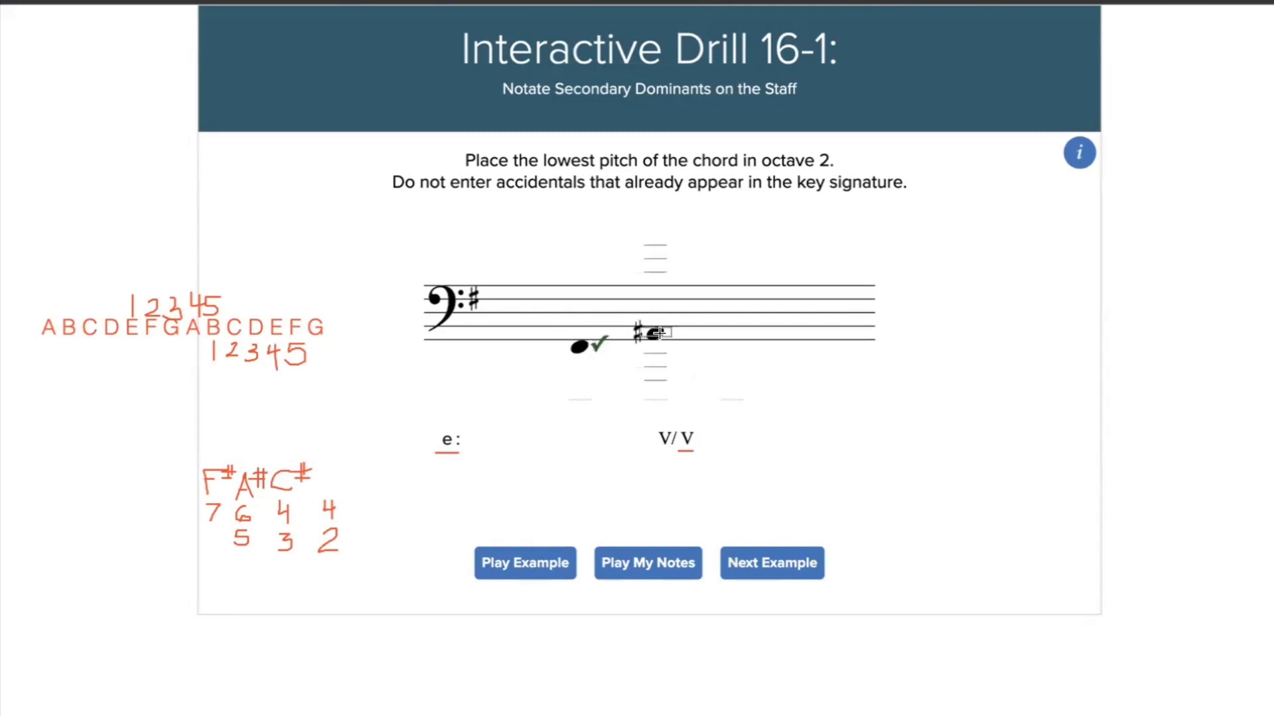
left_click(641, 333)
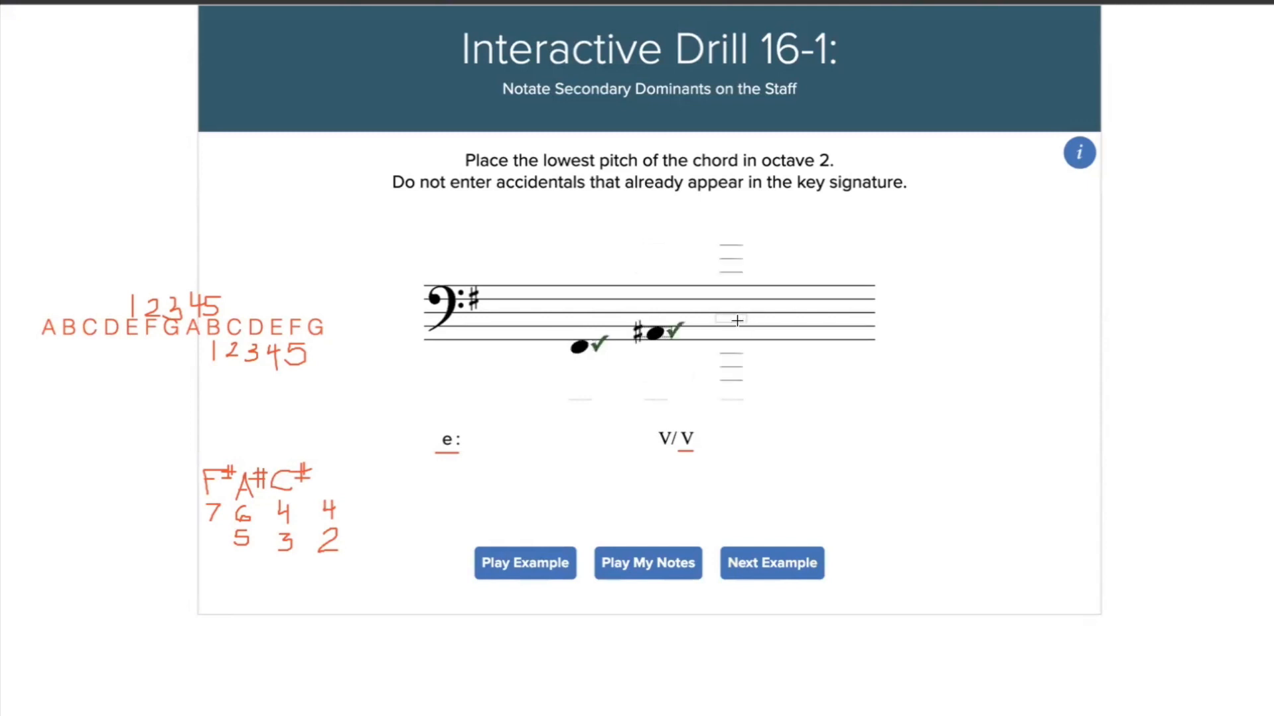
left_click(728, 318)
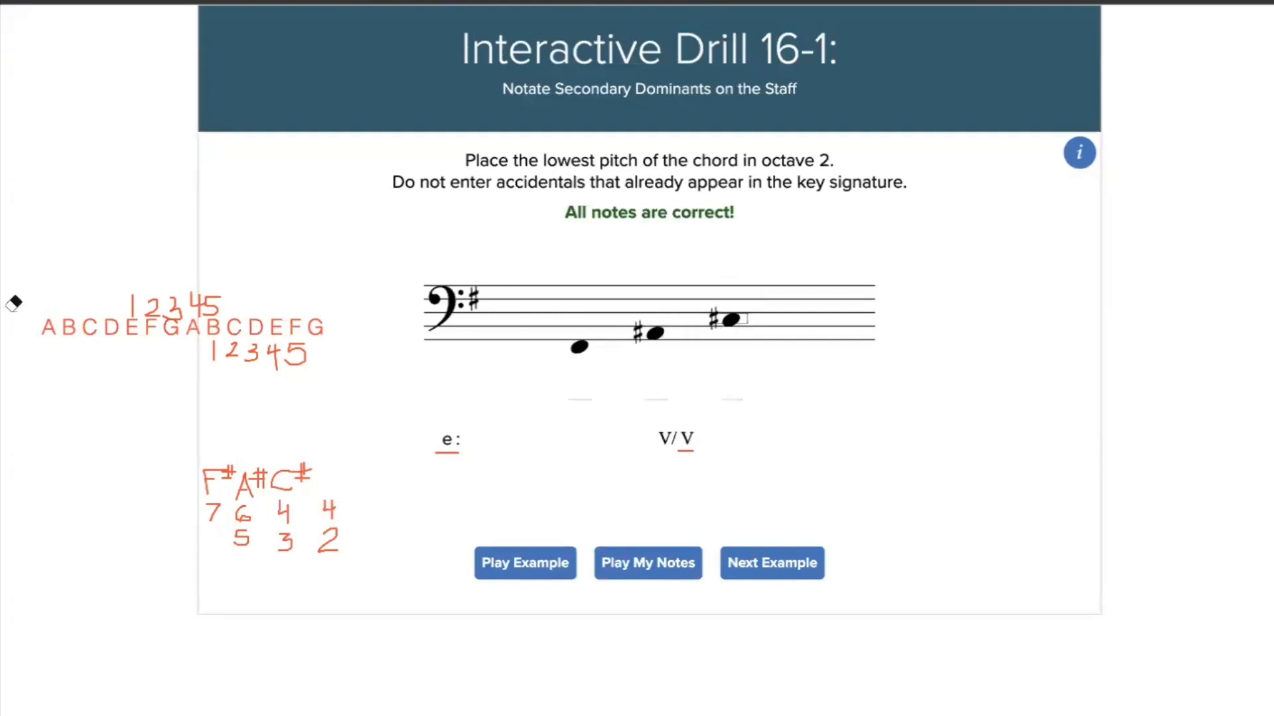
Advance to the V4/3 of VI item in a minor
left_click(770, 563)
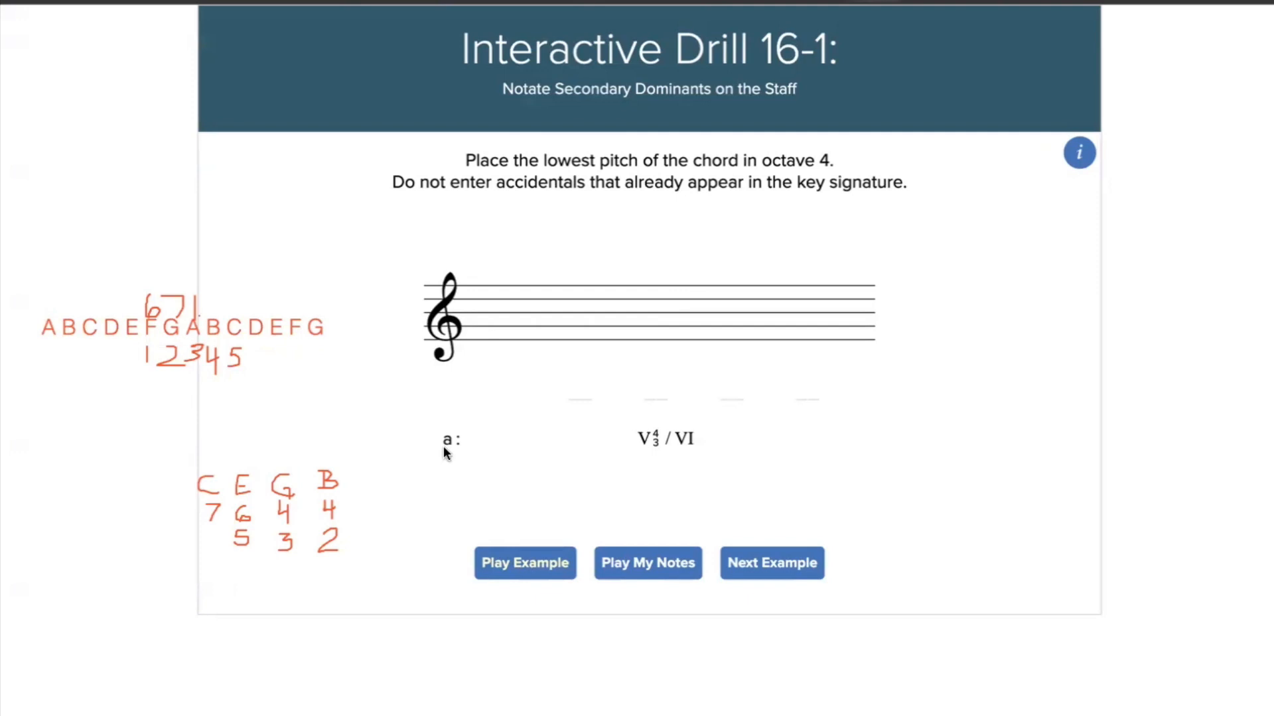
mouse_move(236, 383)
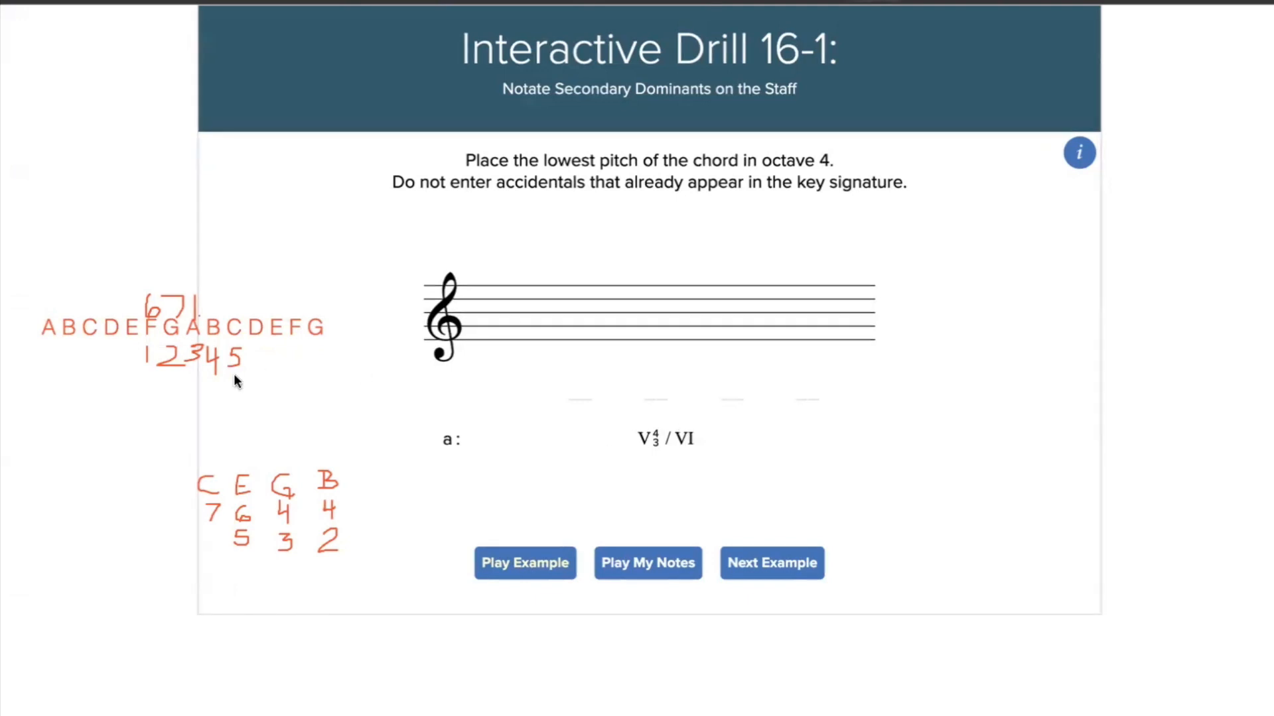
mouse_move(142, 345)
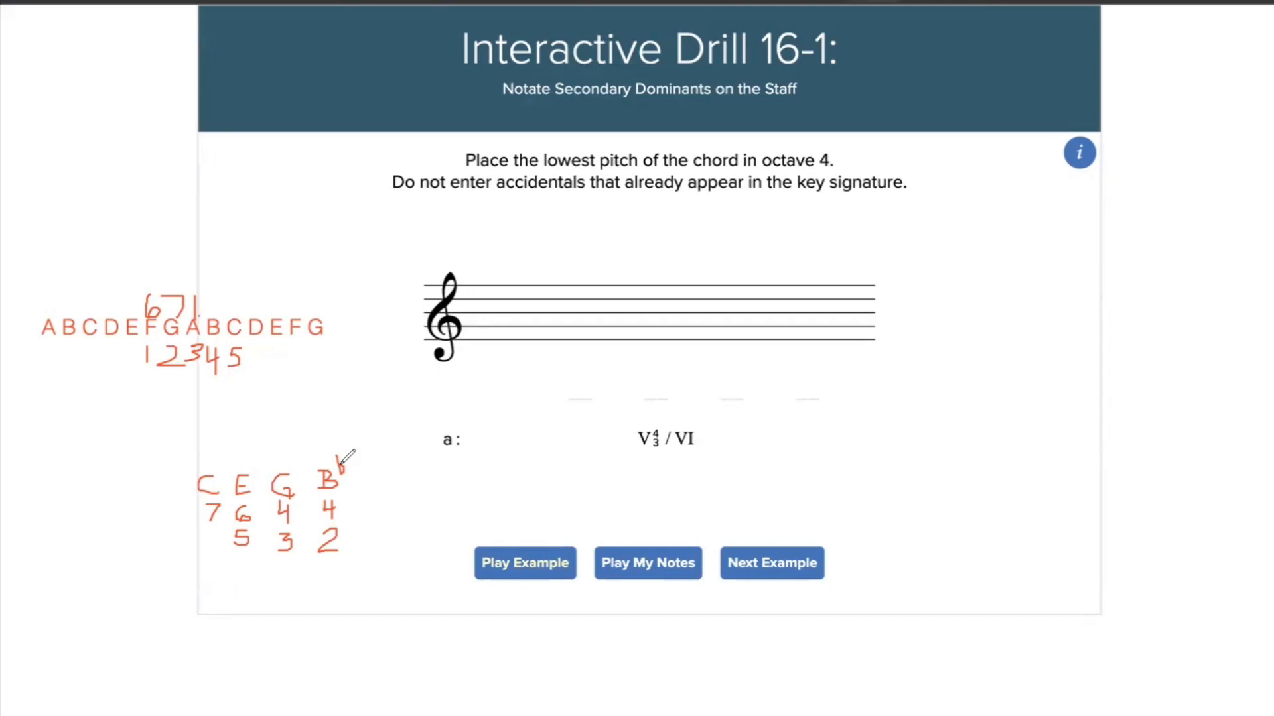
mouse_move(154, 325)
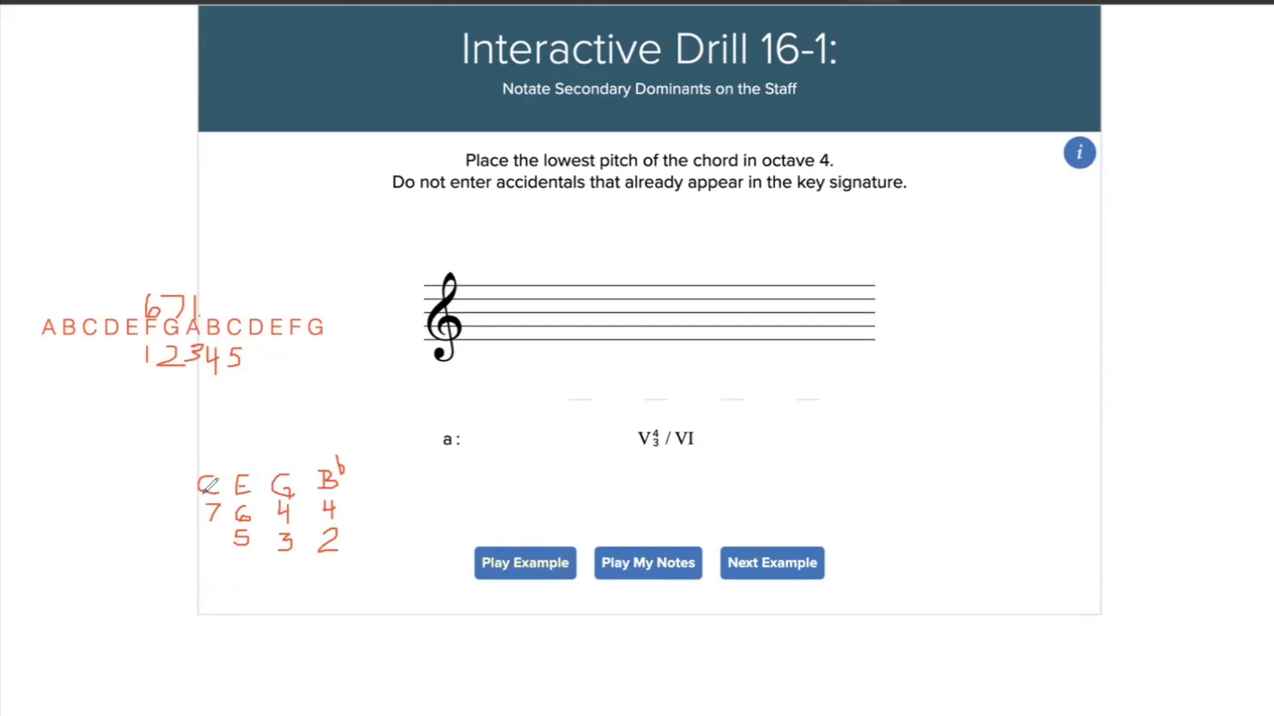
mouse_move(705, 455)
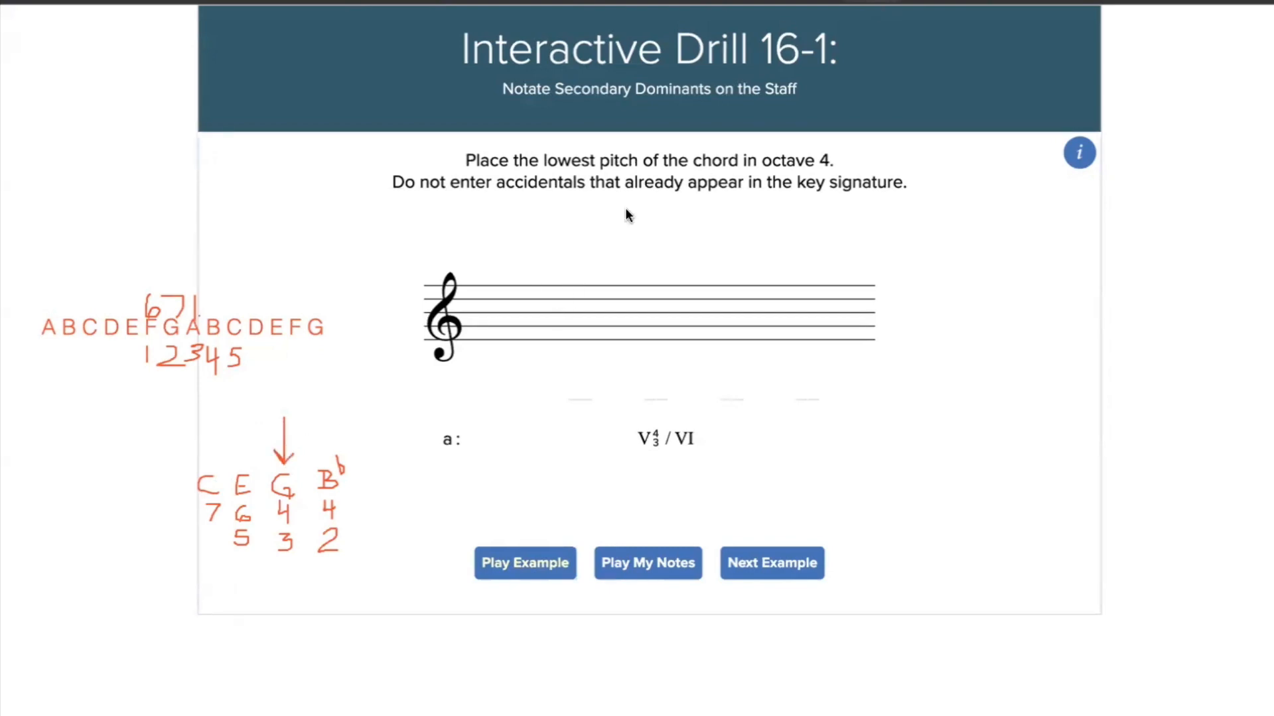
Place G4 as the lowest note and E5 as the top note on the treble staff
left_click(579, 325)
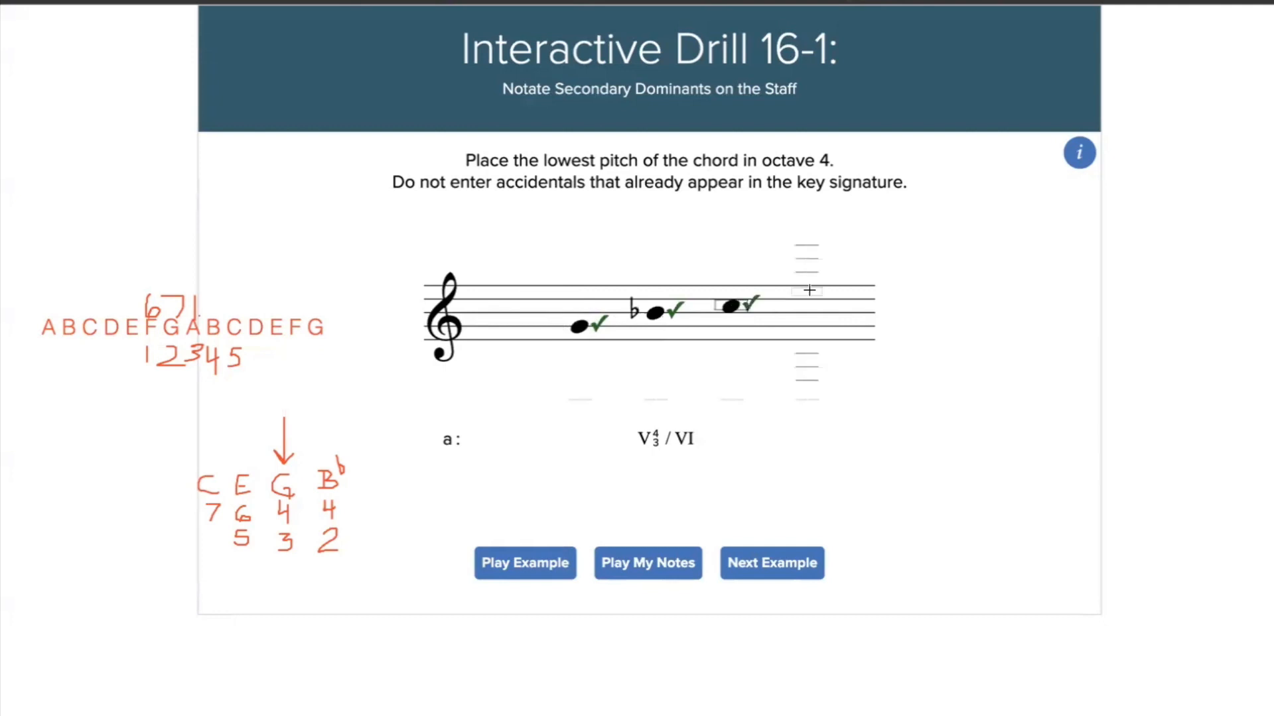
left_click(808, 290)
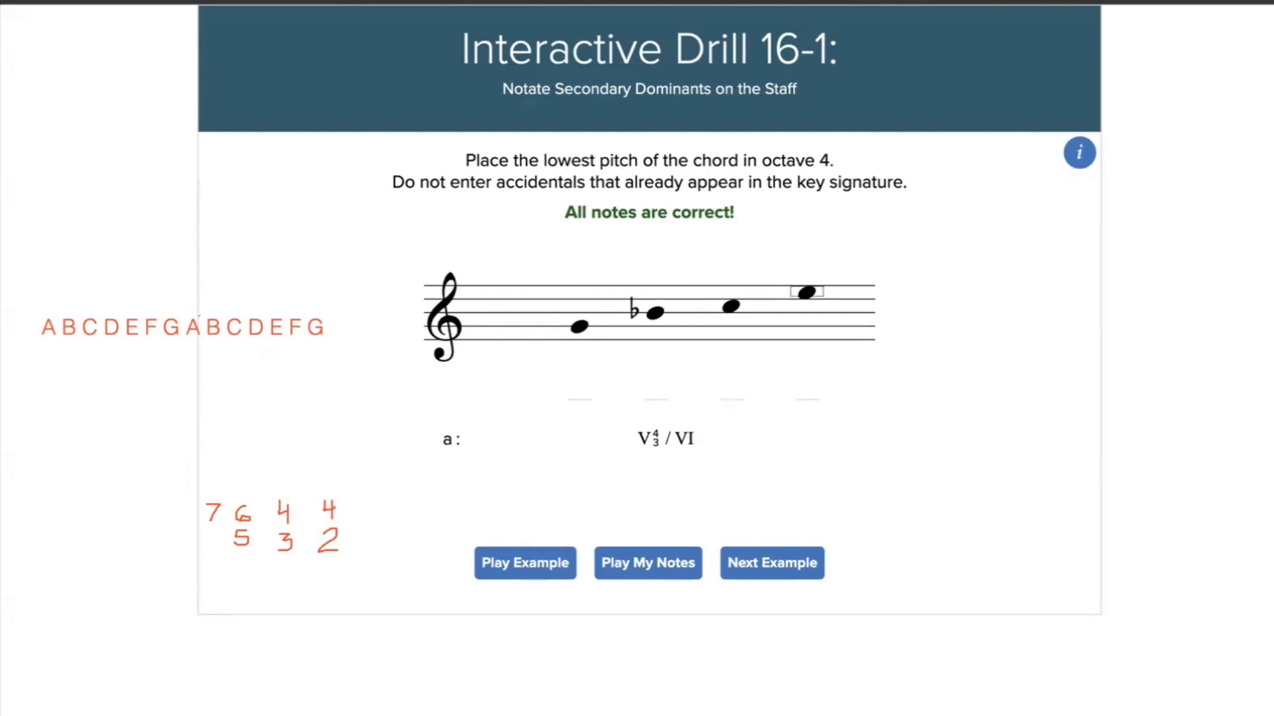
mouse_move(755, 569)
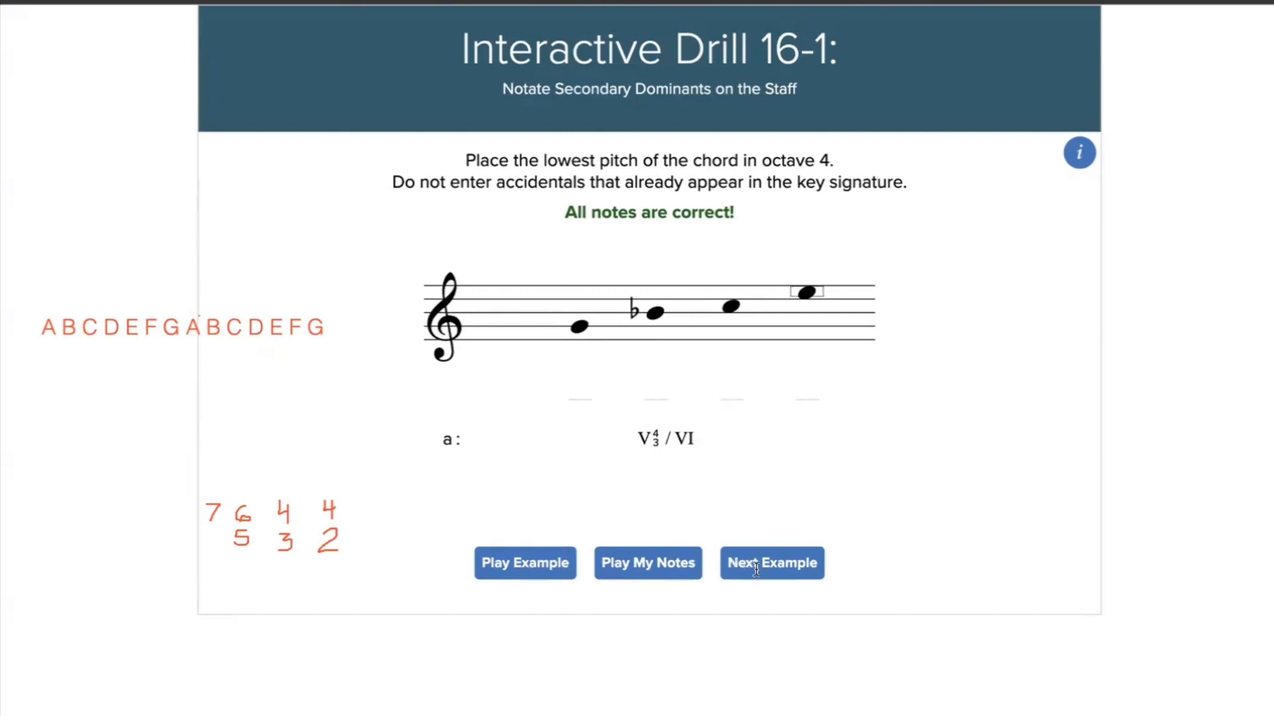
Advance to the V7/V in G major bass-clef item
left_click(771, 563)
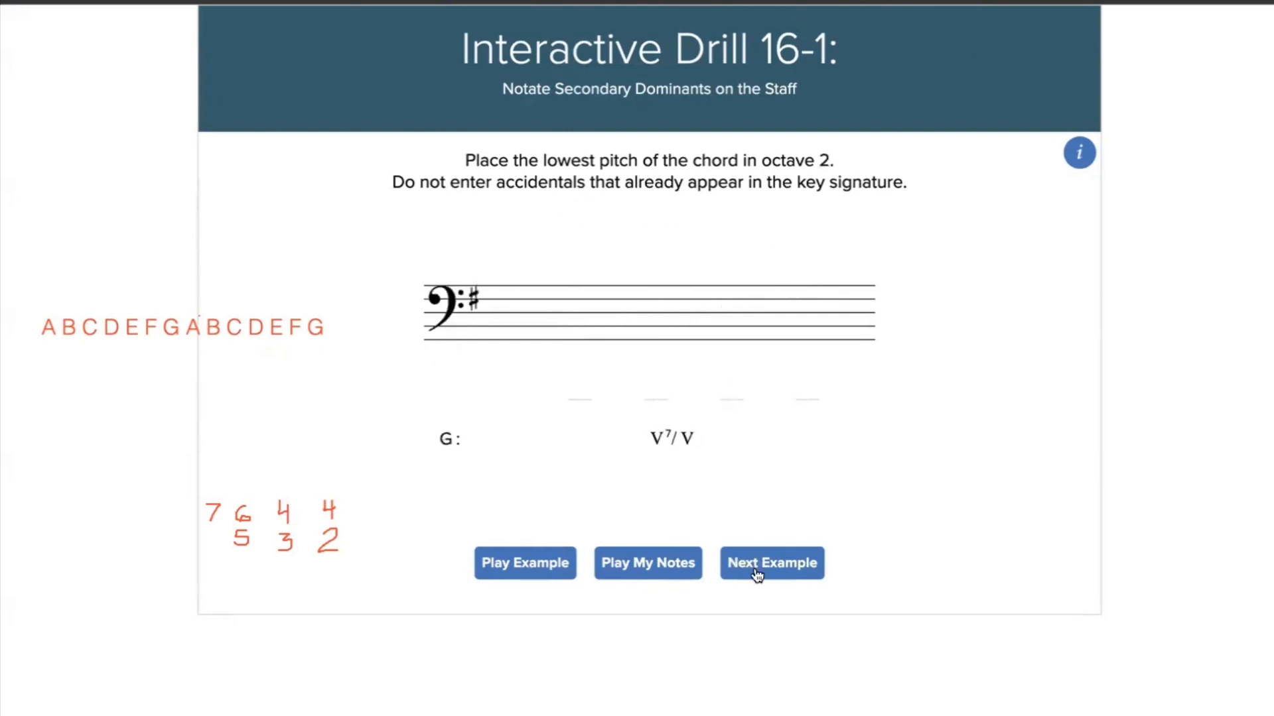
mouse_move(804, 89)
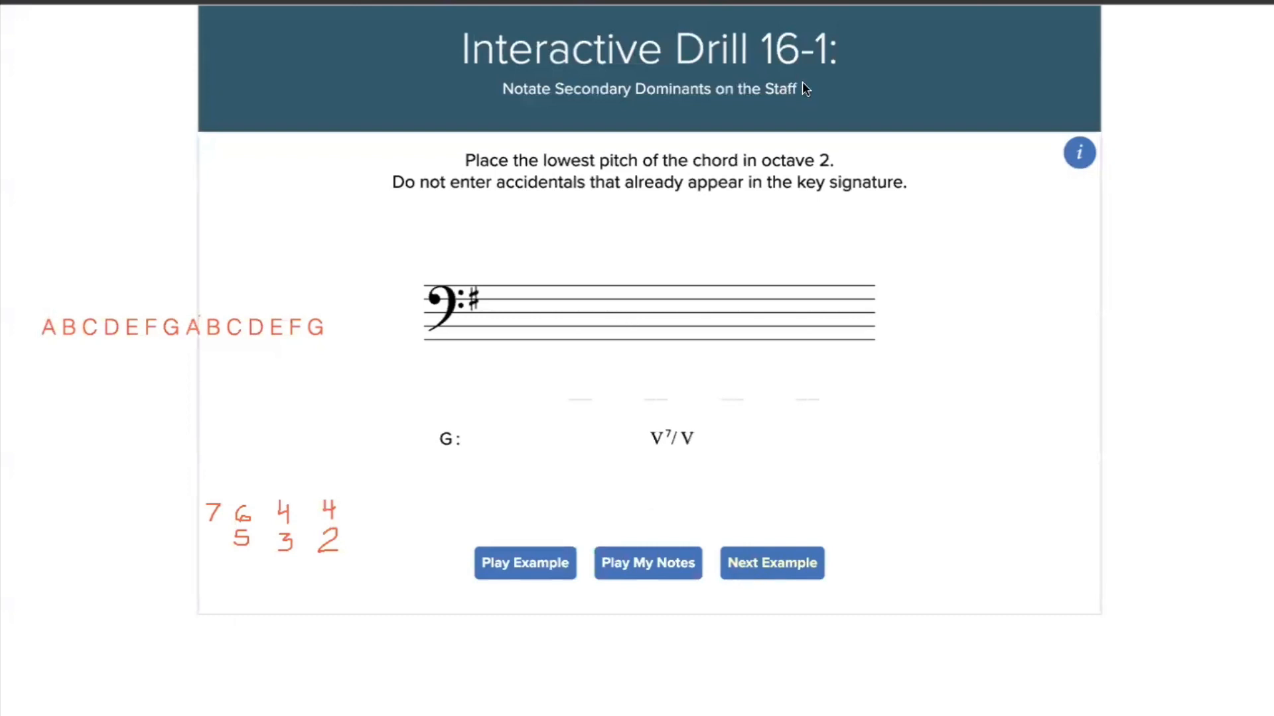
mouse_move(224, 283)
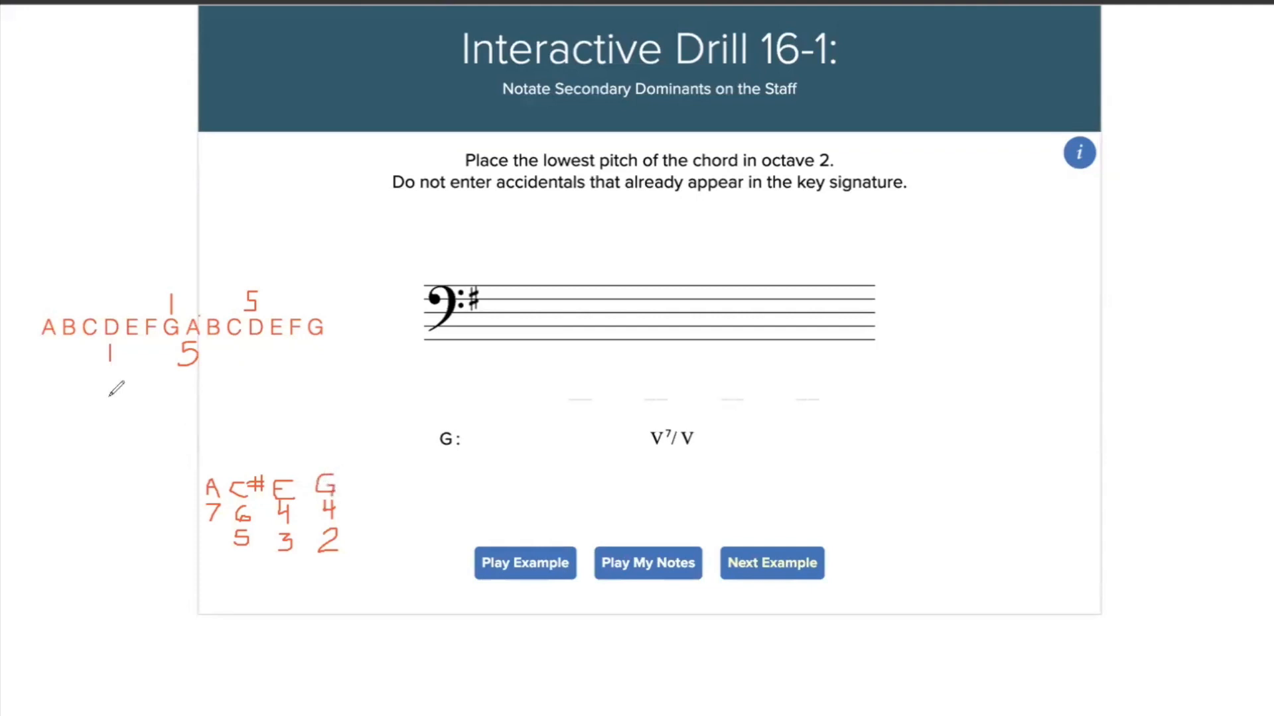
mouse_move(118, 404)
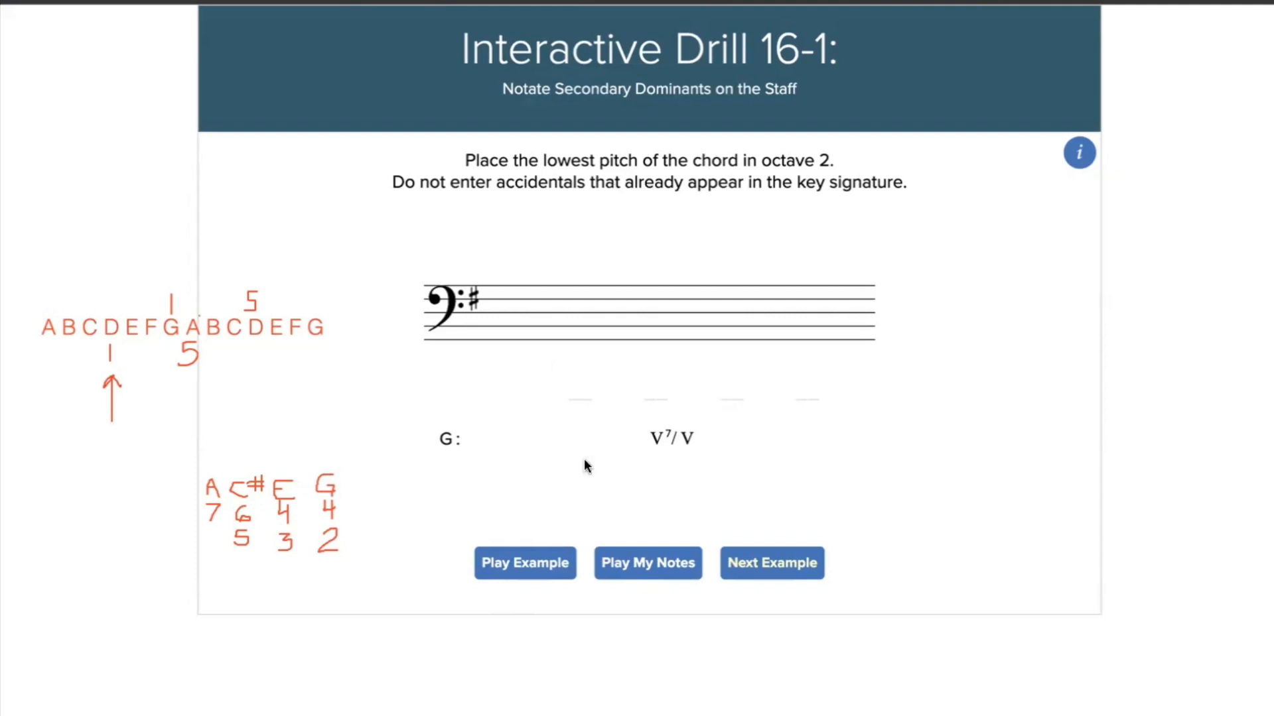
mouse_move(575, 339)
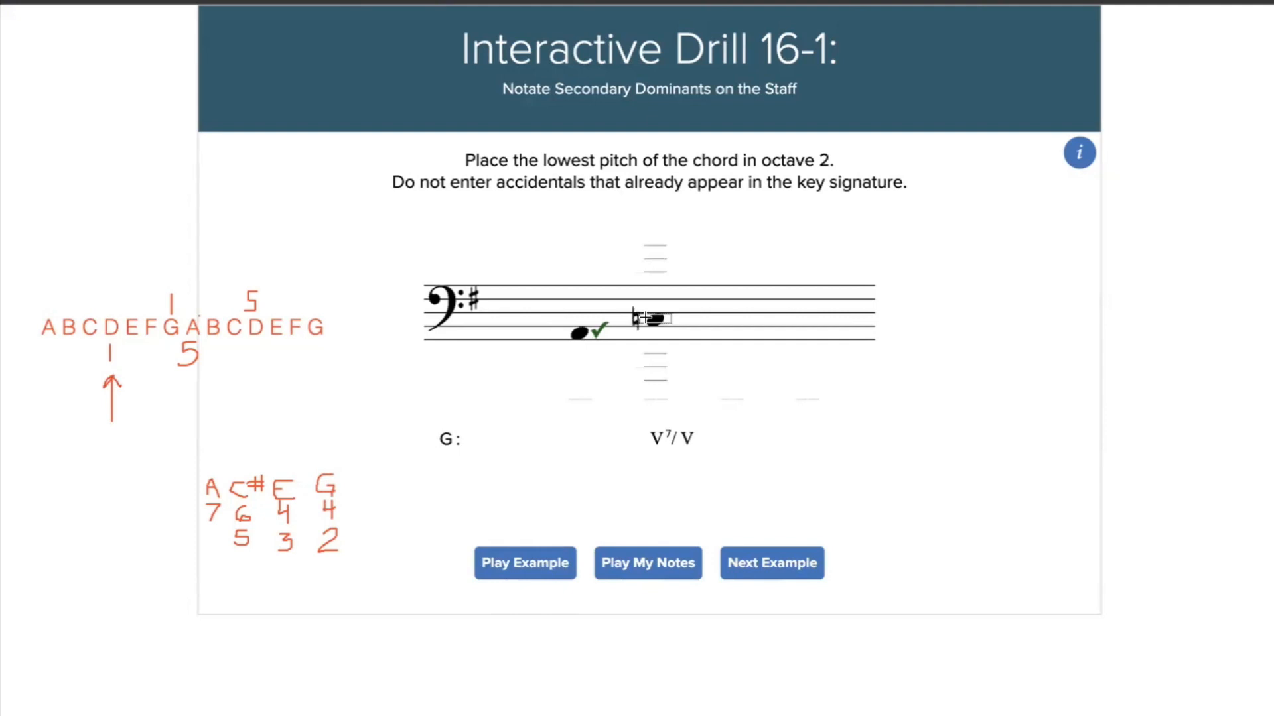
Add C#3, E3 and G3 above the low A2 on the bass staff
left_click(641, 317)
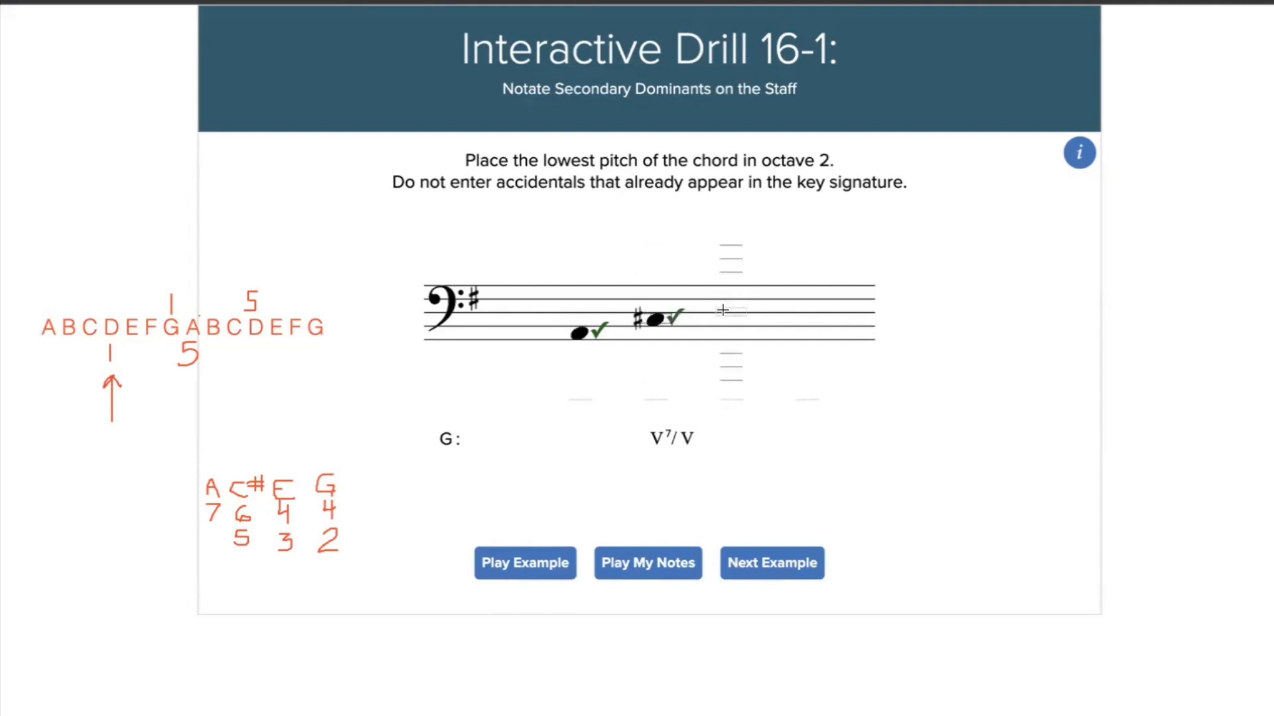
left_click(729, 307)
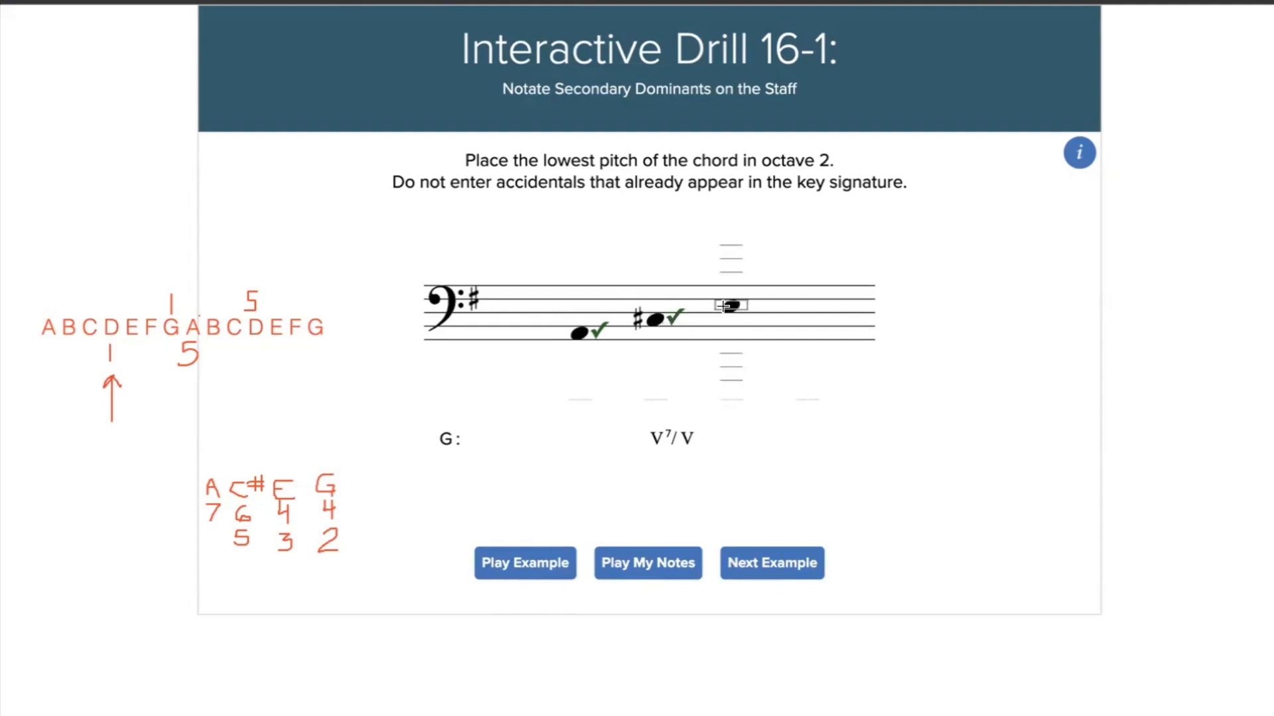
left_click(729, 305)
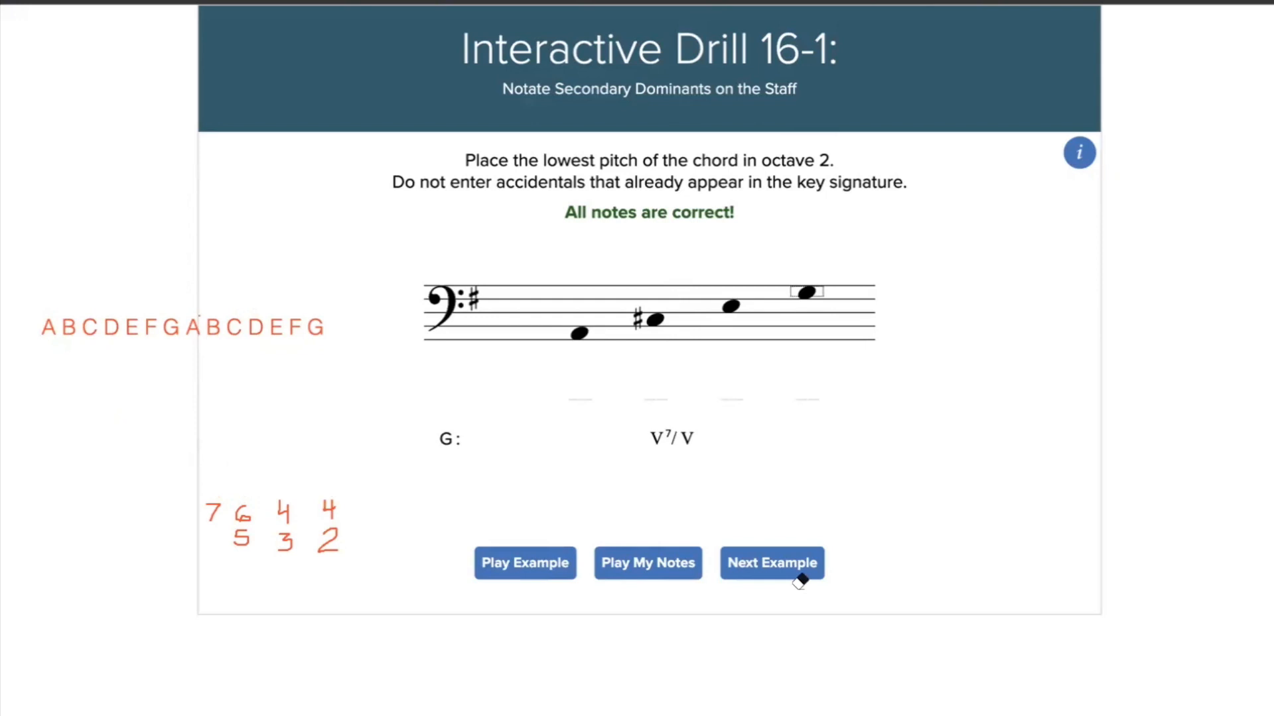
mouse_move(740, 421)
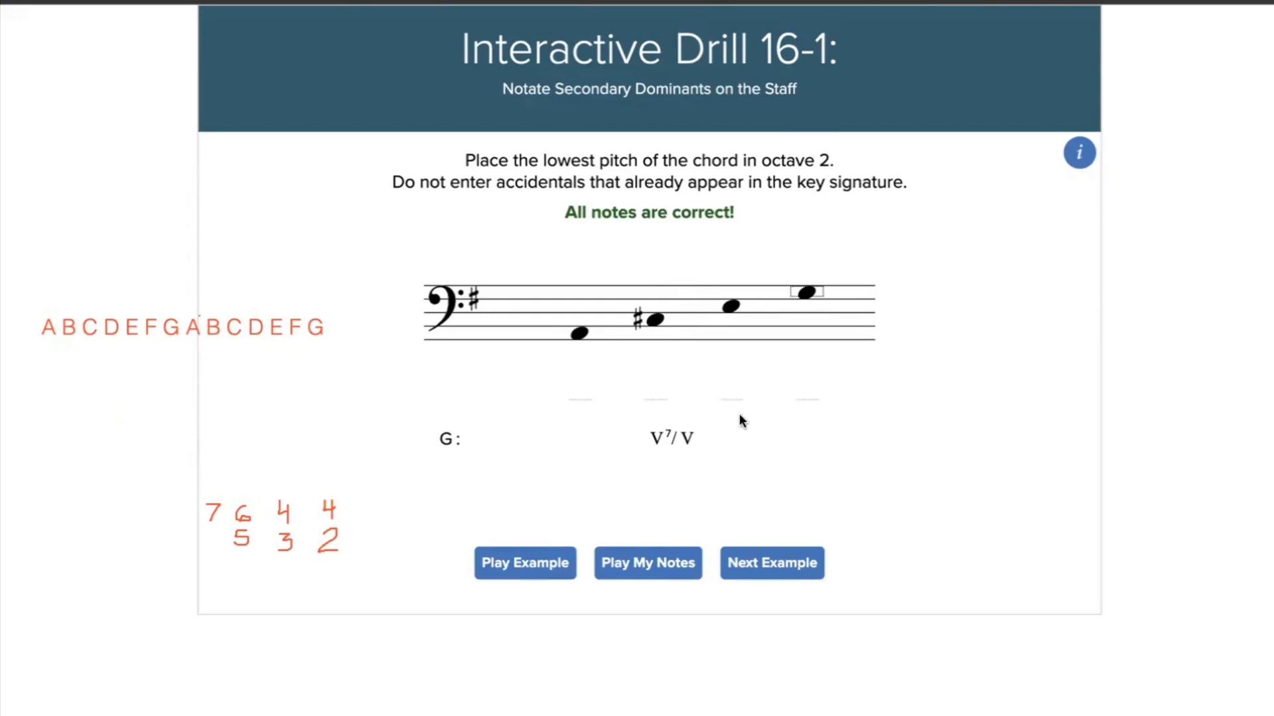
Bring up the E-major V4/2 of IV example and start placing the lowest note, D
left_click(770, 564)
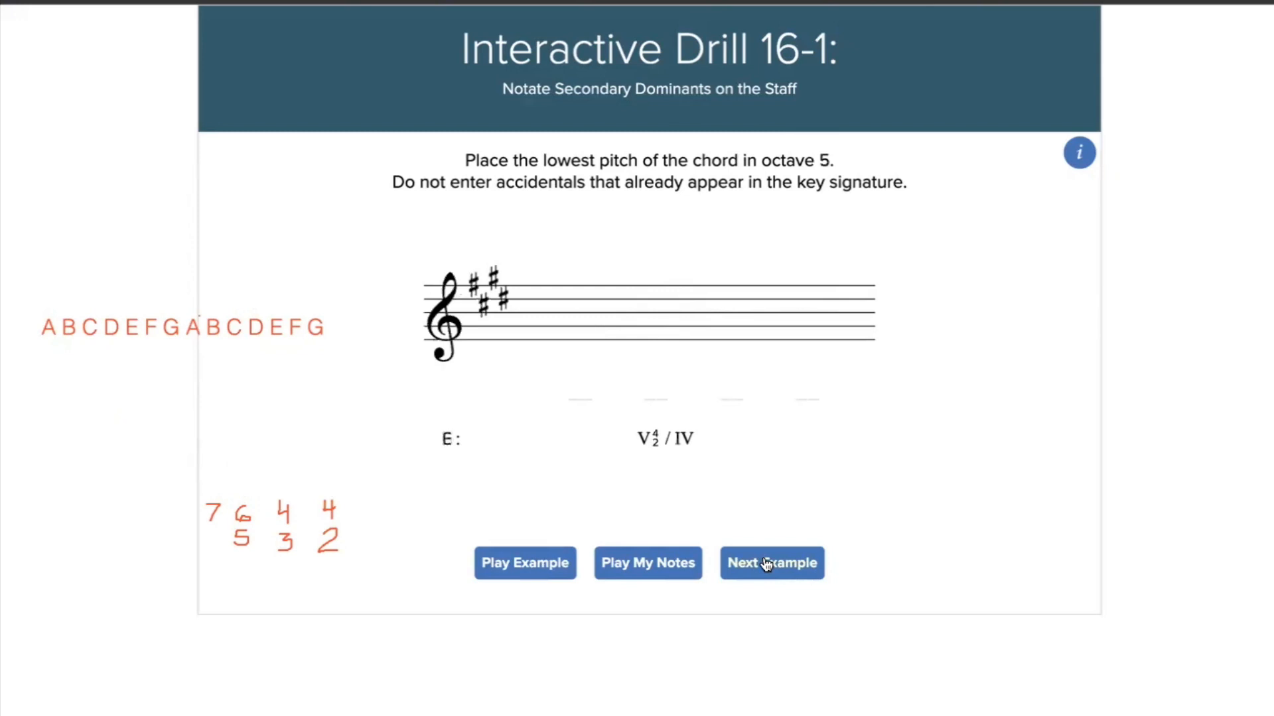
mouse_move(620, 388)
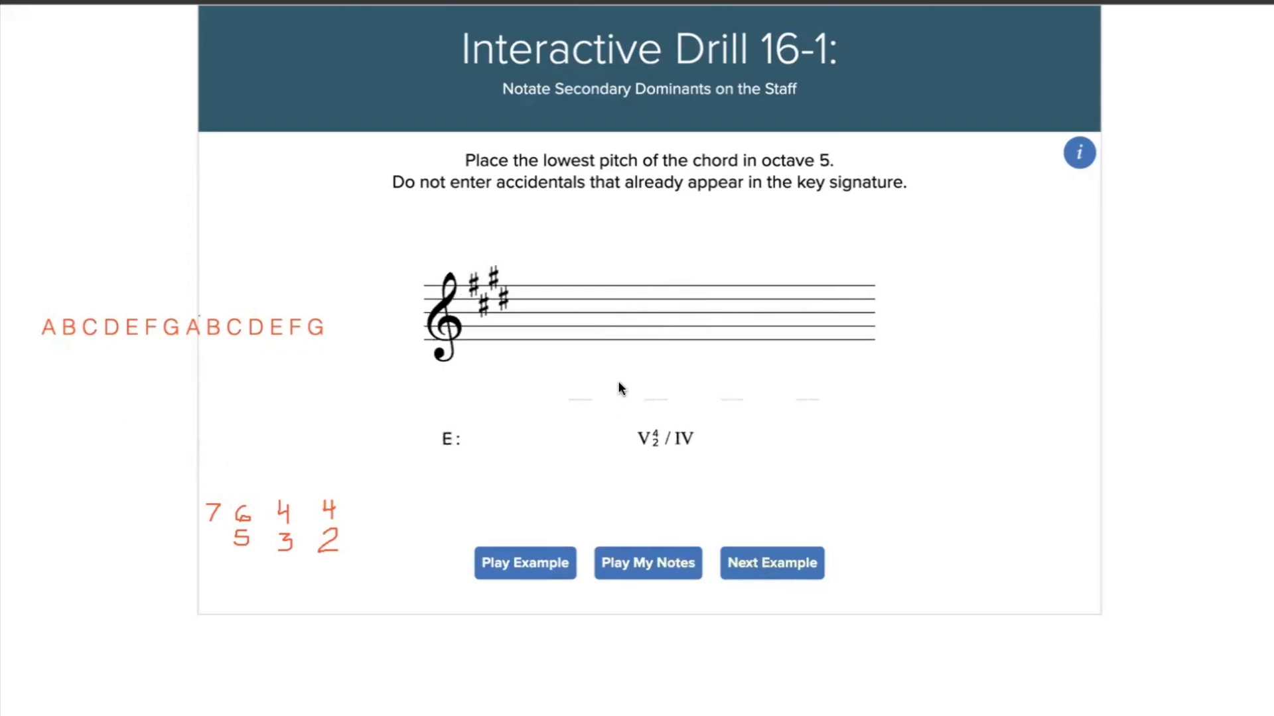
mouse_move(746, 437)
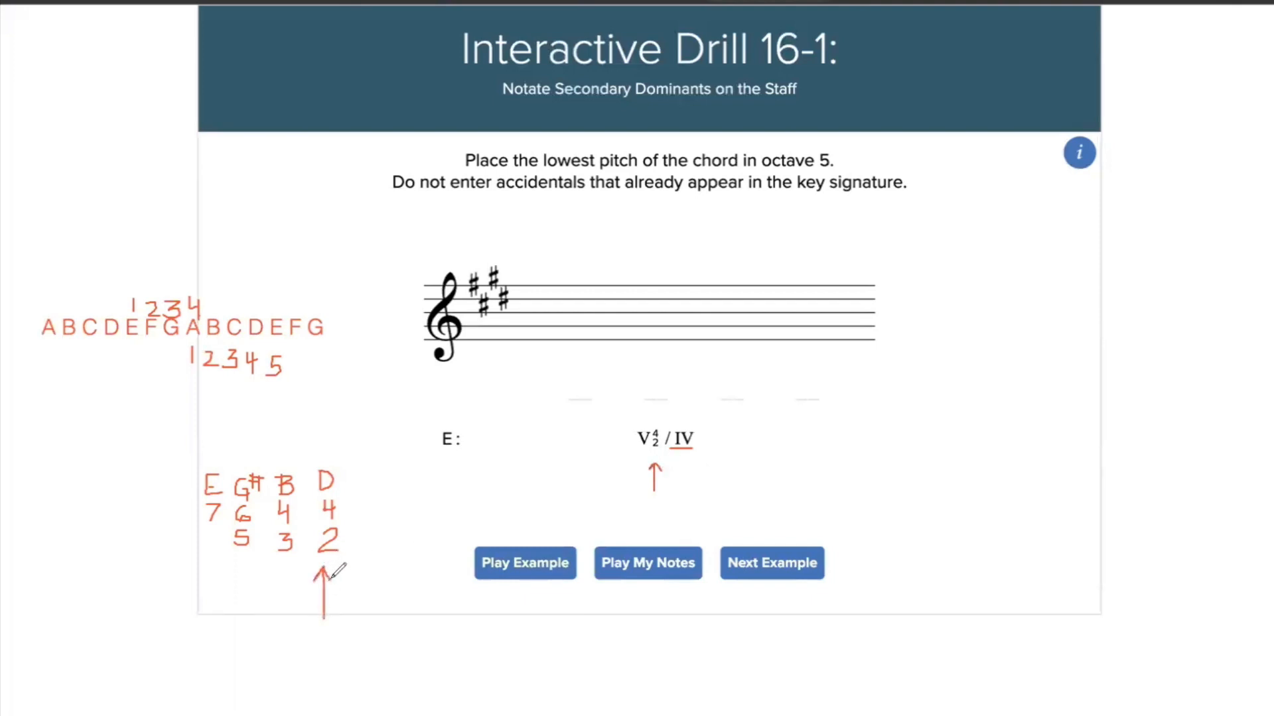
mouse_move(590, 289)
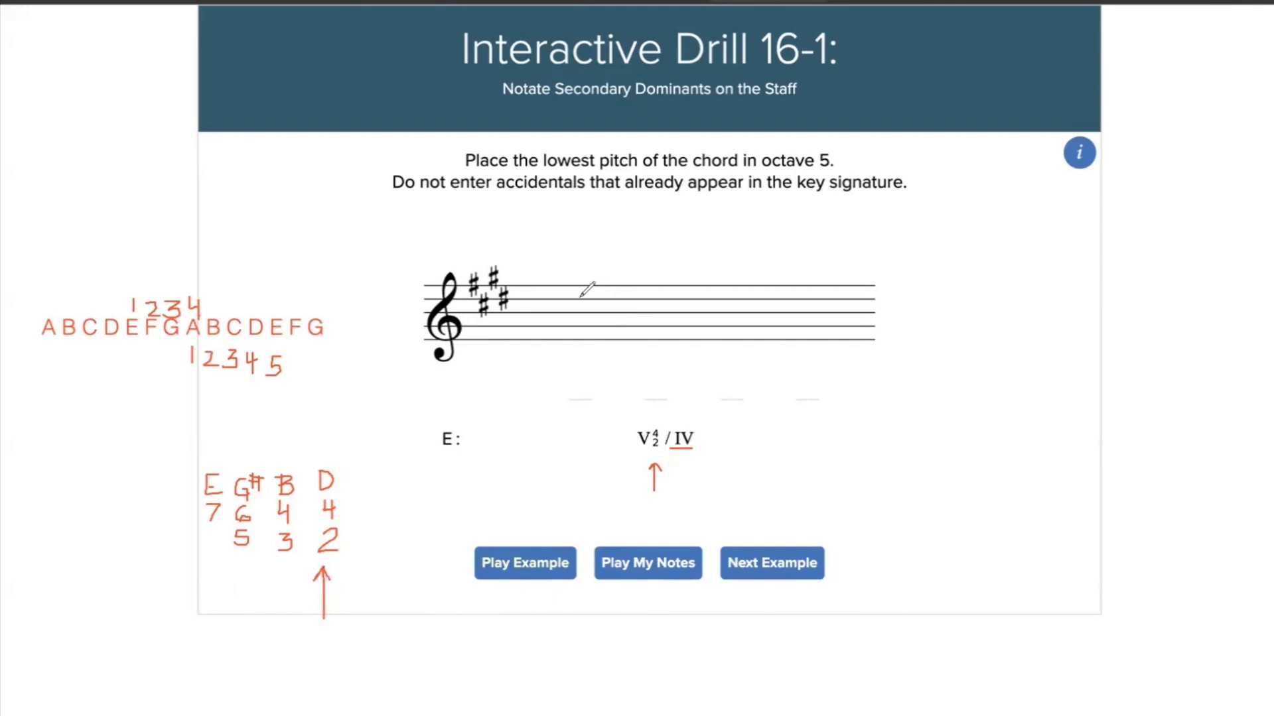
mouse_move(591, 304)
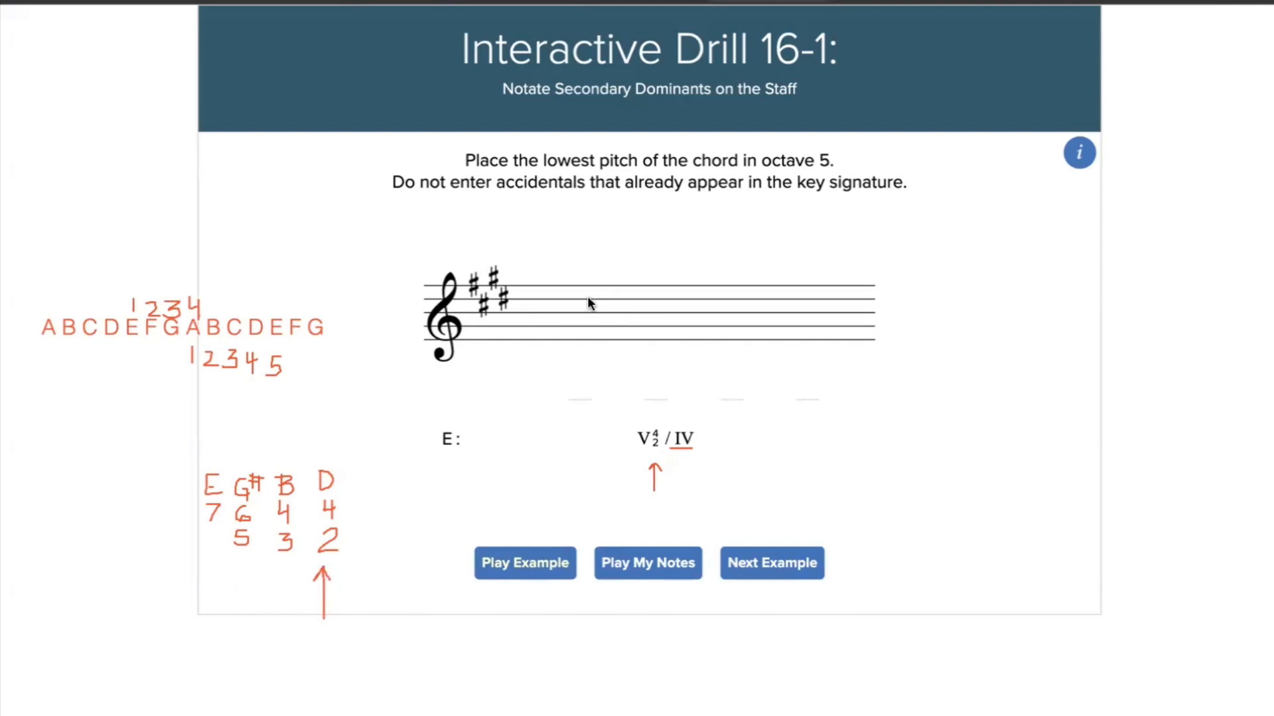
left_click(579, 300)
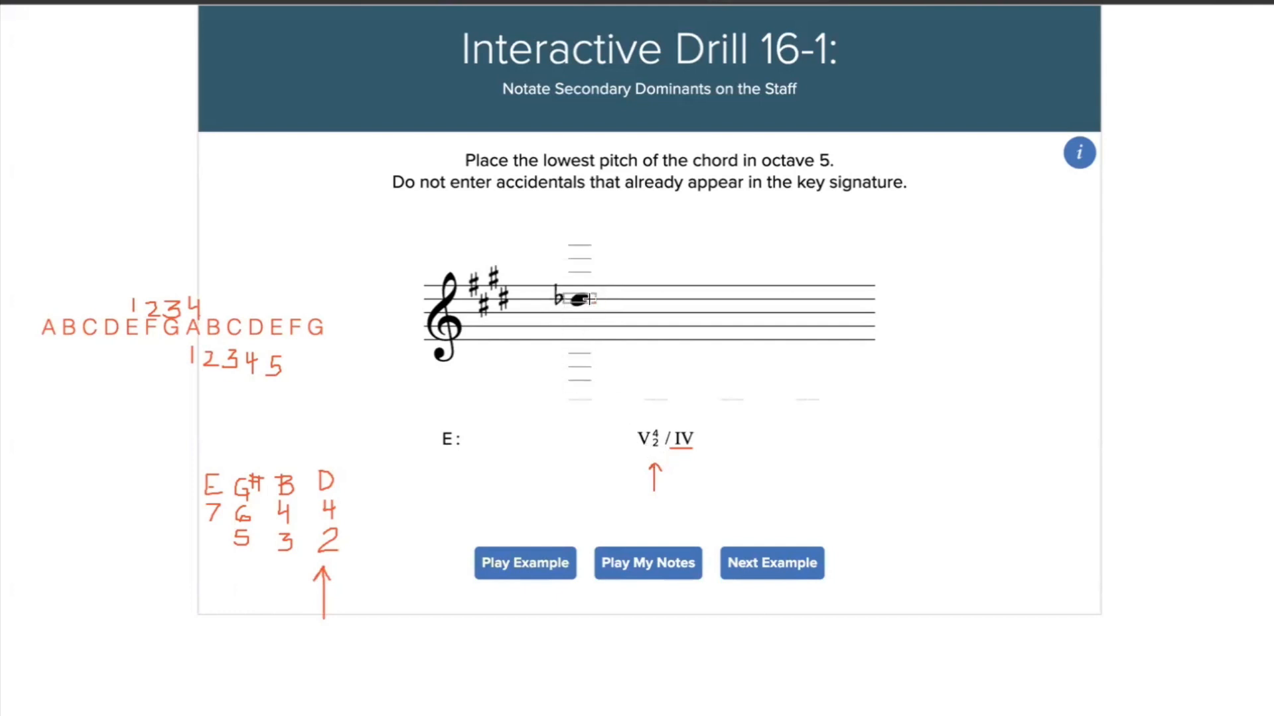
Place D5, E5, G♯5 and B5 on the treble staff, fixing the wrong note
left_click(578, 298)
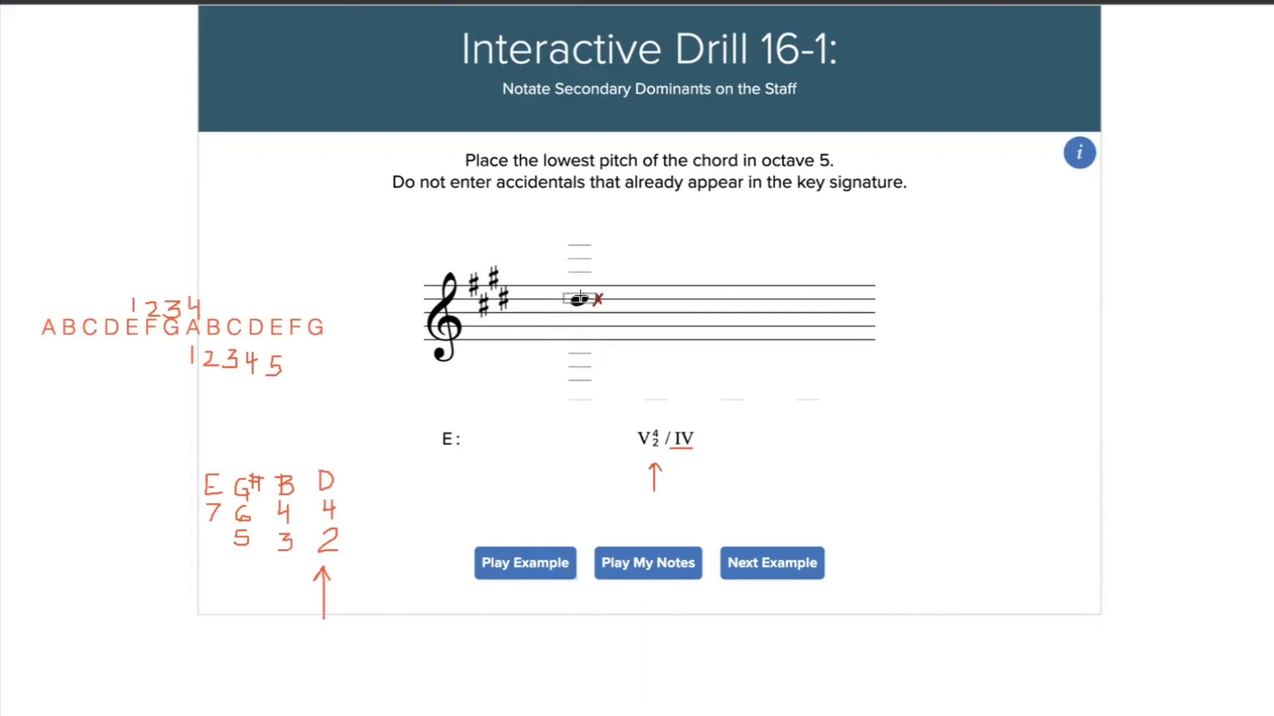
left_click(579, 298)
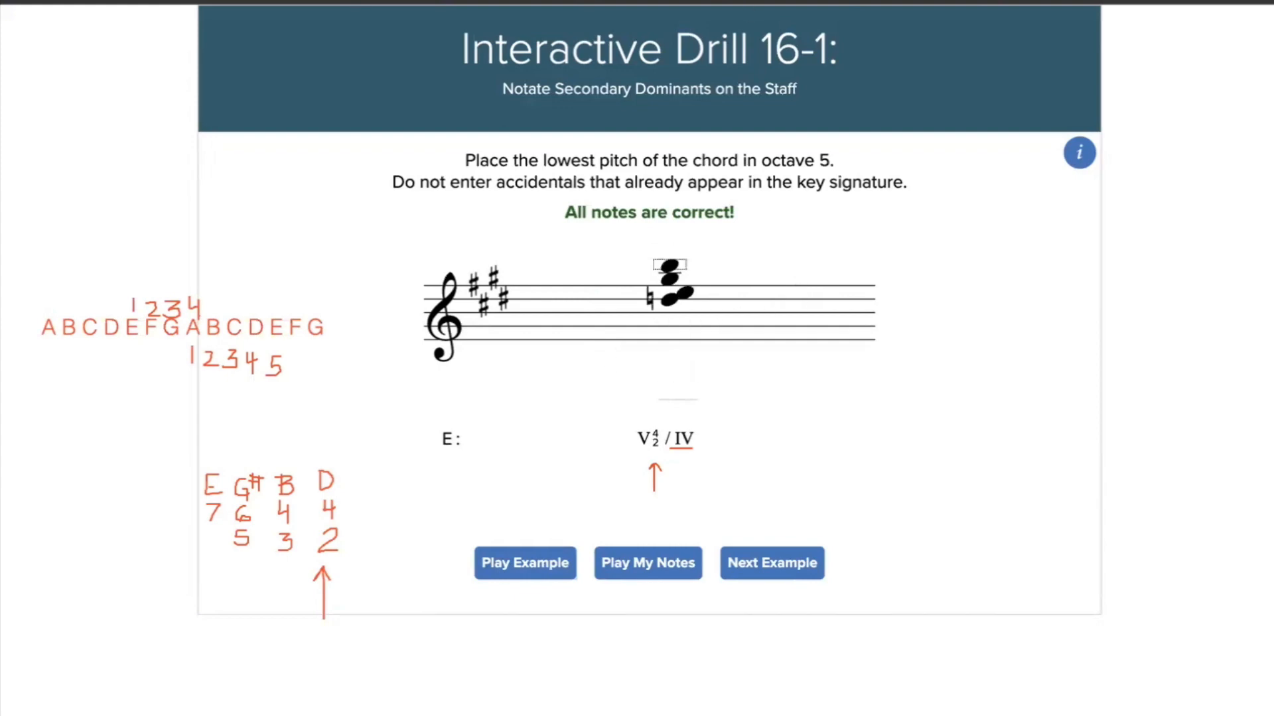
Advance to the c# minor V6/5 of VI example on the bass staff
left_click(770, 564)
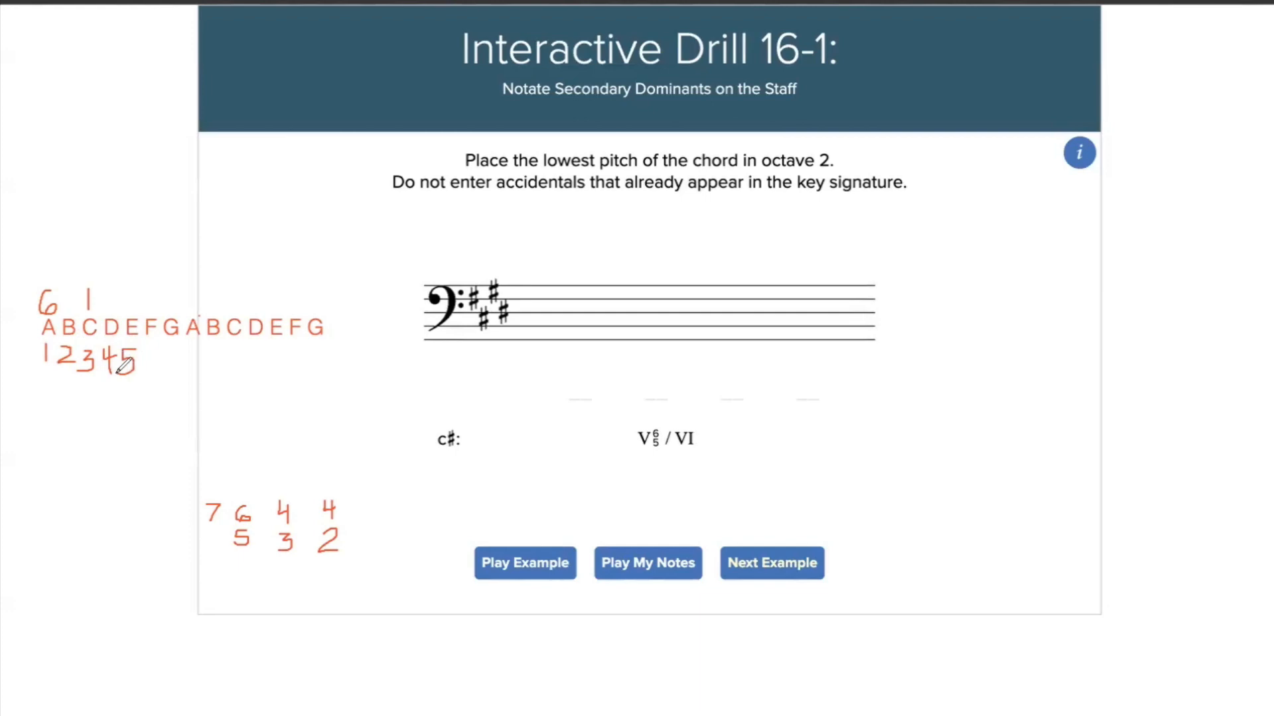
mouse_move(691, 456)
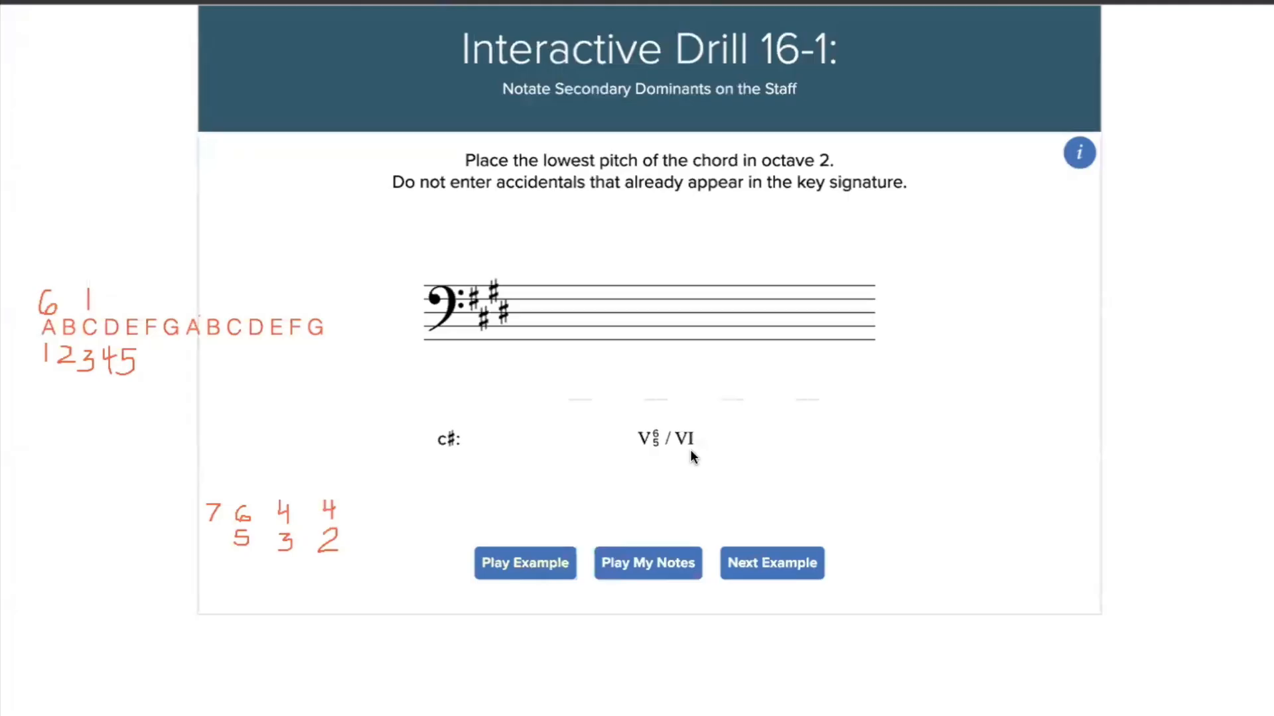
mouse_move(678, 445)
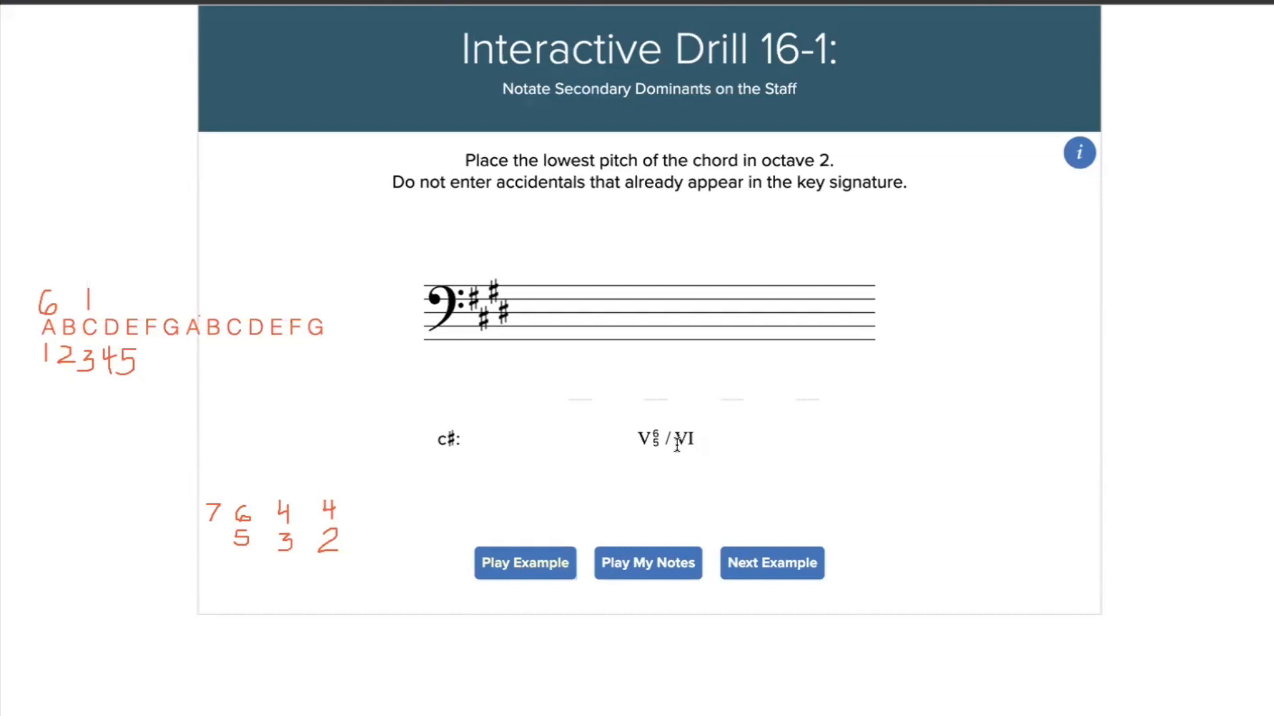
mouse_move(680, 445)
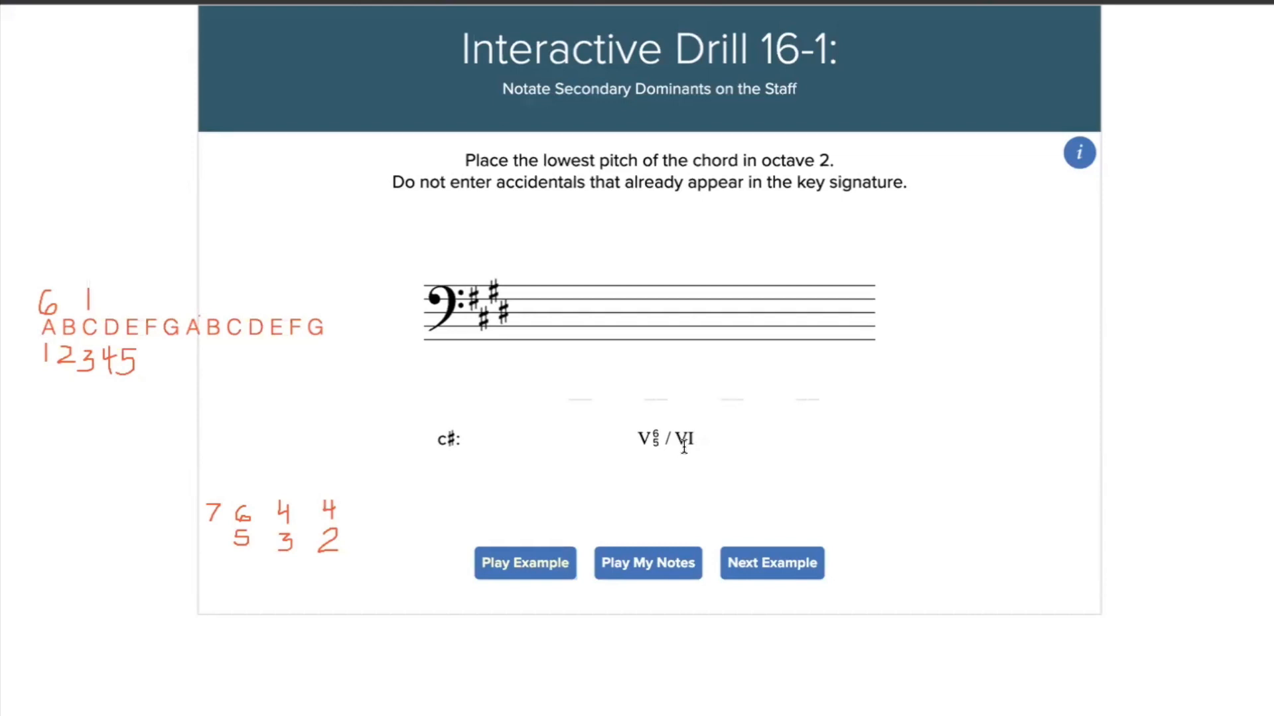
mouse_move(167, 355)
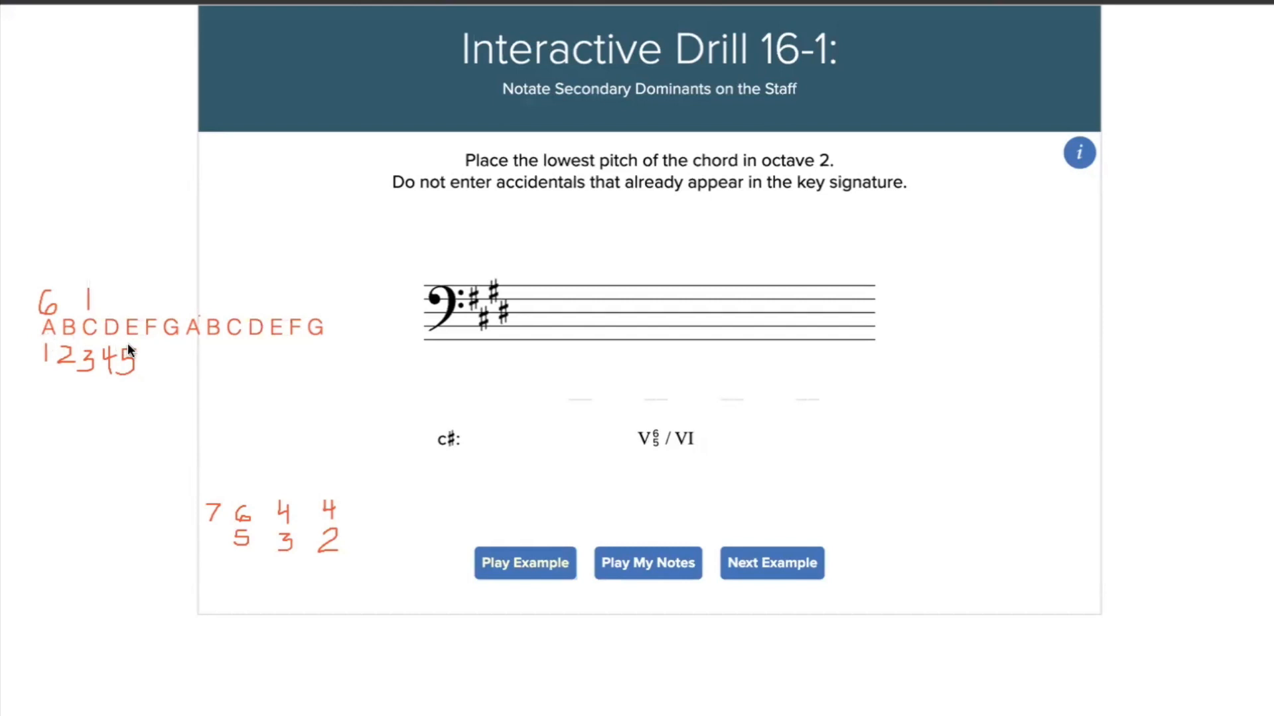
mouse_move(131, 348)
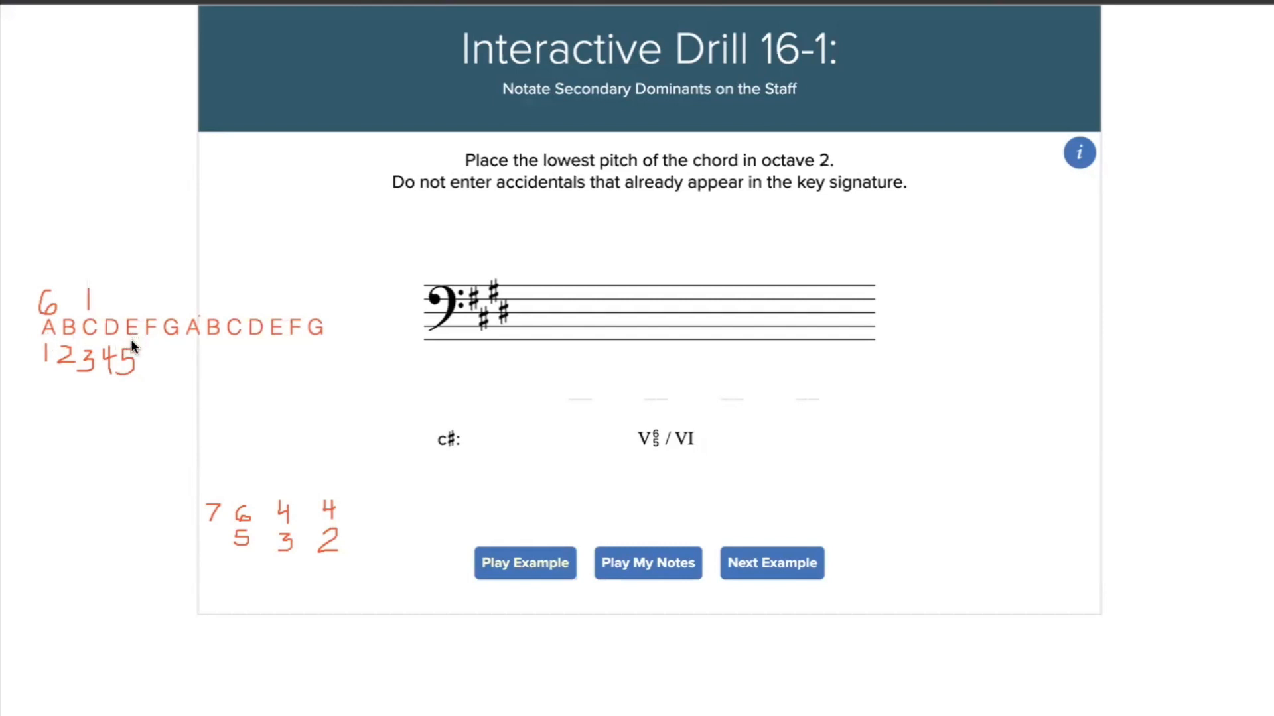
mouse_move(133, 345)
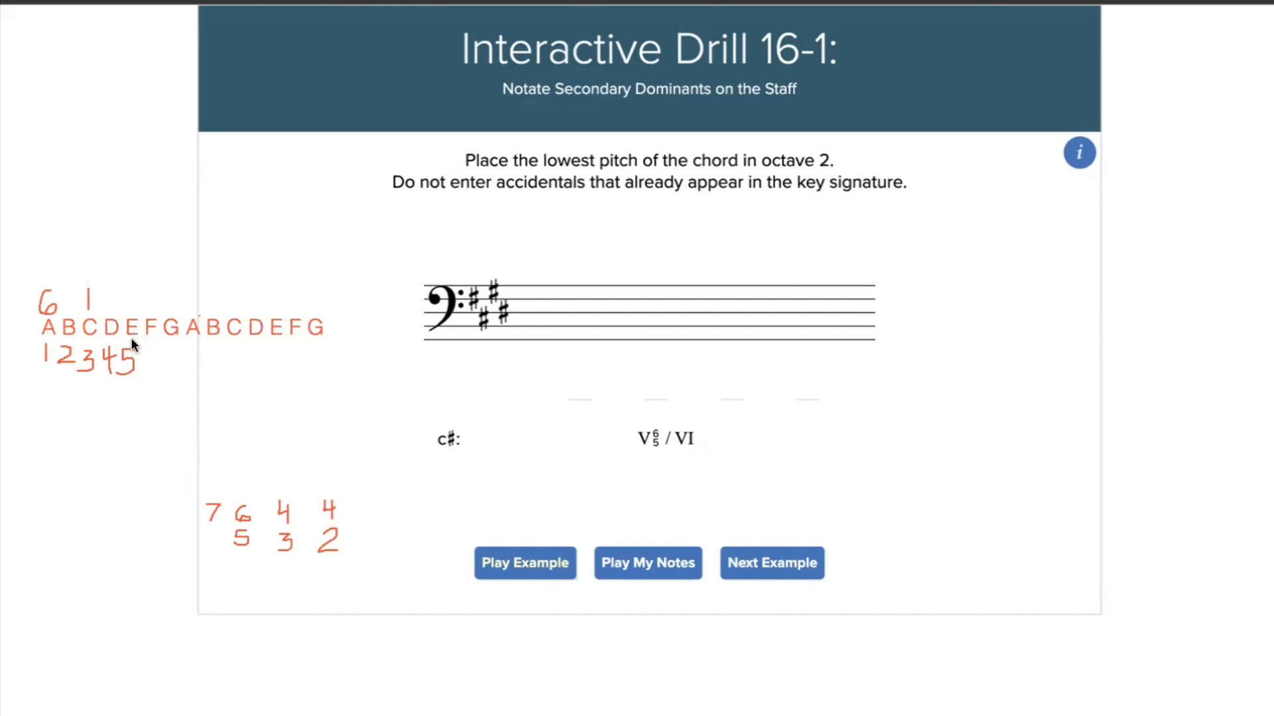
mouse_move(637, 209)
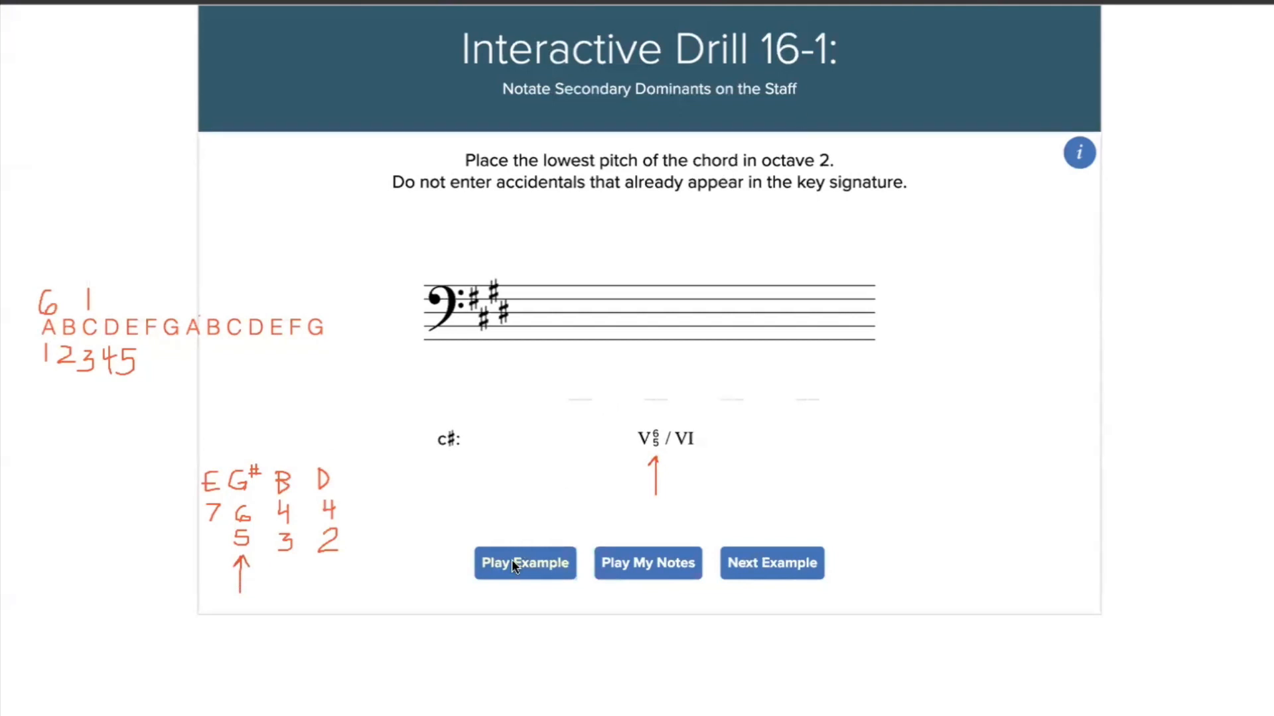
mouse_move(520, 571)
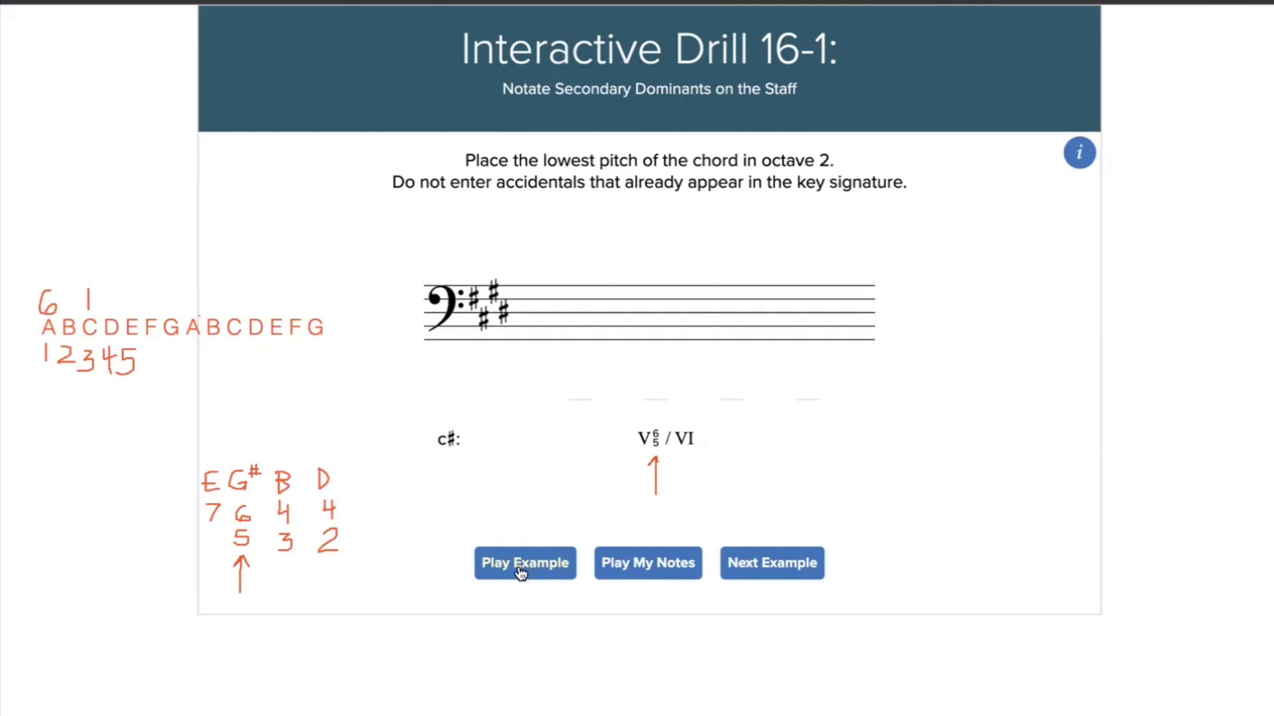
mouse_move(529, 418)
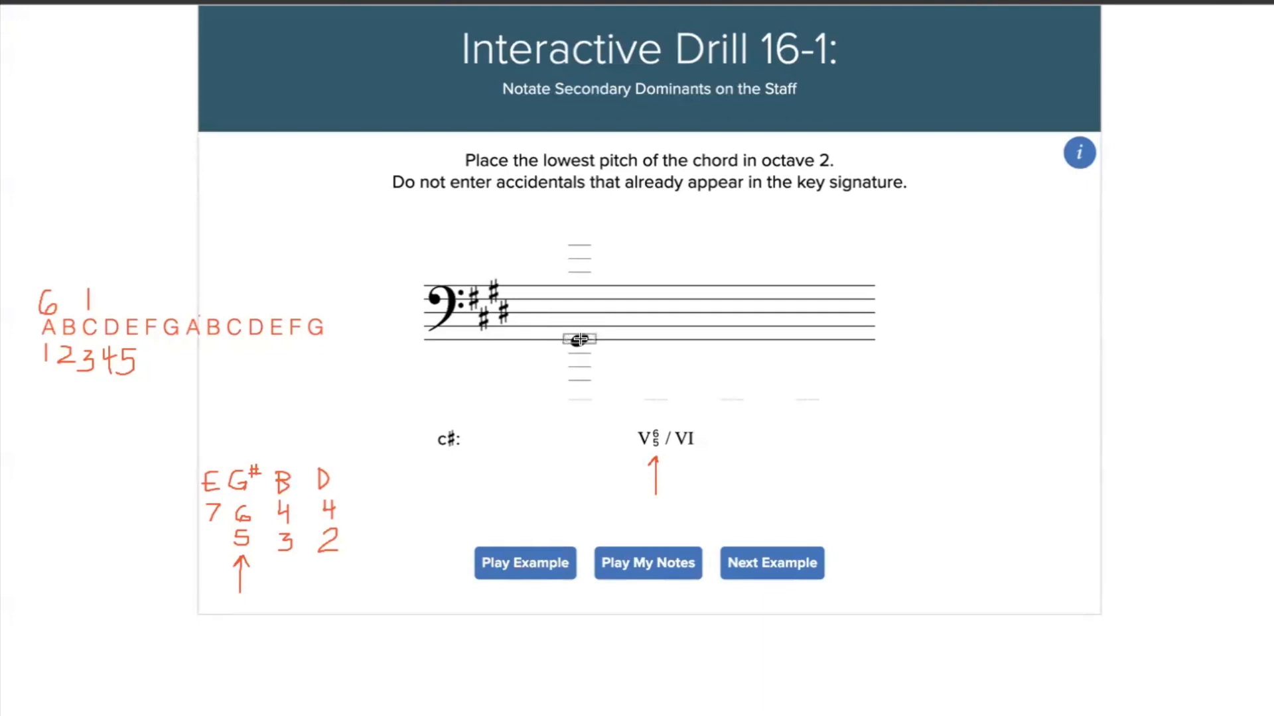
Enter G#2, B2, D-natural3 and E3 on the bass staff for V6/5 of VI
left_click(578, 339)
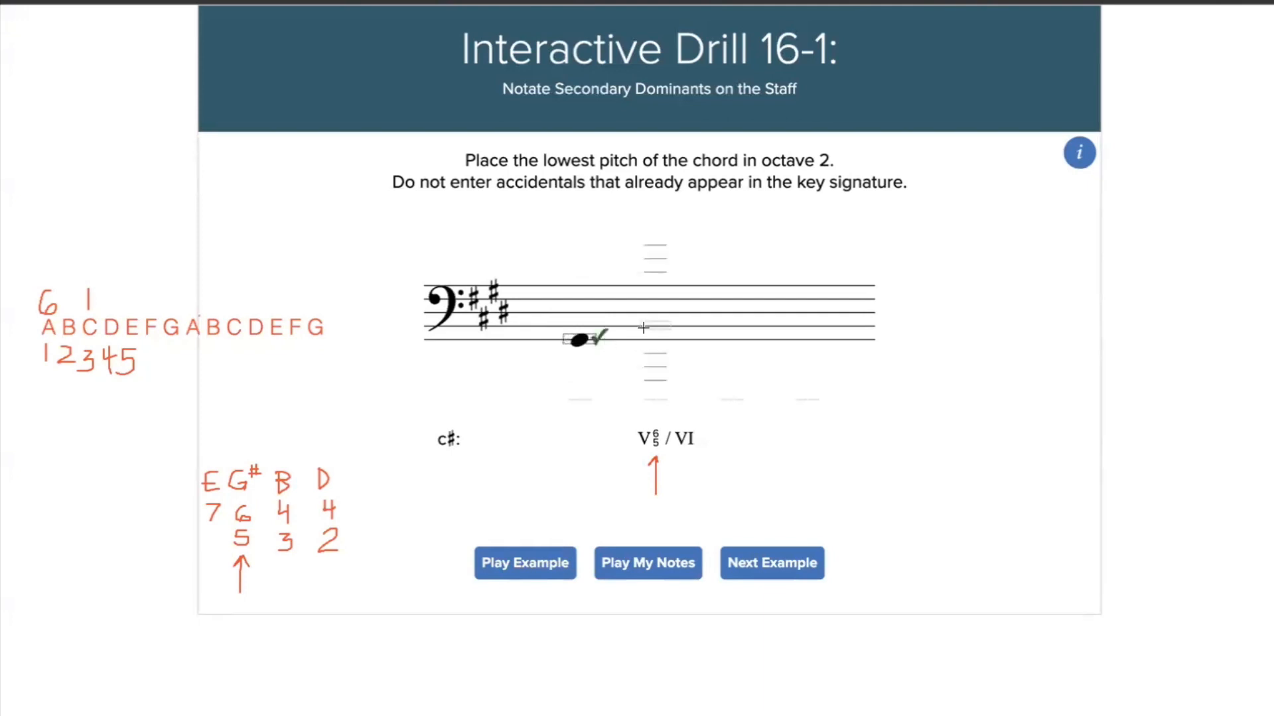
left_click(658, 329)
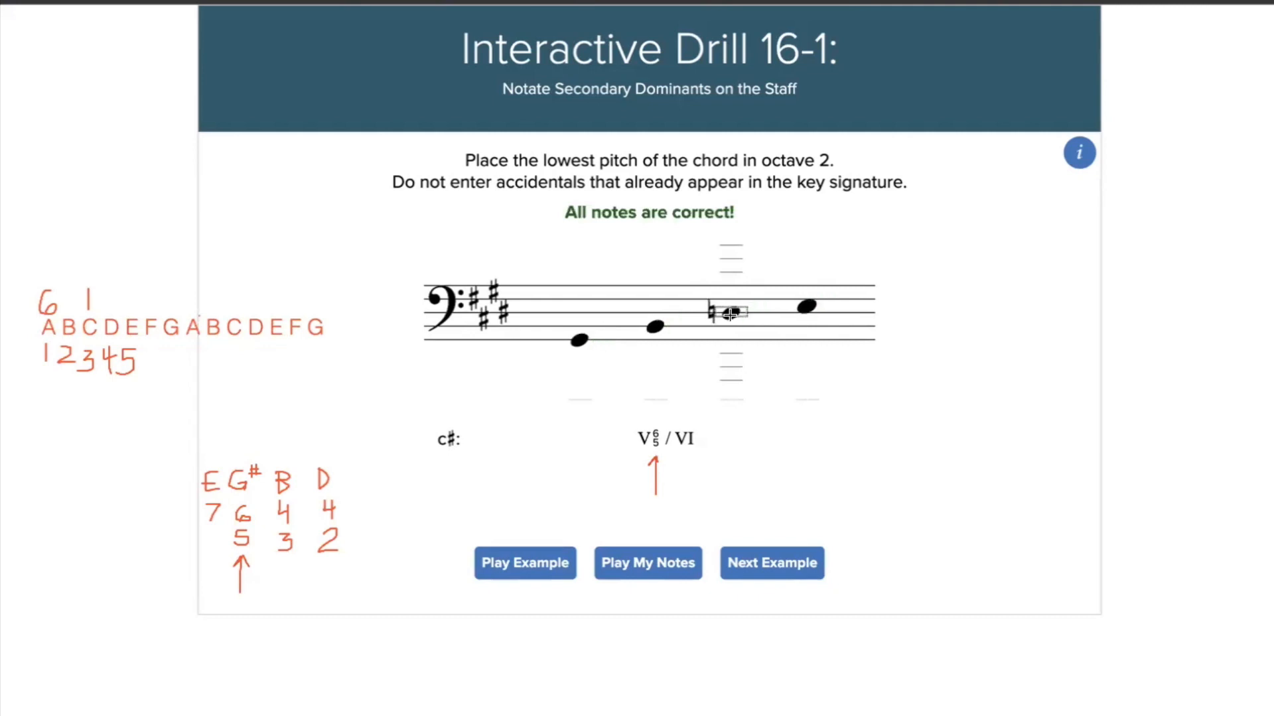
left_click(771, 563)
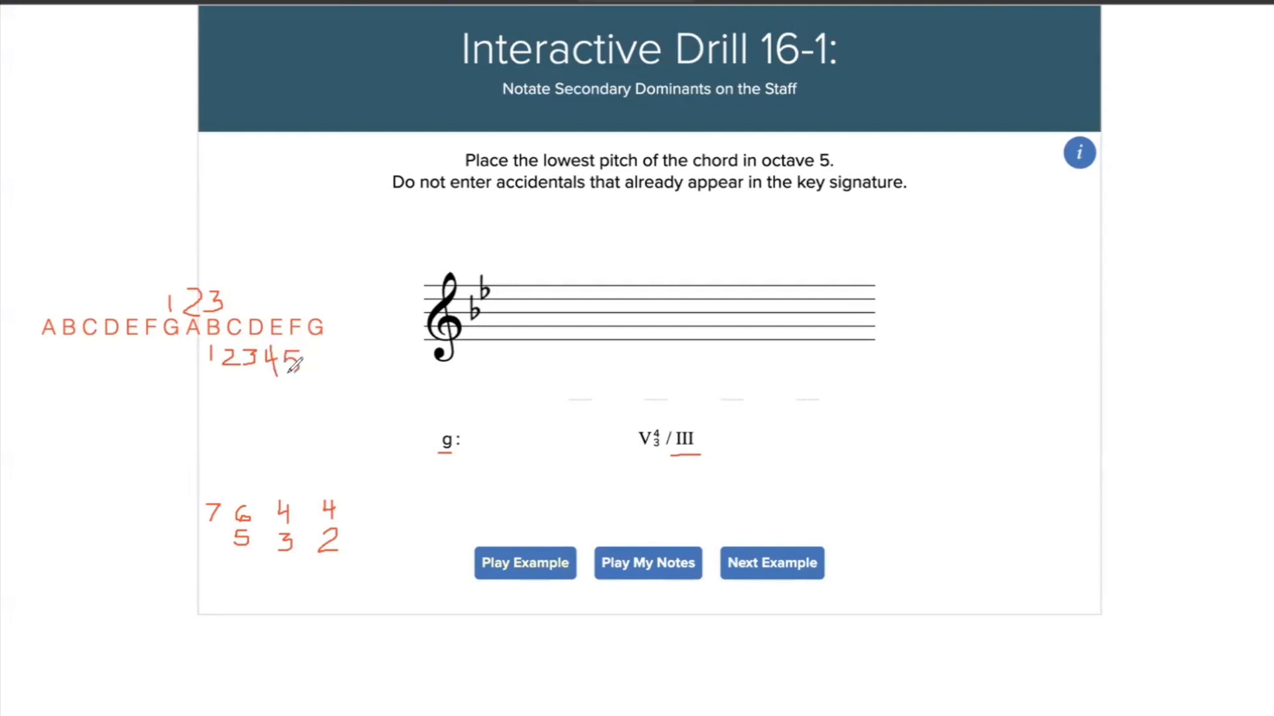
mouse_move(79, 391)
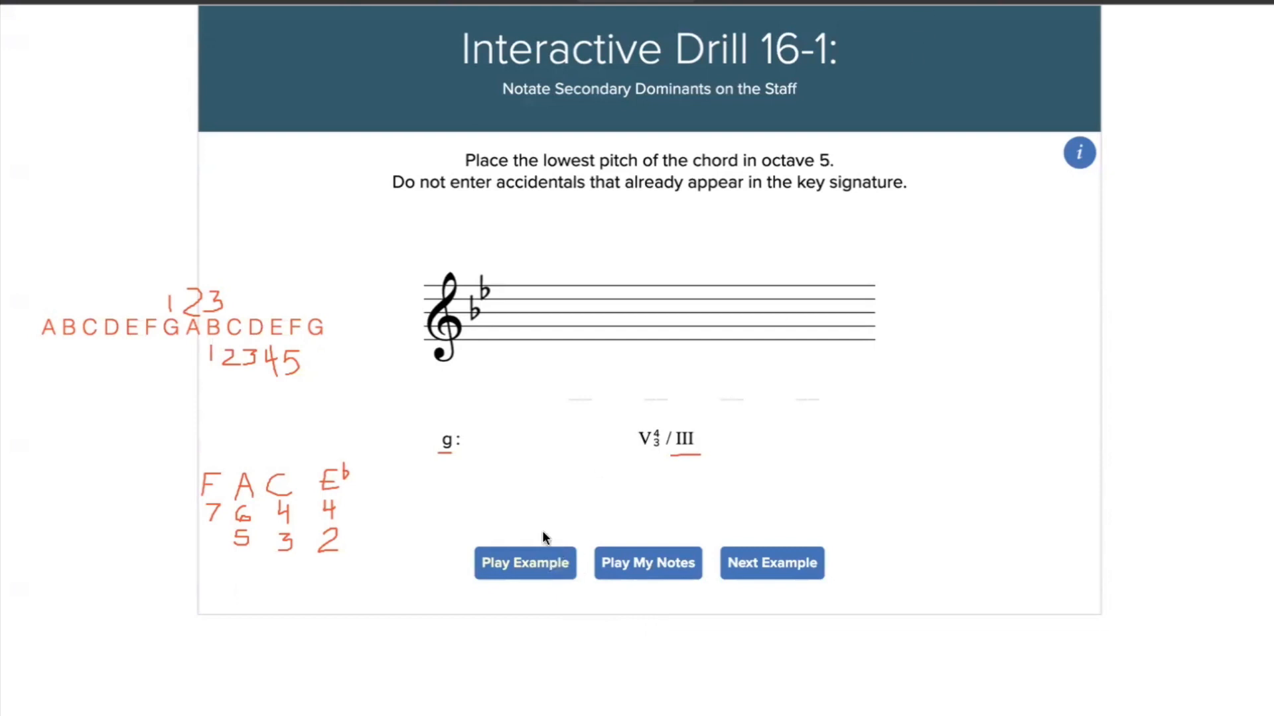
mouse_move(536, 573)
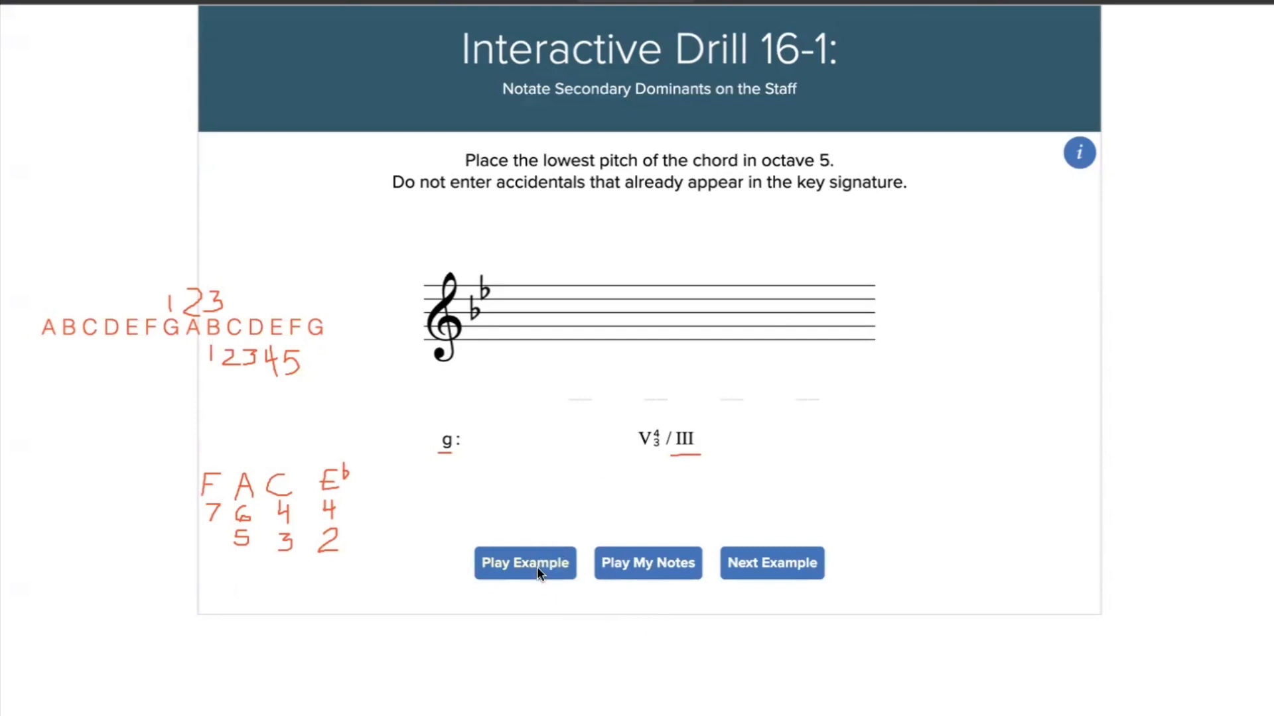
mouse_move(285, 566)
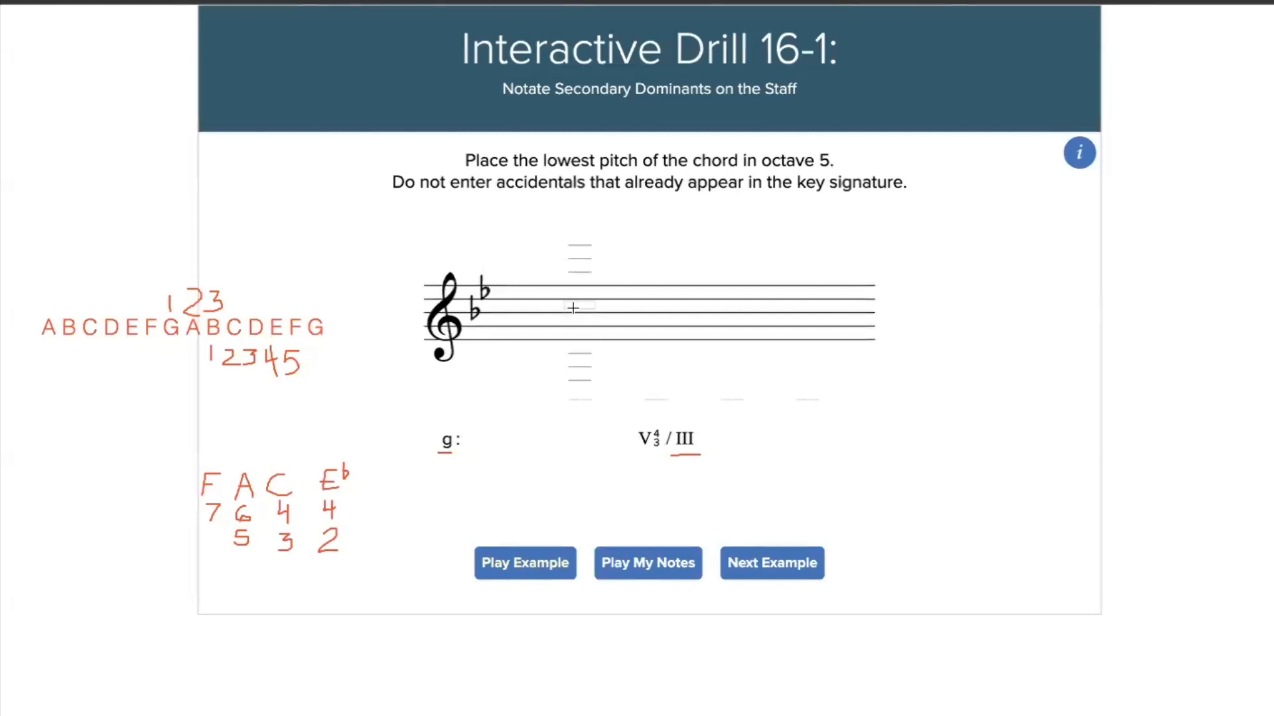
Enter C5, E♭5, F5 and A5 on the treble staff and play the chord back
left_click(578, 307)
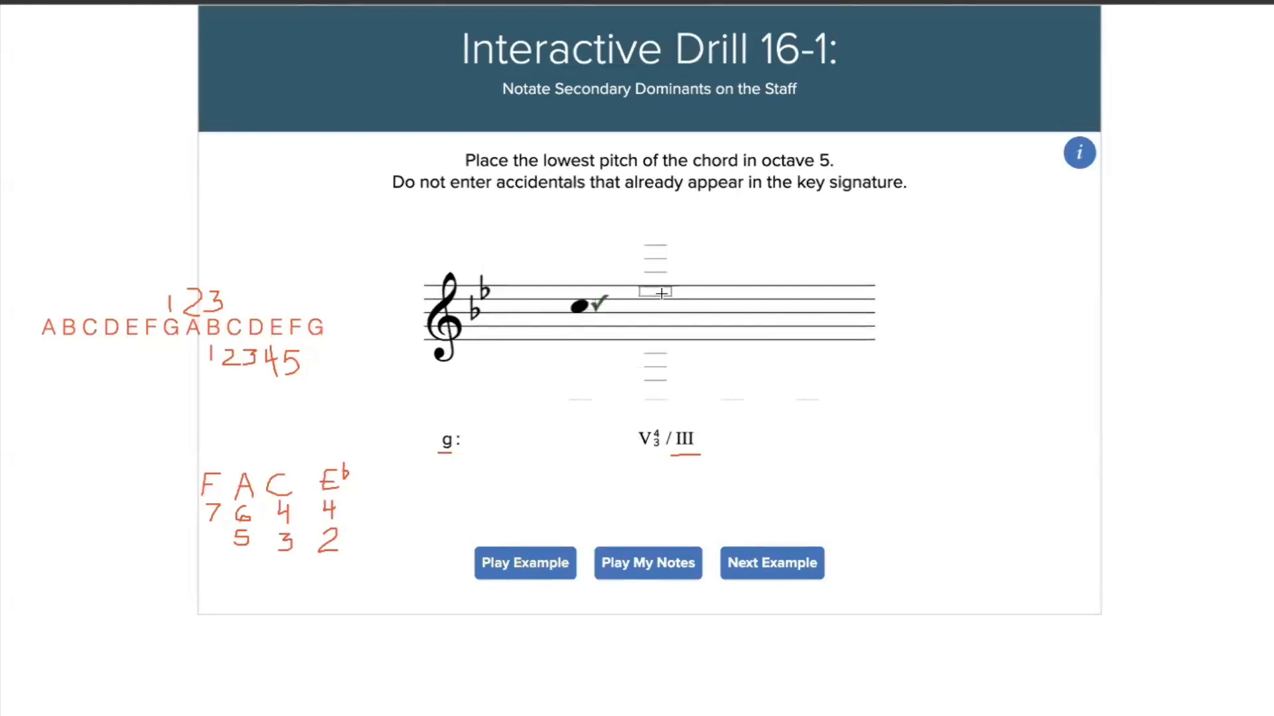
left_click(655, 293)
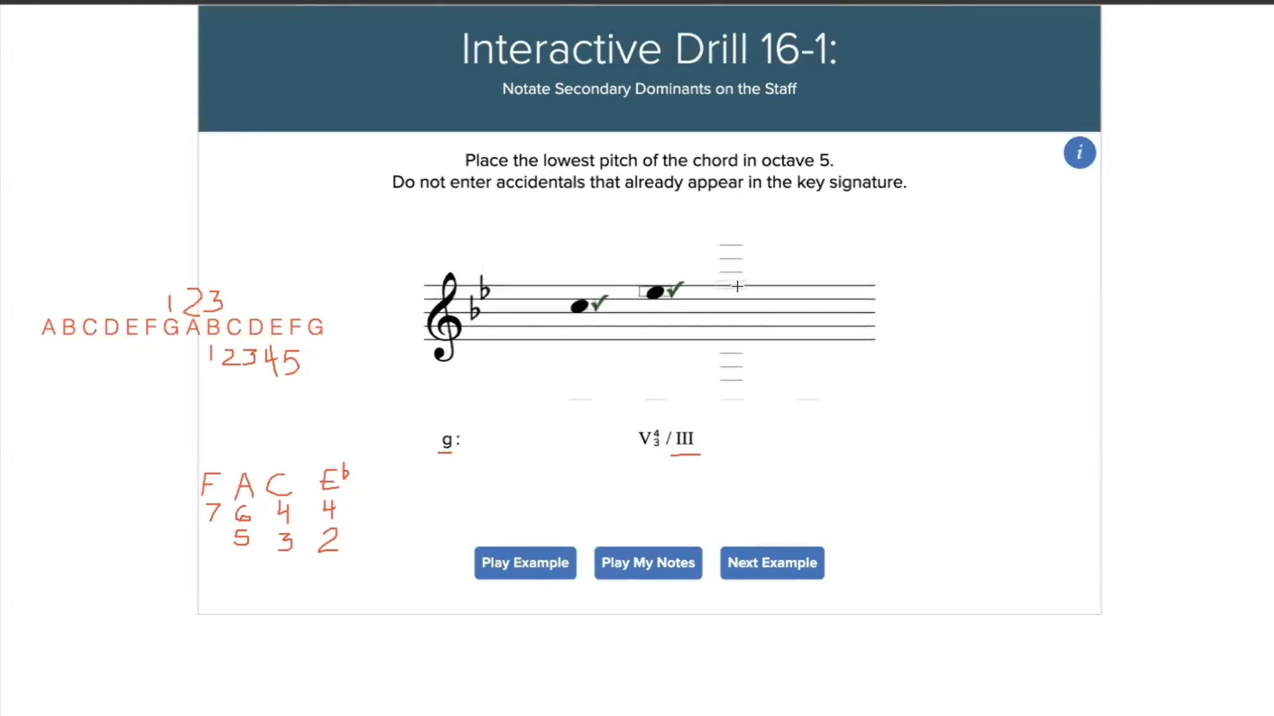
left_click(731, 286)
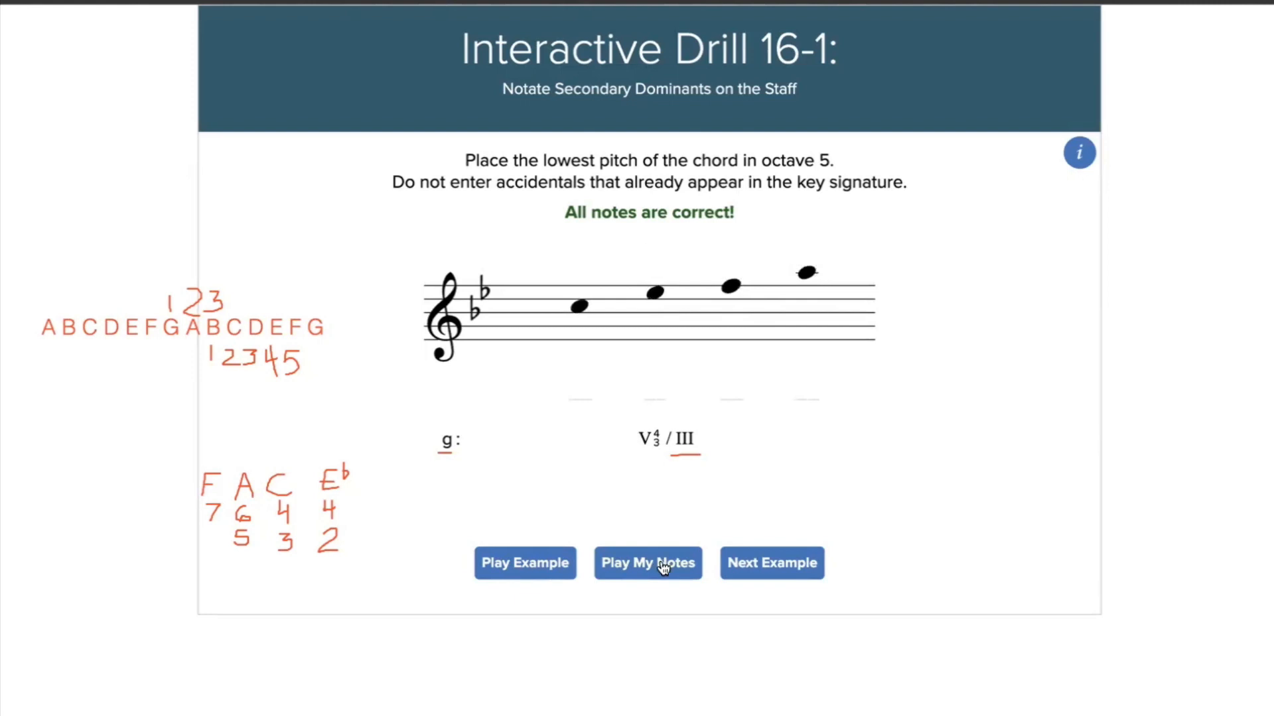
left_click(647, 563)
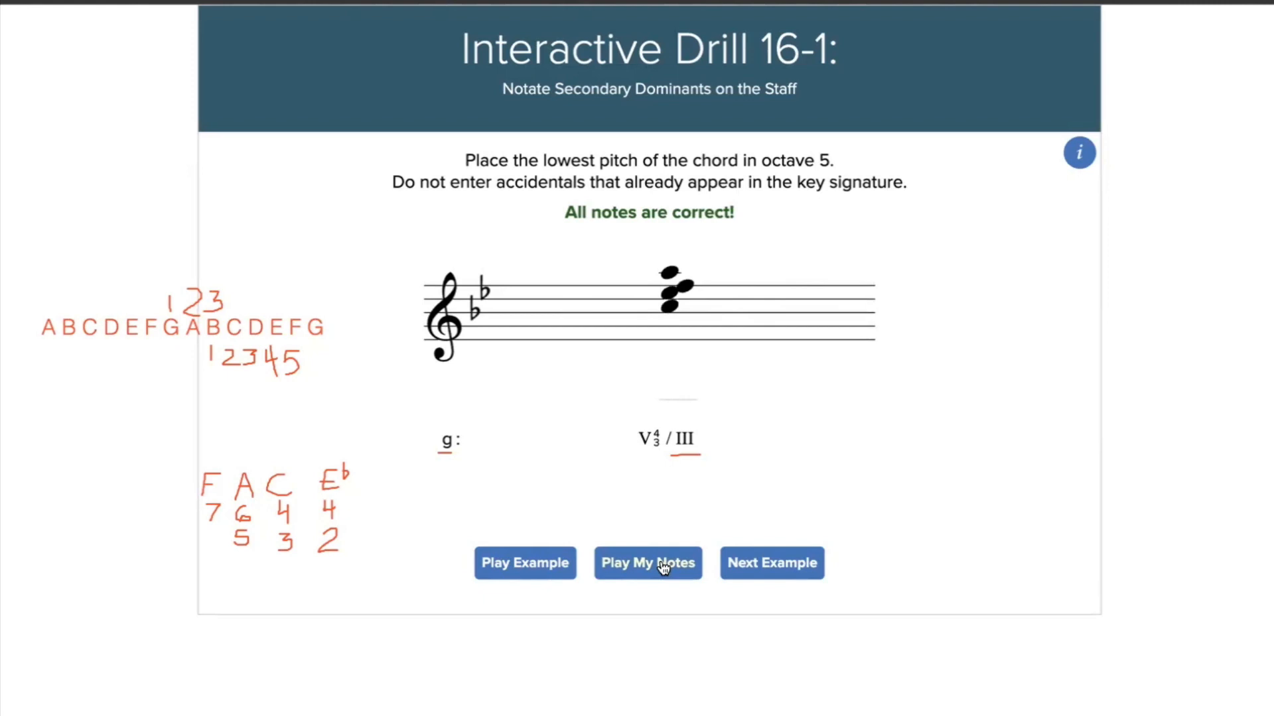
left_click(648, 563)
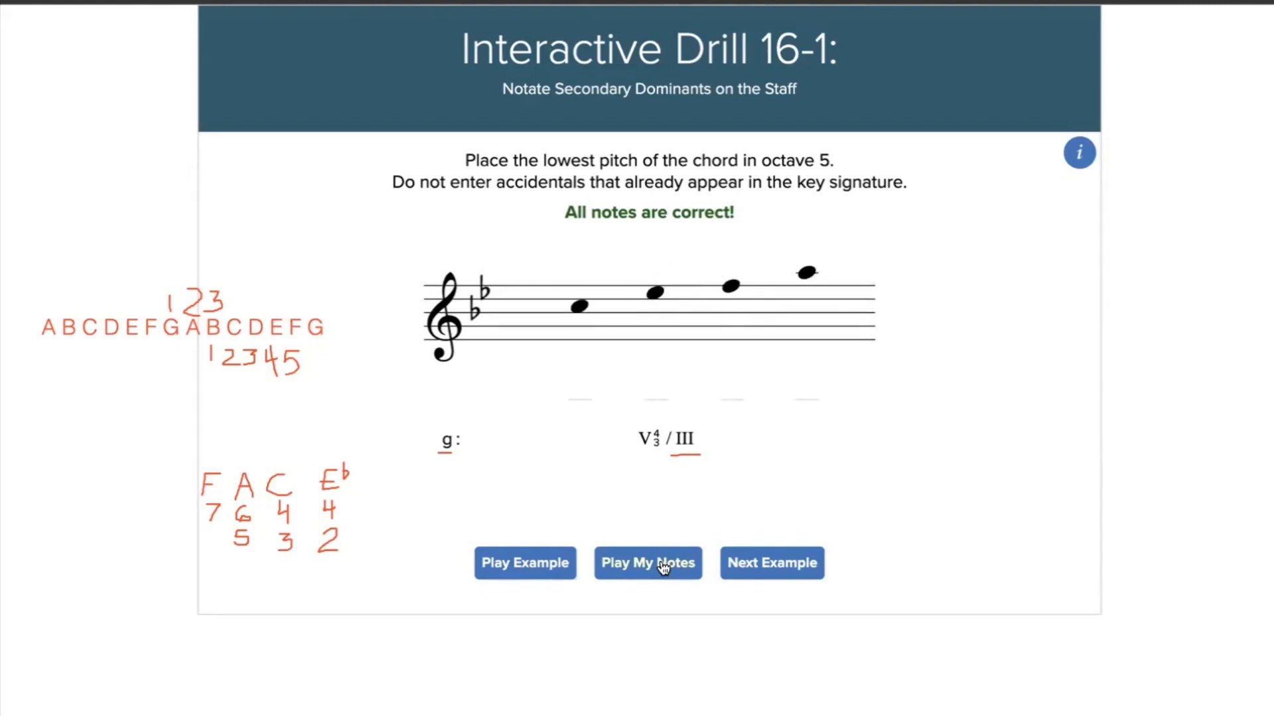
mouse_move(627, 565)
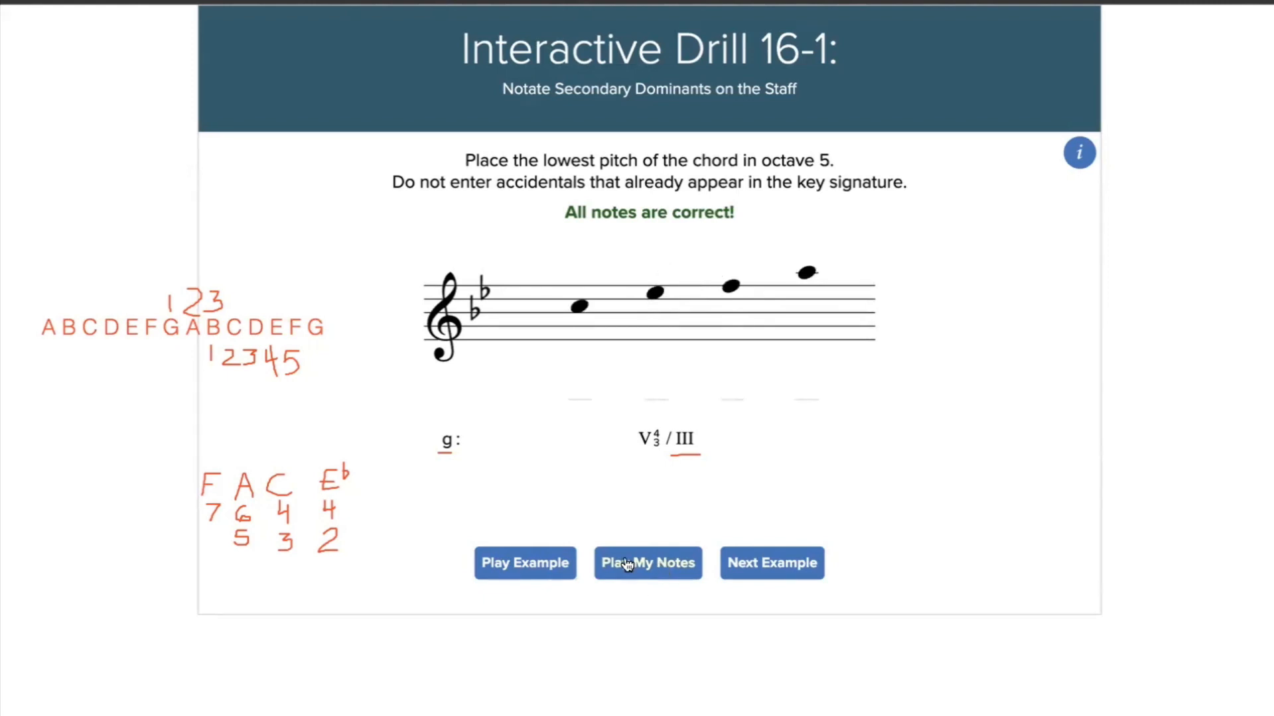
left_click(770, 563)
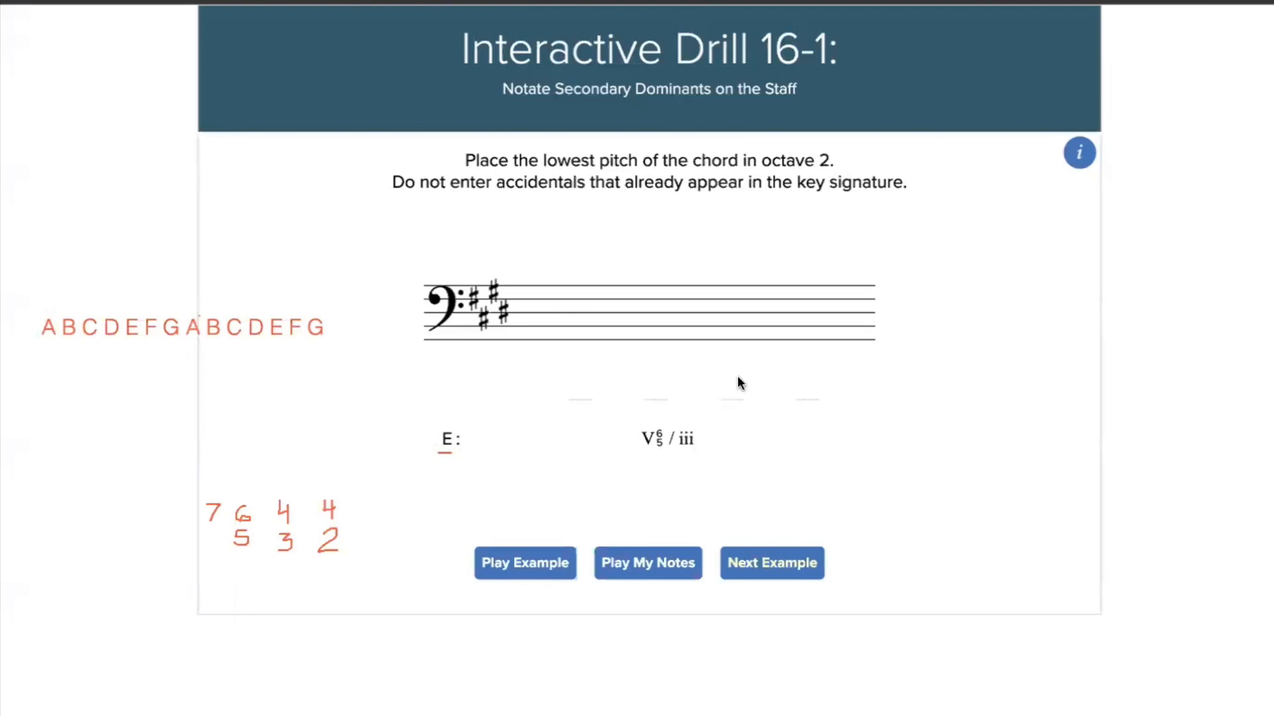
mouse_move(681, 455)
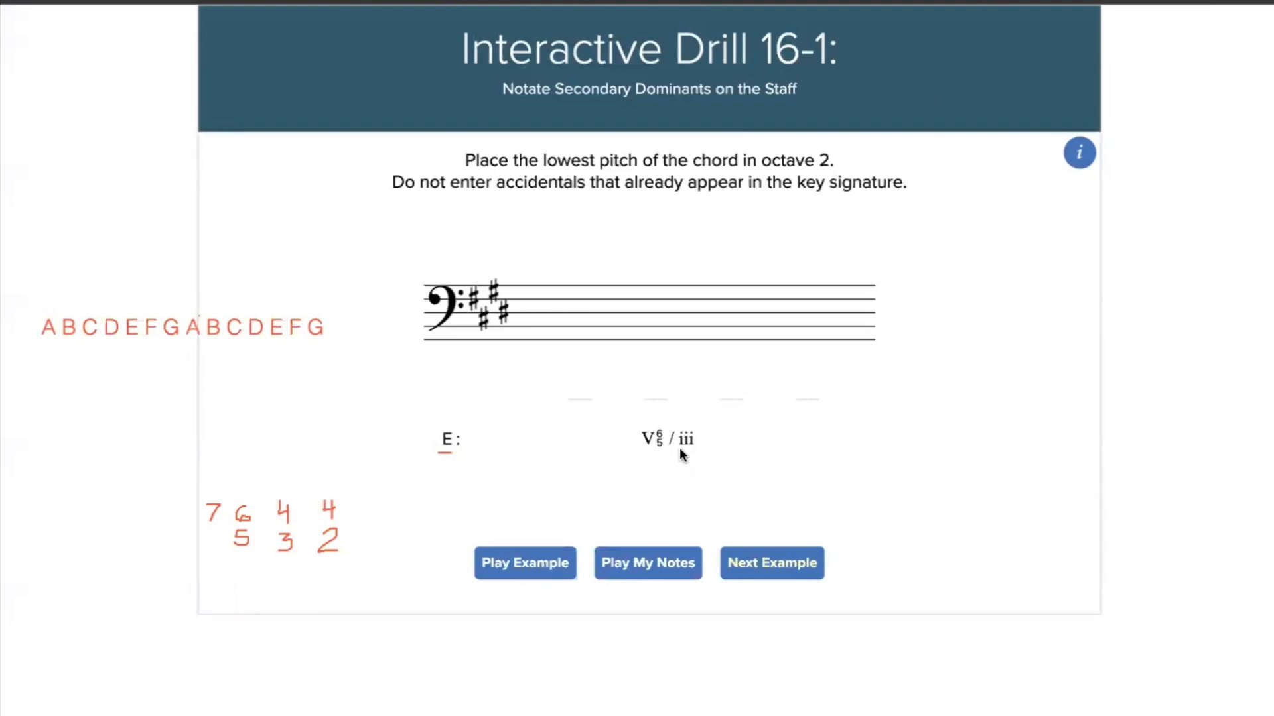
mouse_move(949, 94)
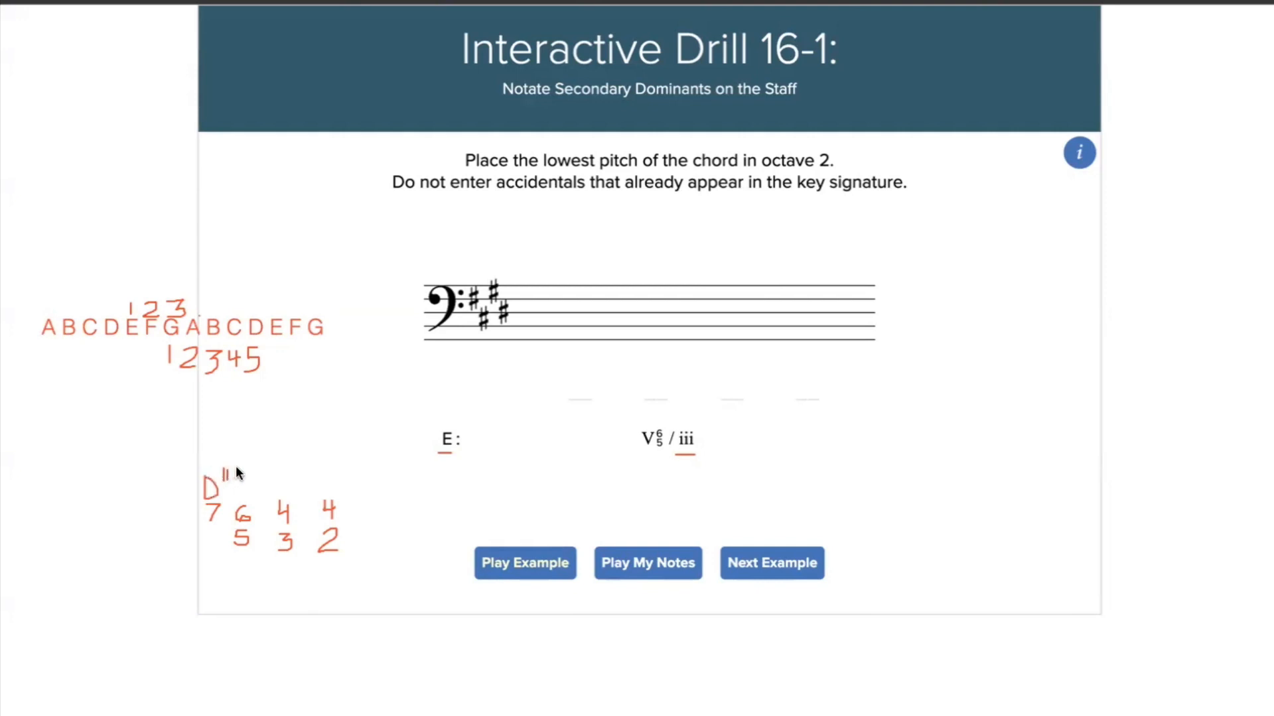
mouse_move(518, 4)
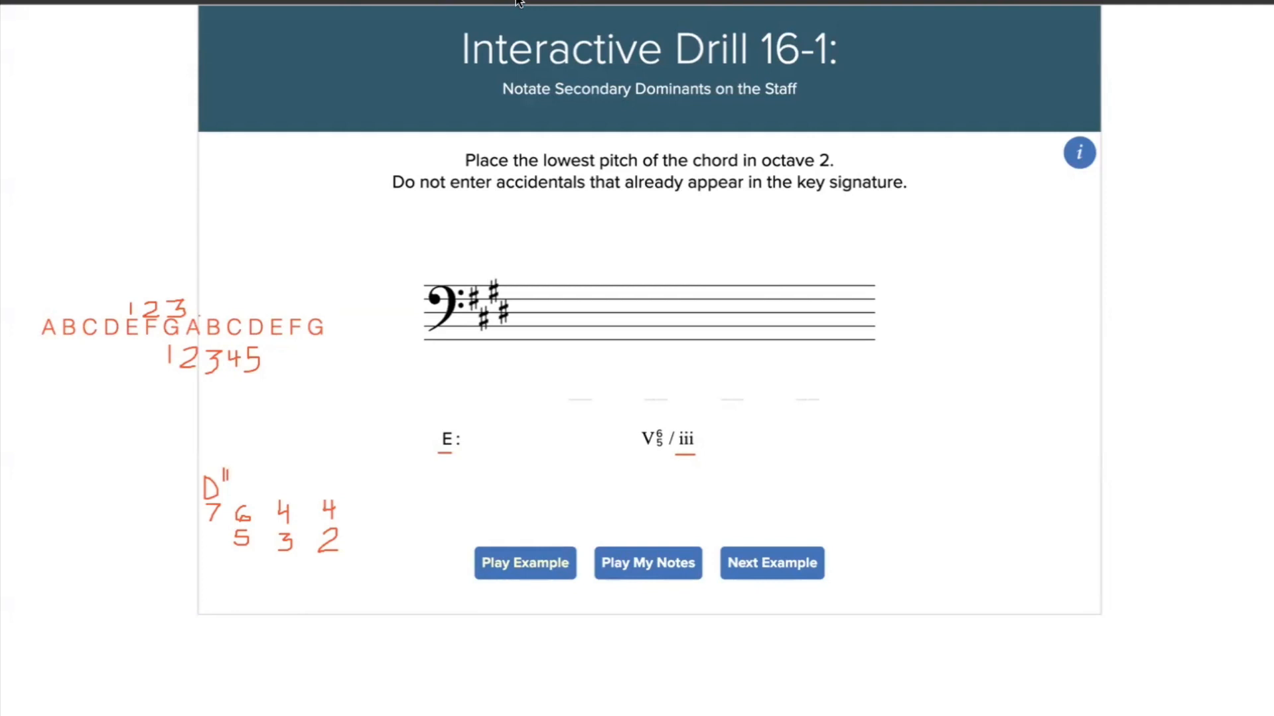
mouse_move(223, 471)
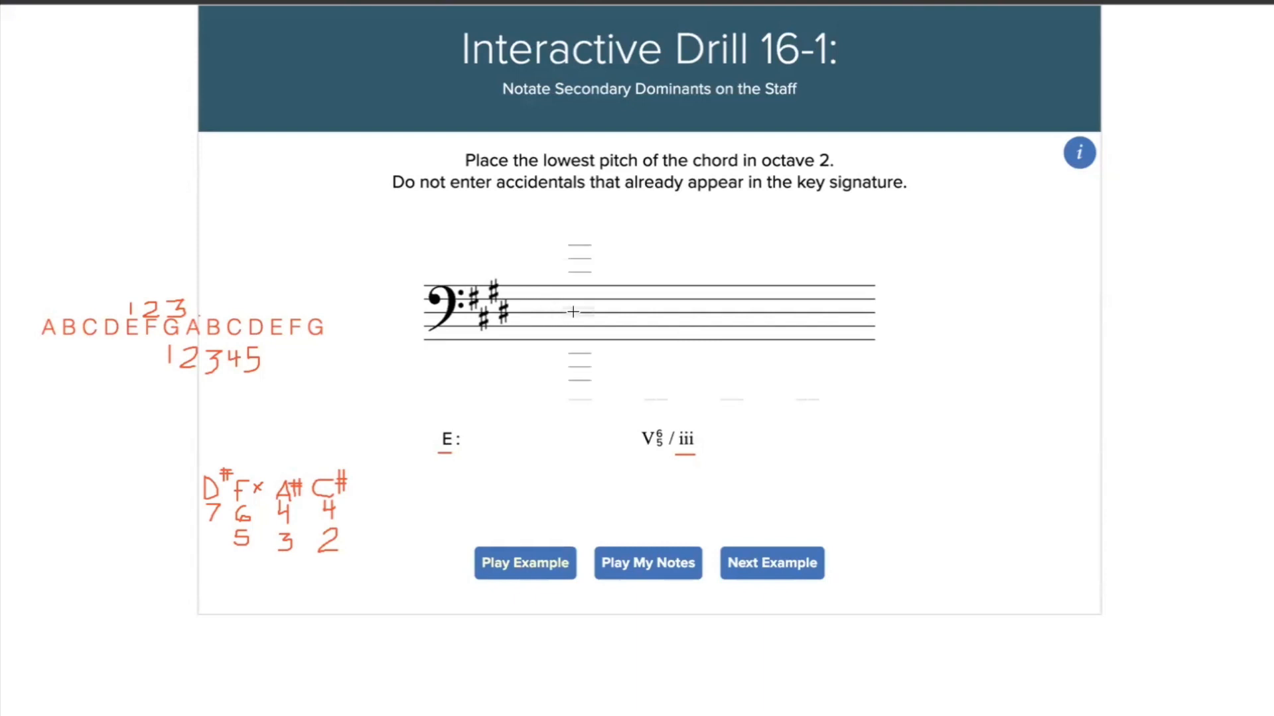
Enter F double-sharp, A#, C# and D# on the bass staff, fixing the bass note's accidental
left_click(572, 312)
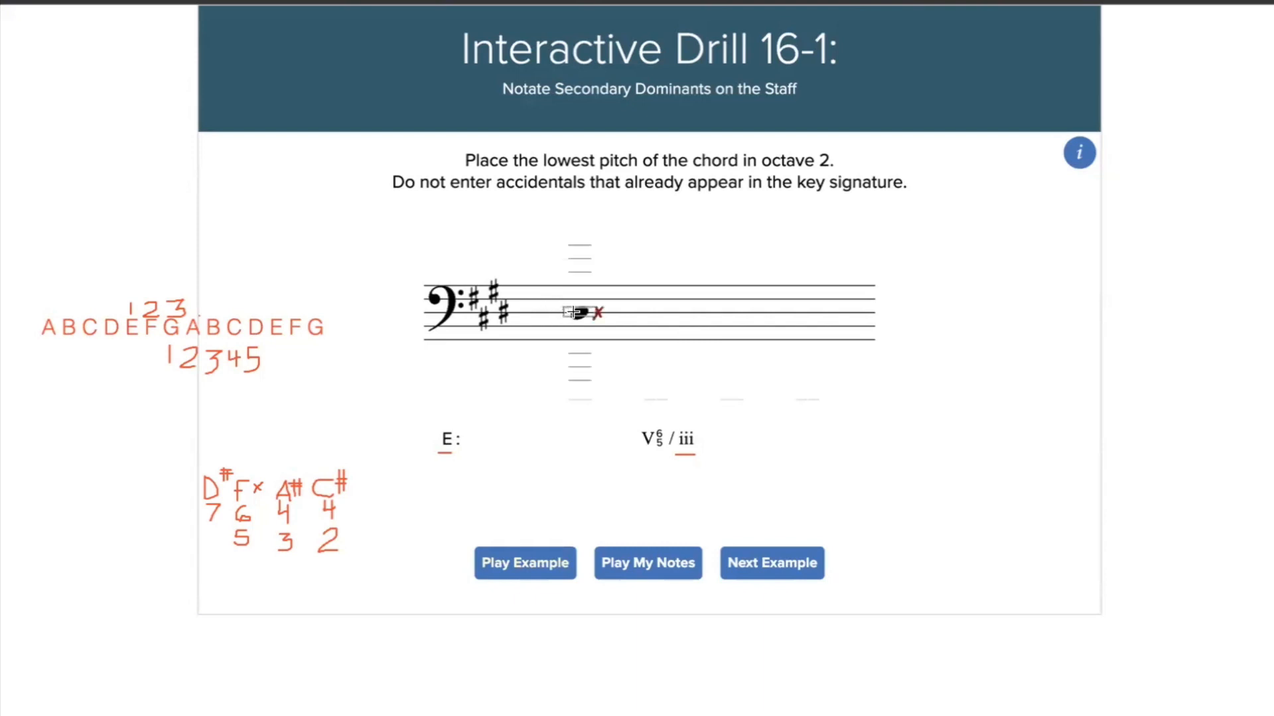
left_click_drag(576, 311, 578, 361)
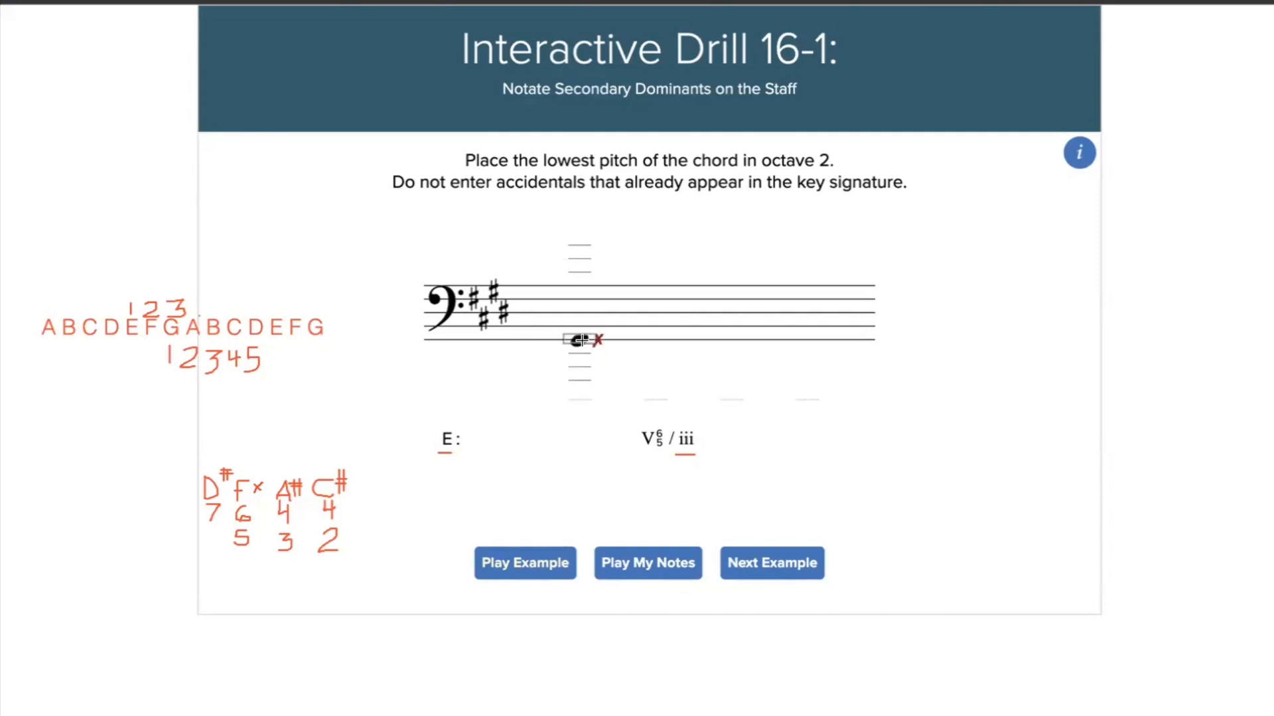
left_click(579, 339)
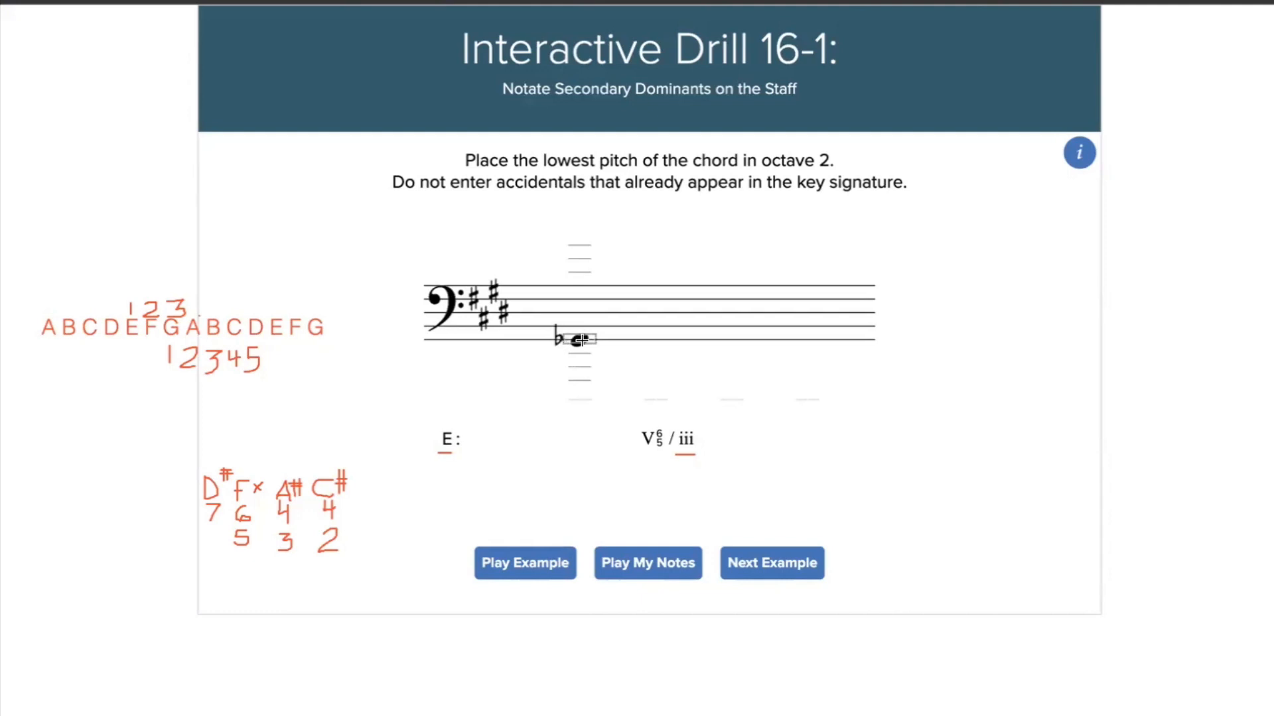
left_click(556, 337)
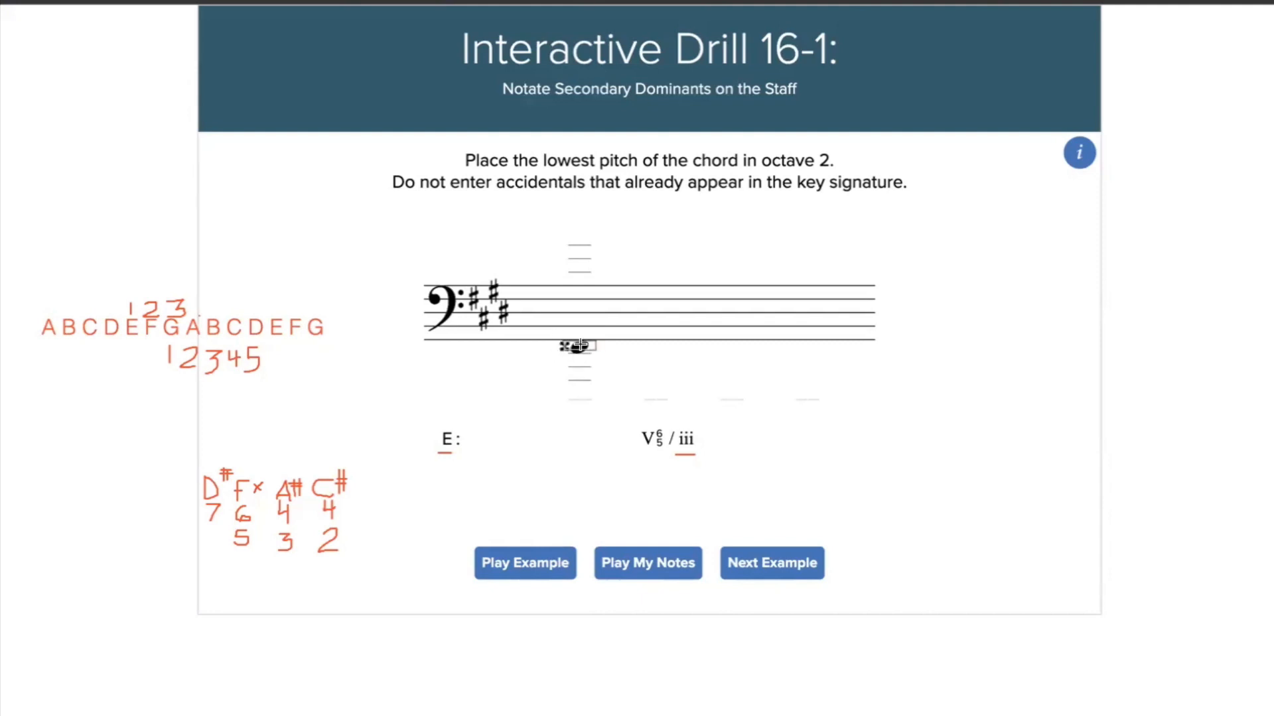
left_click(578, 347)
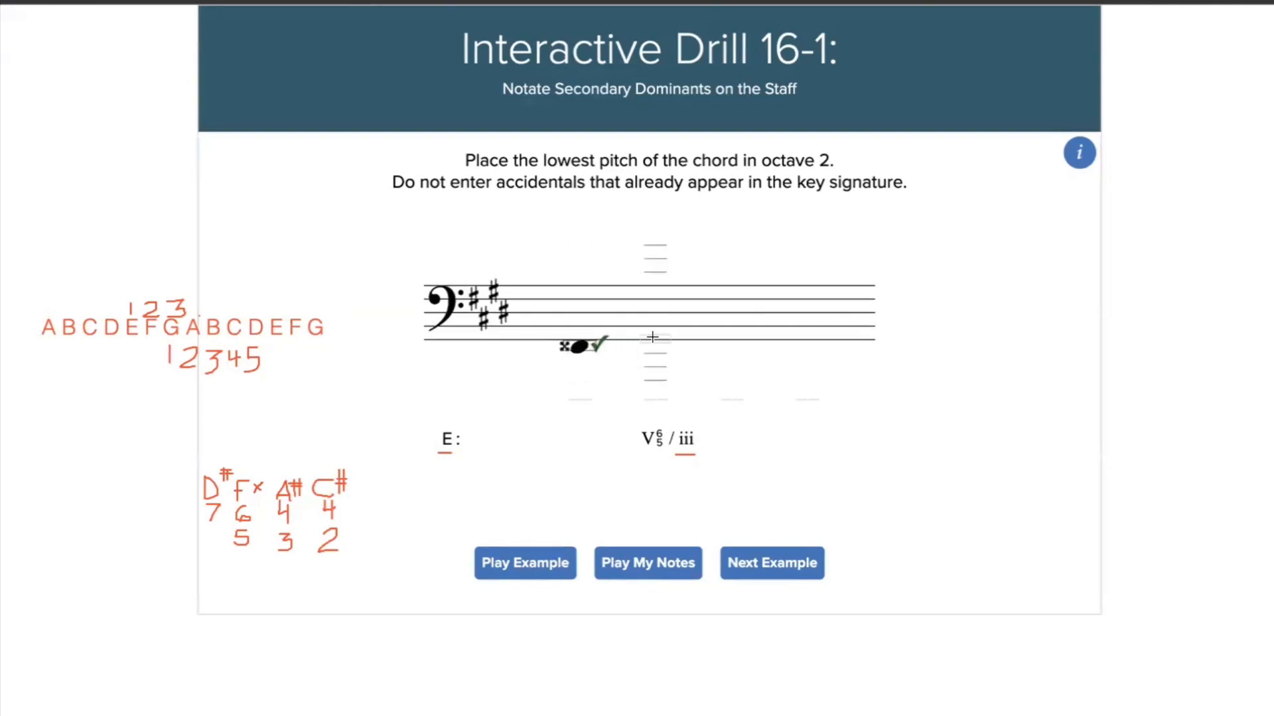
left_click(650, 331)
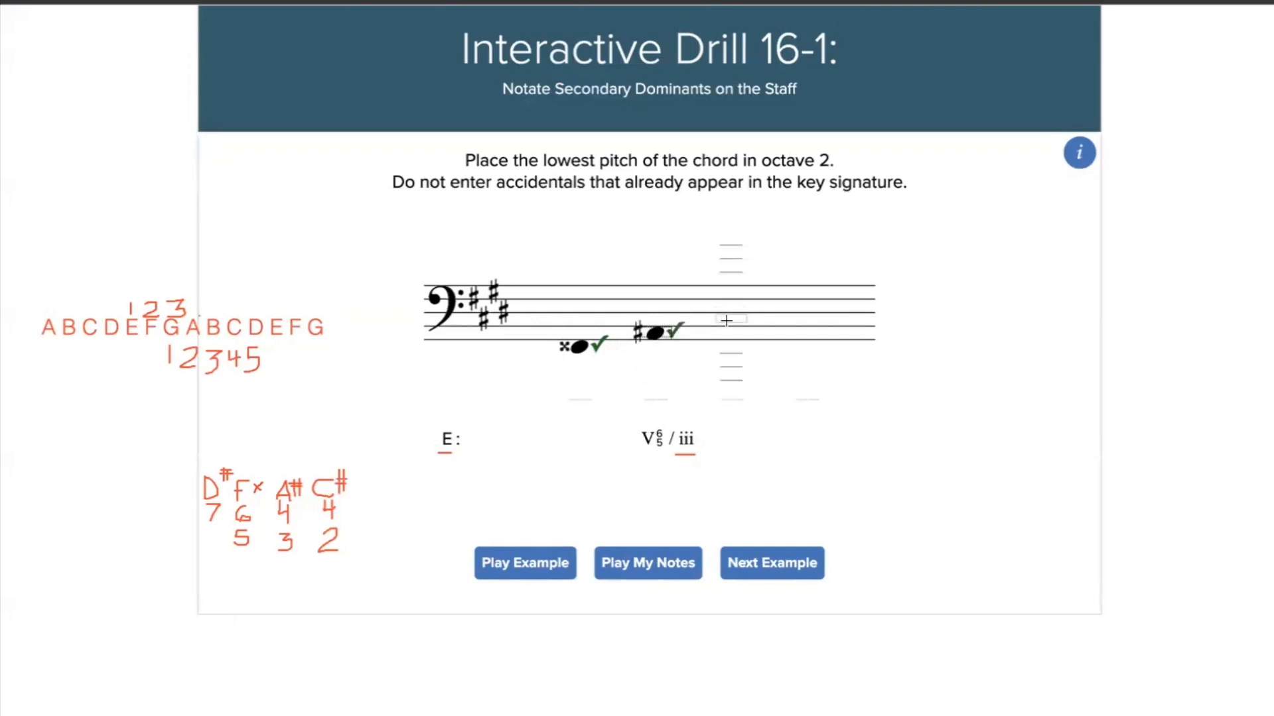
left_click(727, 319)
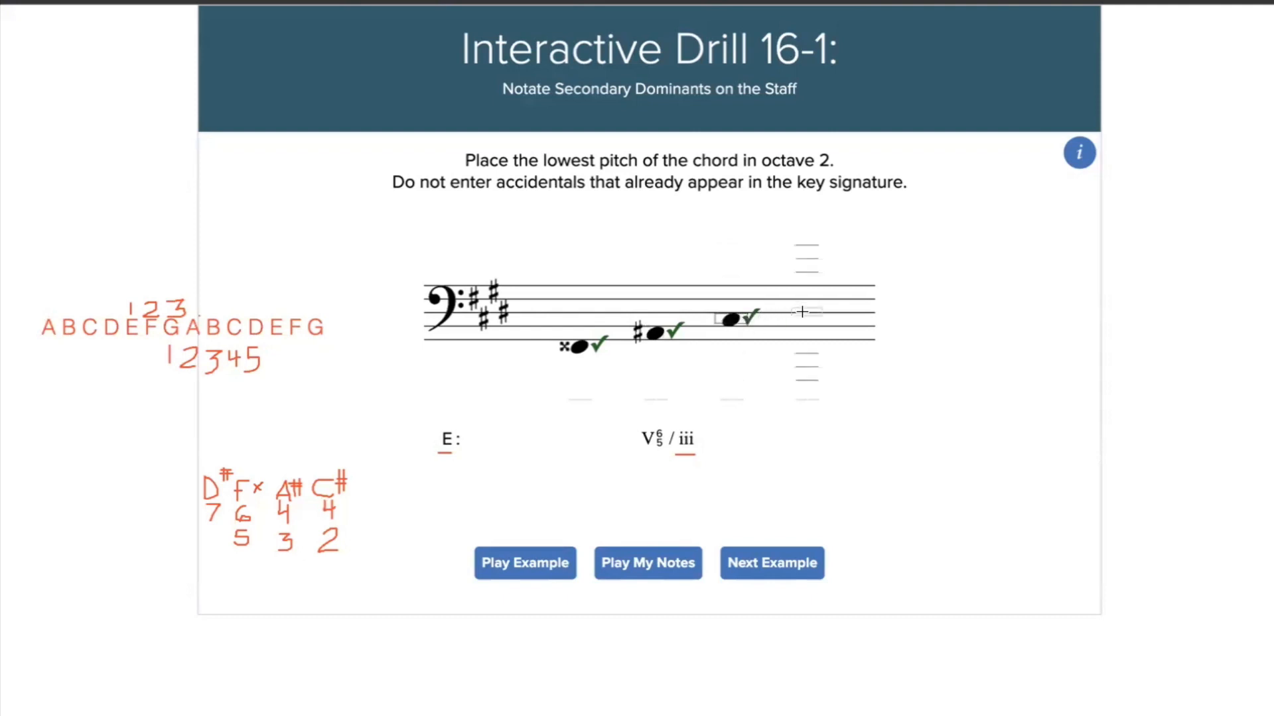
left_click(810, 312)
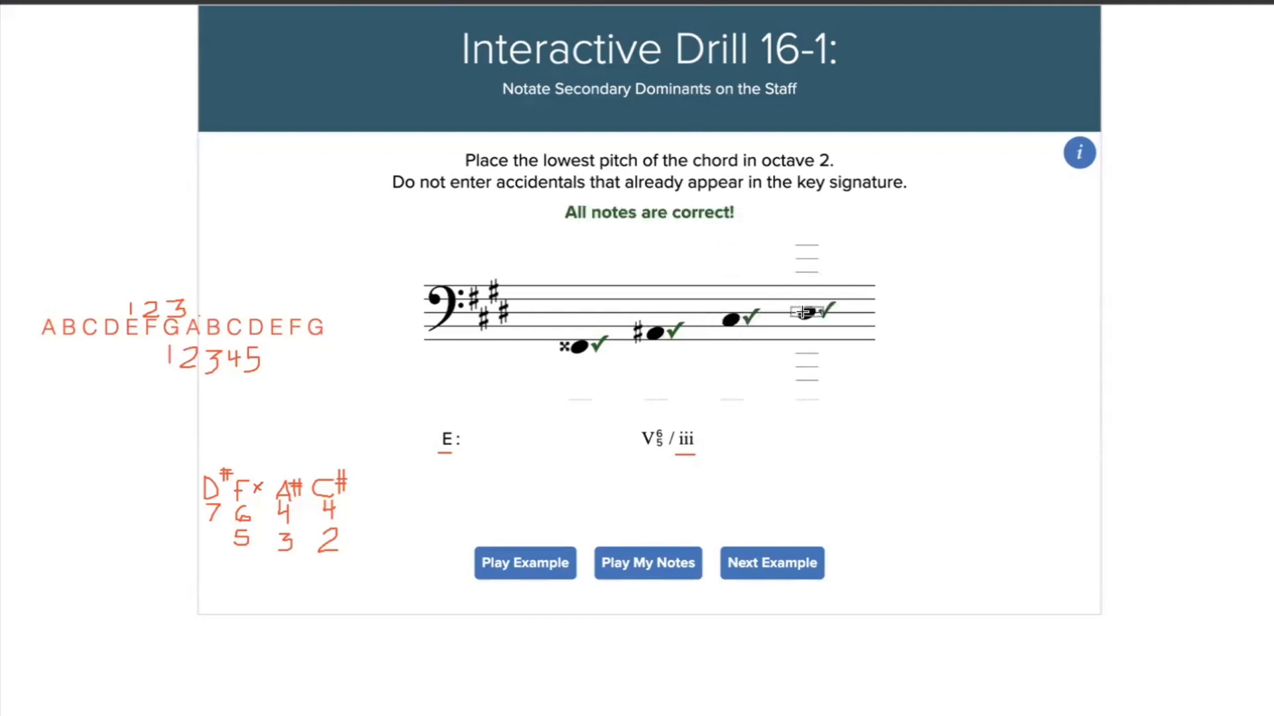